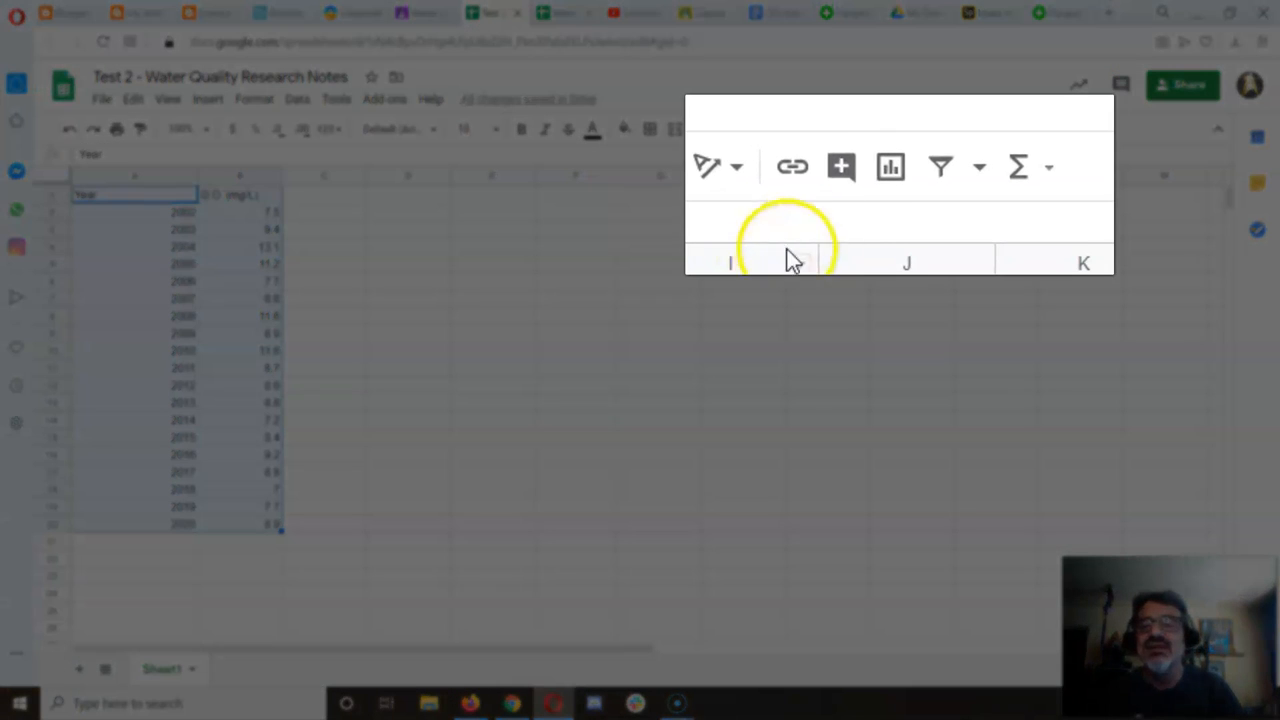
{"action": "mouse_move", "coordinate": [890, 166]}
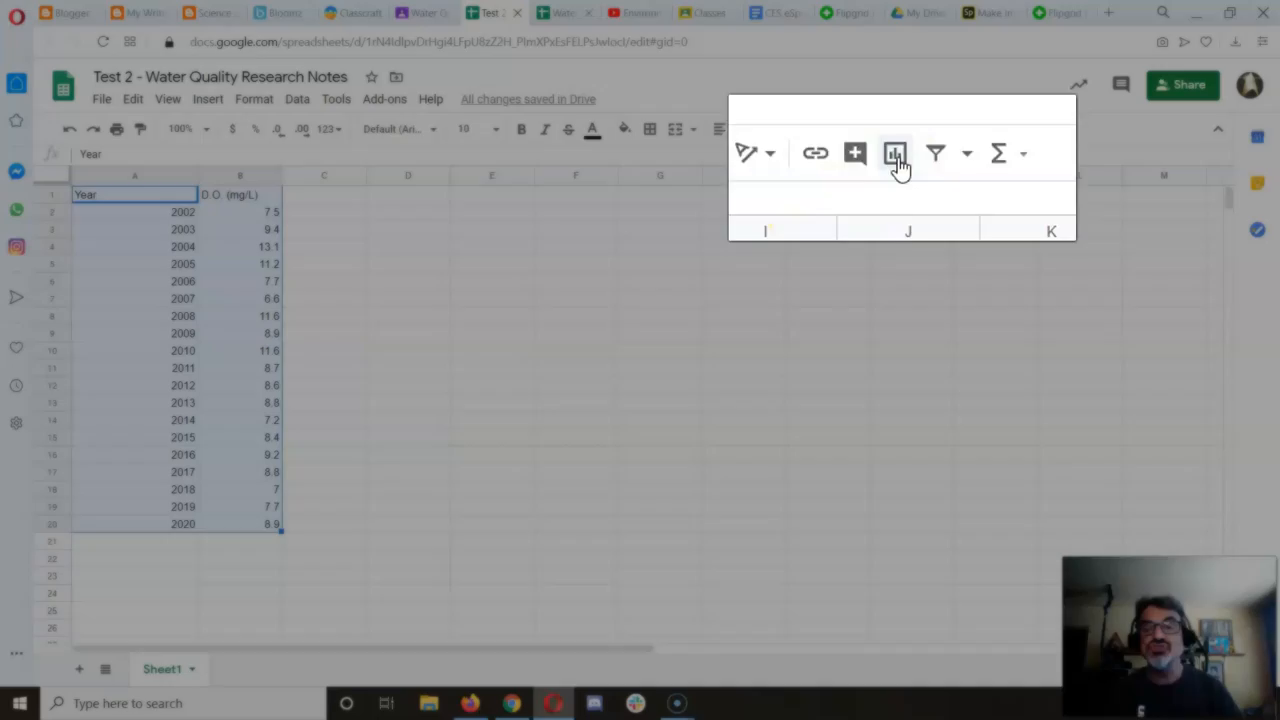
- Insert a chart from the Year and D.O. (mg/L) data in A1:B20
{"action": "left_click", "coordinate": [895, 153]}
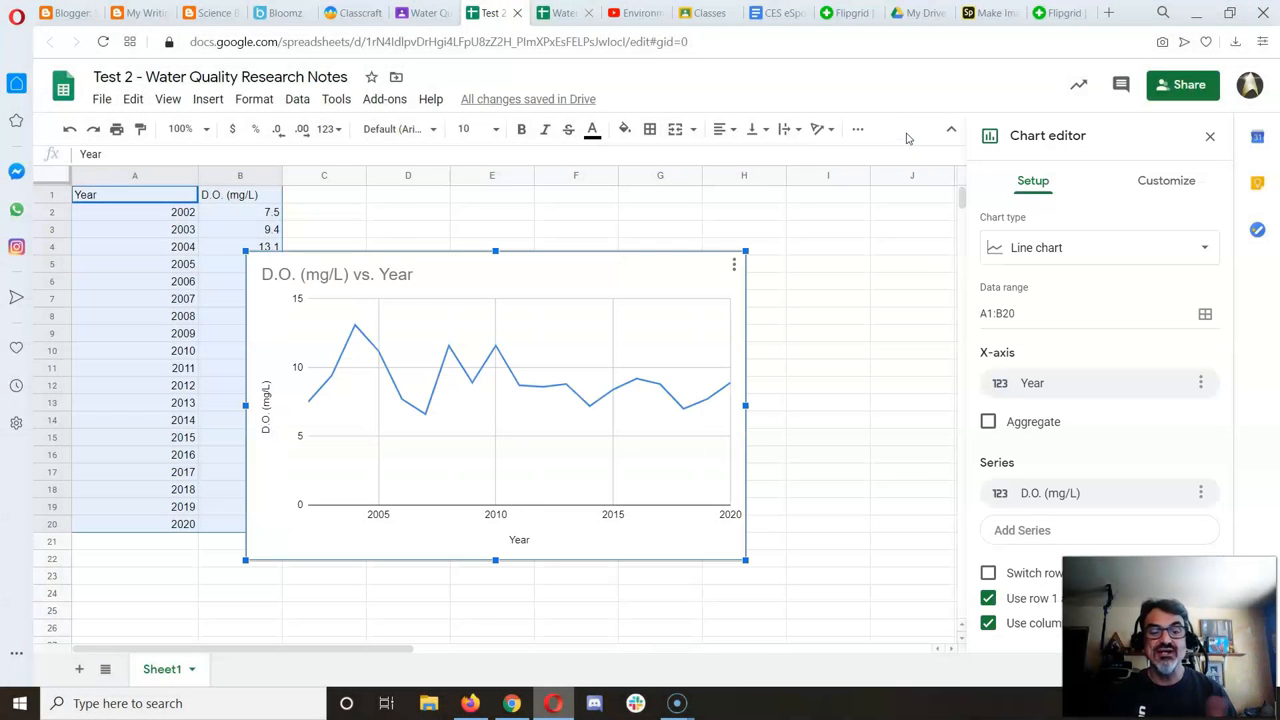
{"action": "mouse_move", "coordinate": [487, 295]}
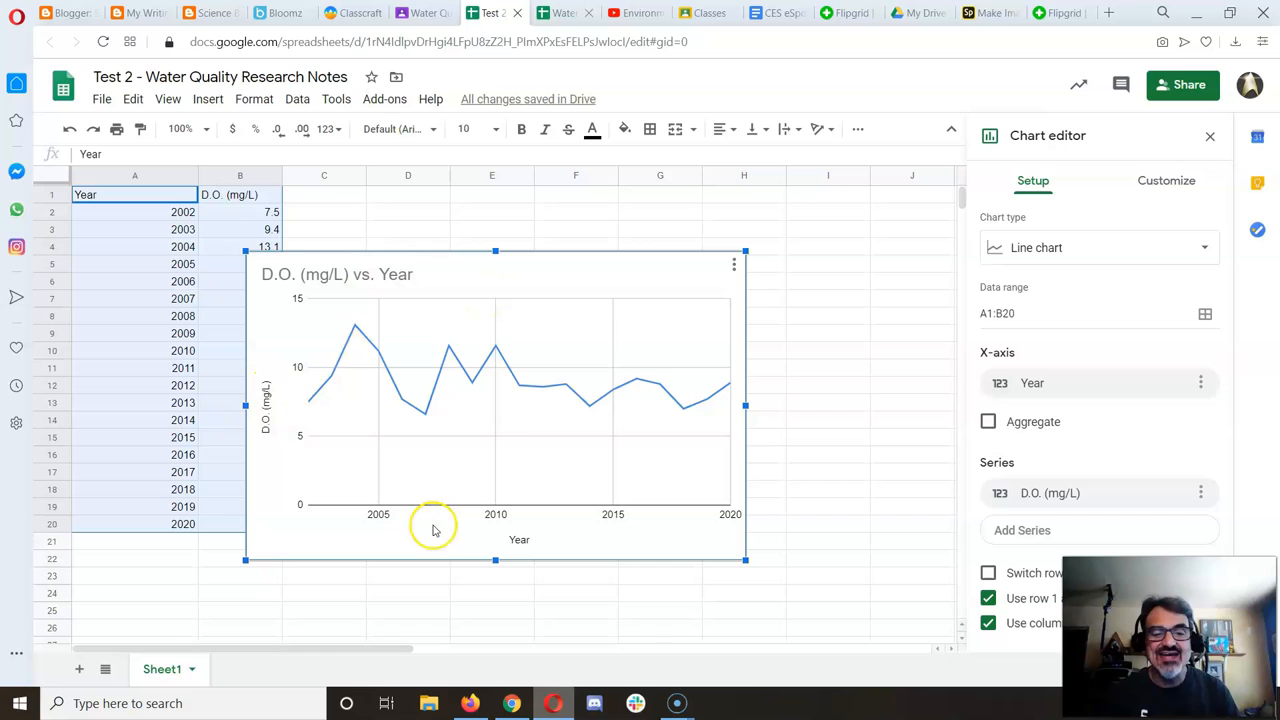
{"action": "mouse_move", "coordinate": [287, 430]}
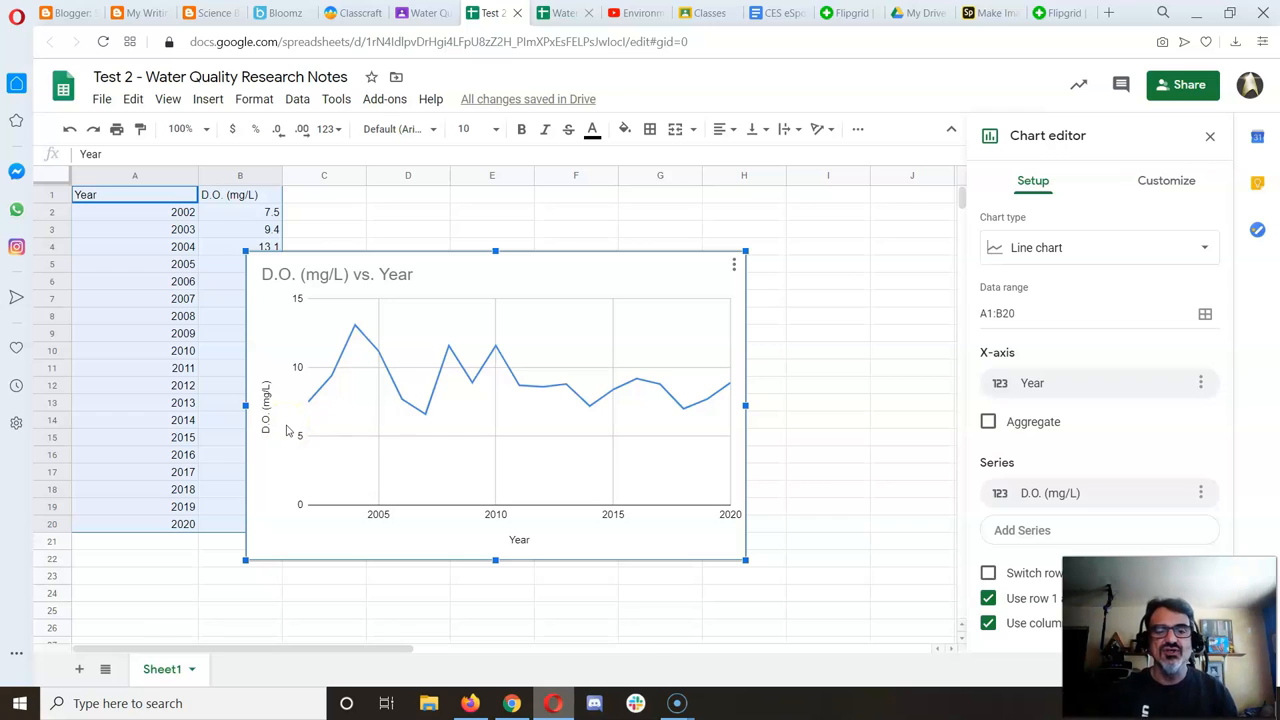
{"action": "left_click", "coordinate": [519, 540]}
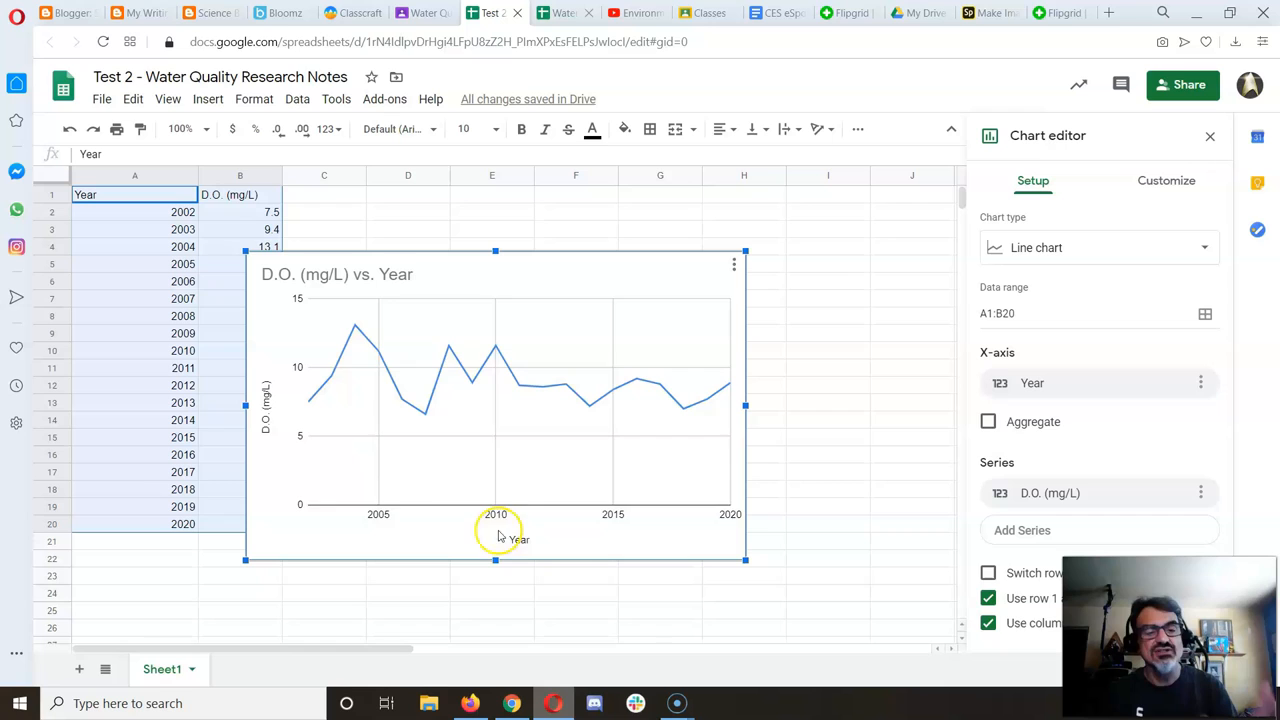
{"action": "mouse_move", "coordinate": [310, 471]}
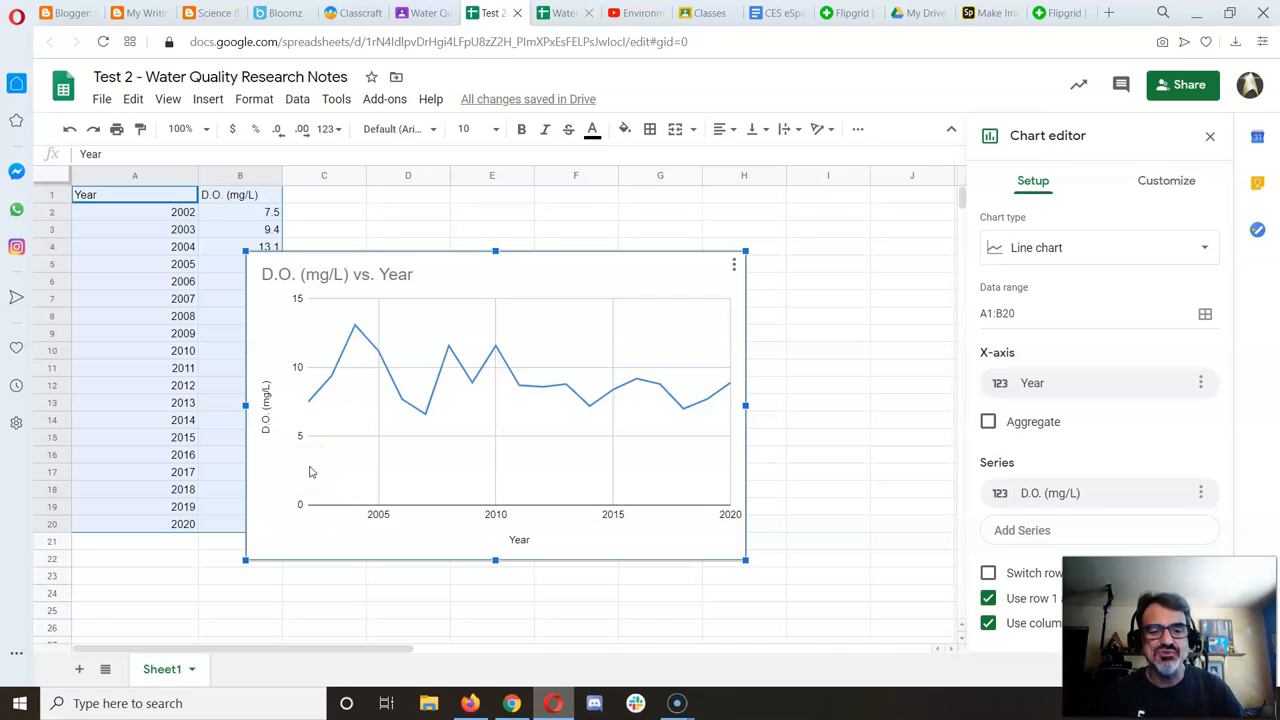
{"action": "mouse_move", "coordinate": [275, 400]}
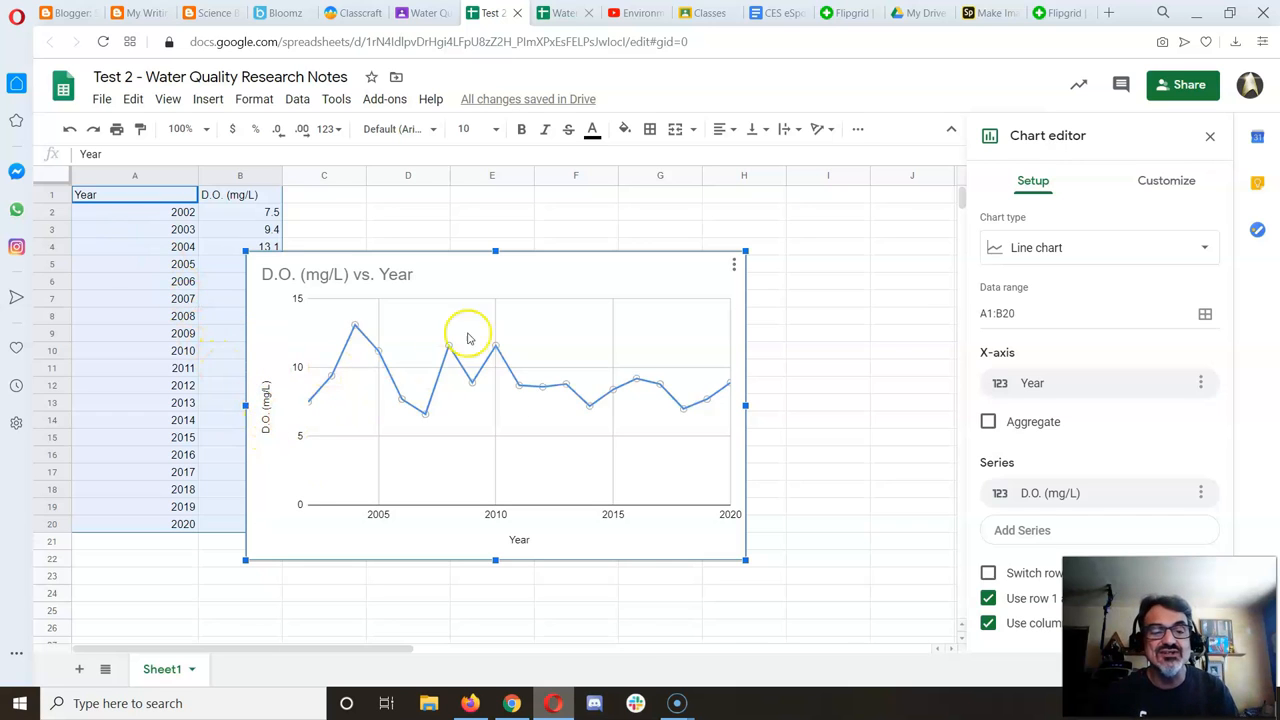
{"action": "mouse_move", "coordinate": [687, 377]}
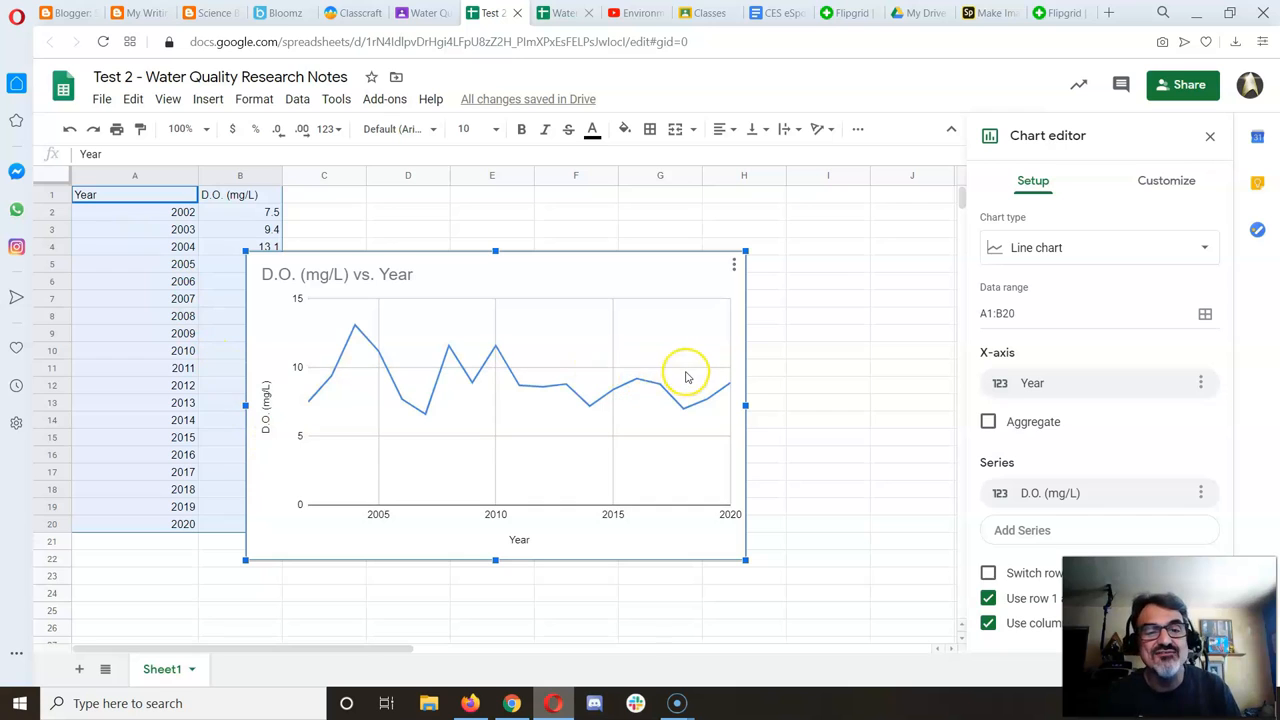
{"action": "mouse_move", "coordinate": [748, 386]}
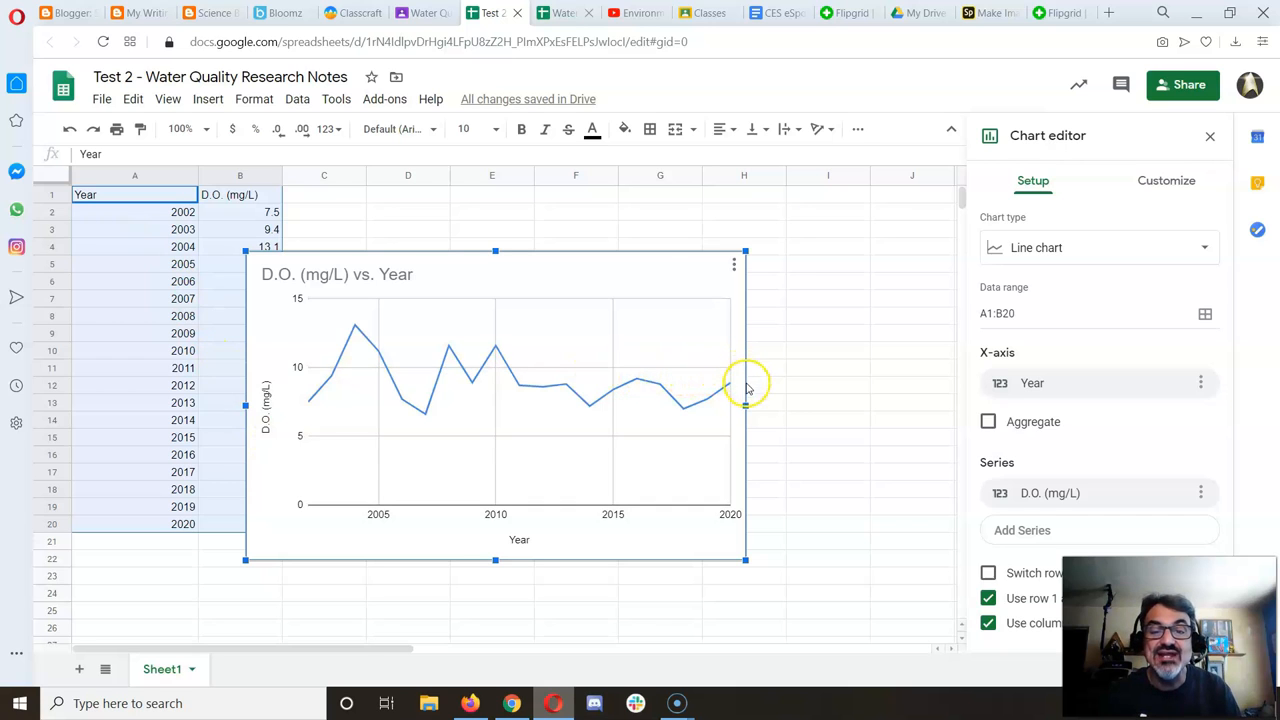
- Move the chart below row 20 and widen it by dragging its right edge
{"action": "left_click_drag", "start_coordinate": [745, 390], "coordinate": [895, 394]}
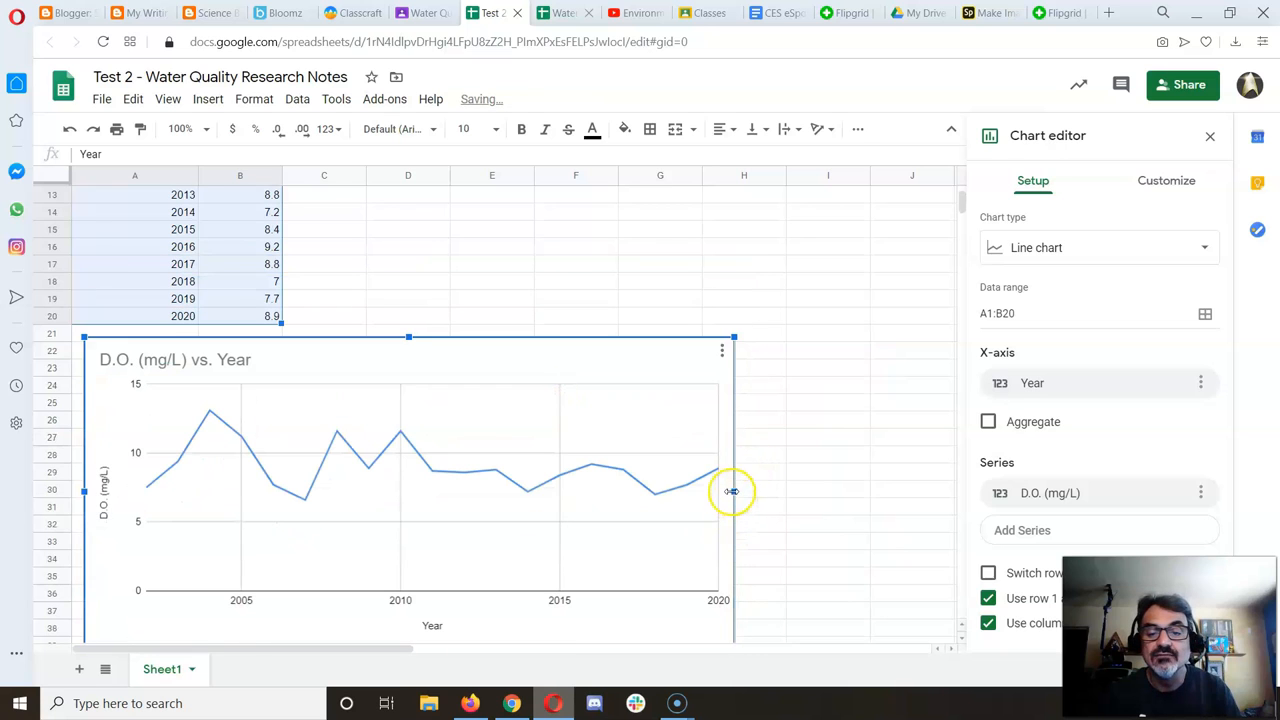
{"action": "left_click_drag", "start_coordinate": [733, 491], "coordinate": [873, 497]}
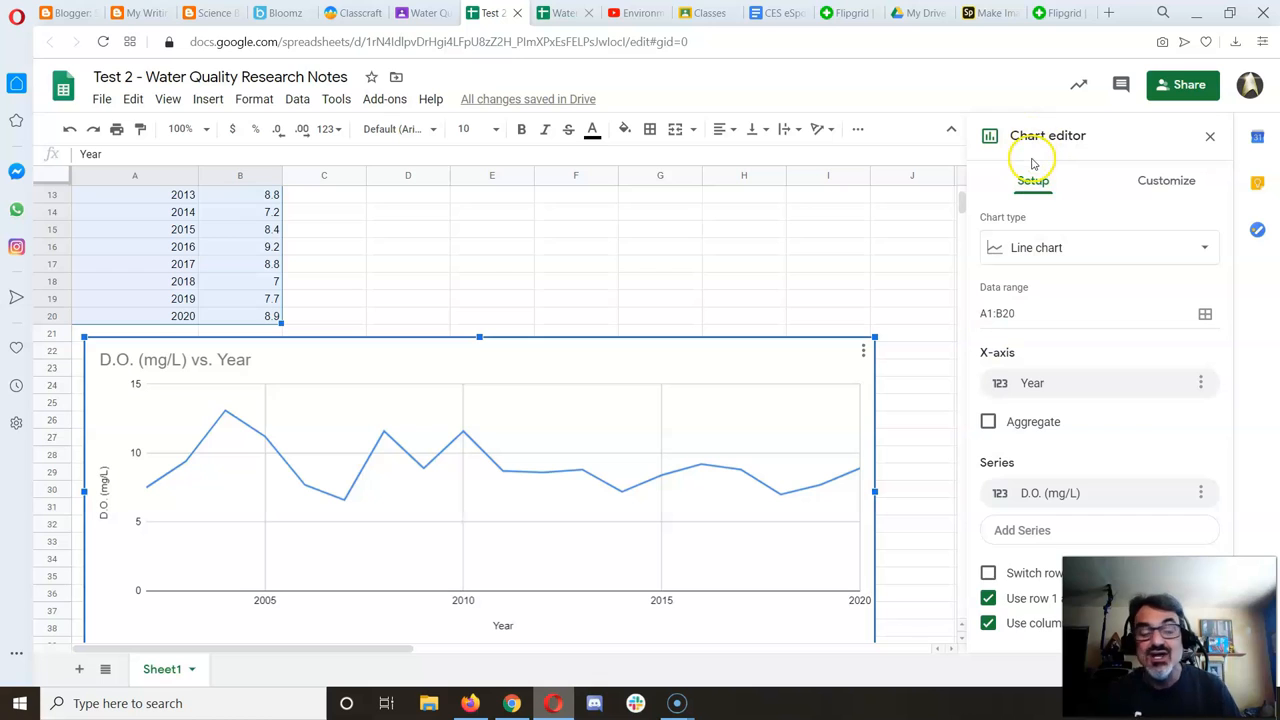
{"action": "mouse_move", "coordinate": [1033, 160]}
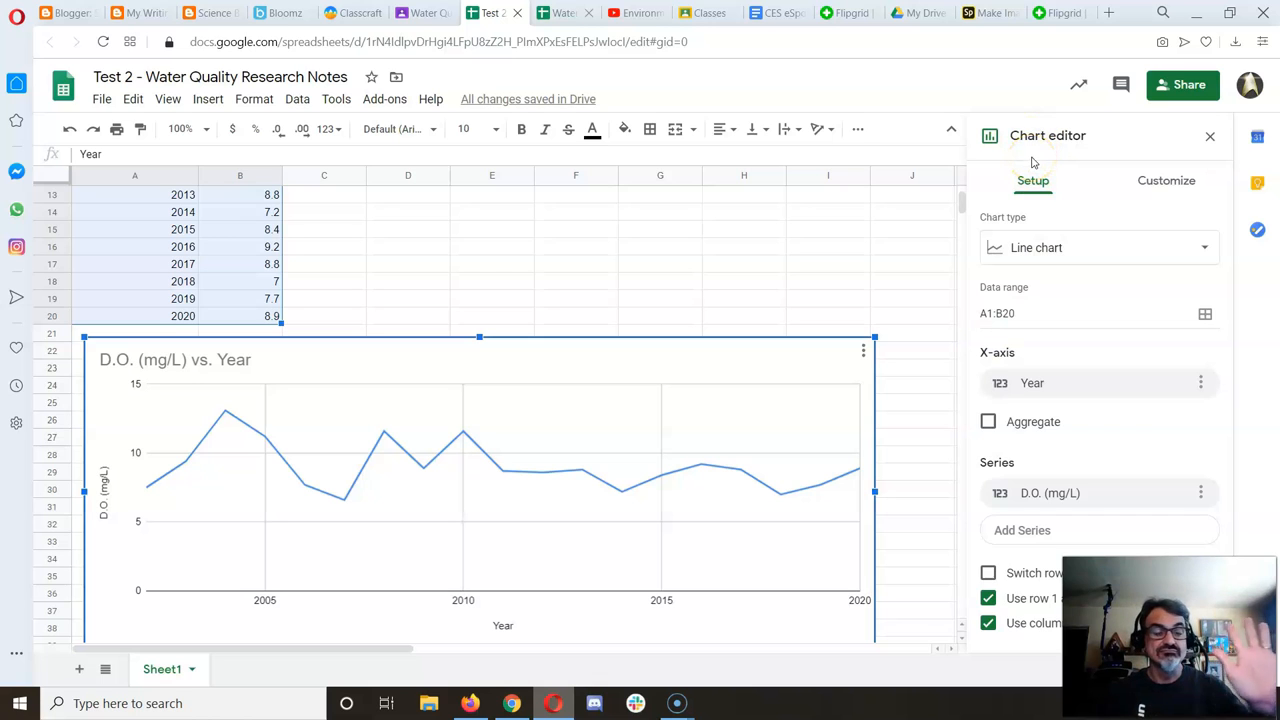
{"action": "mouse_move", "coordinate": [1166, 185]}
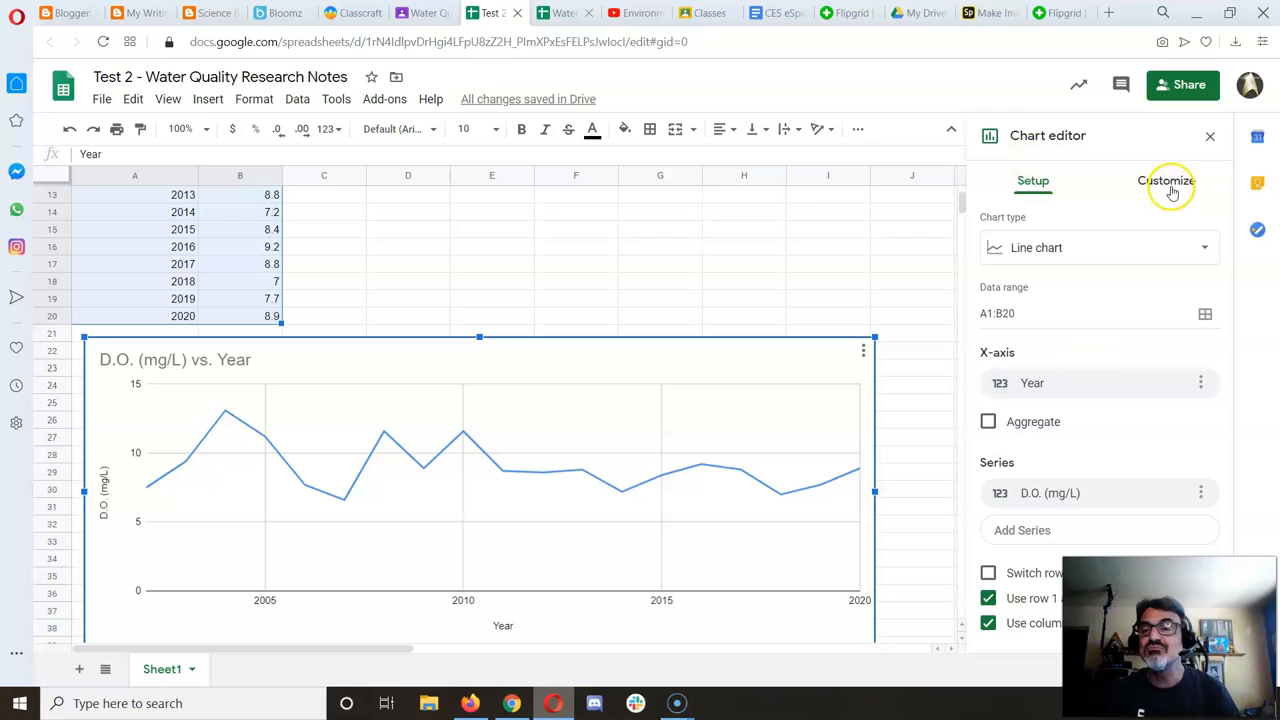
- Set the chart style font to Roboto and pick a new chart border colour
{"action": "left_click", "coordinate": [1166, 181]}
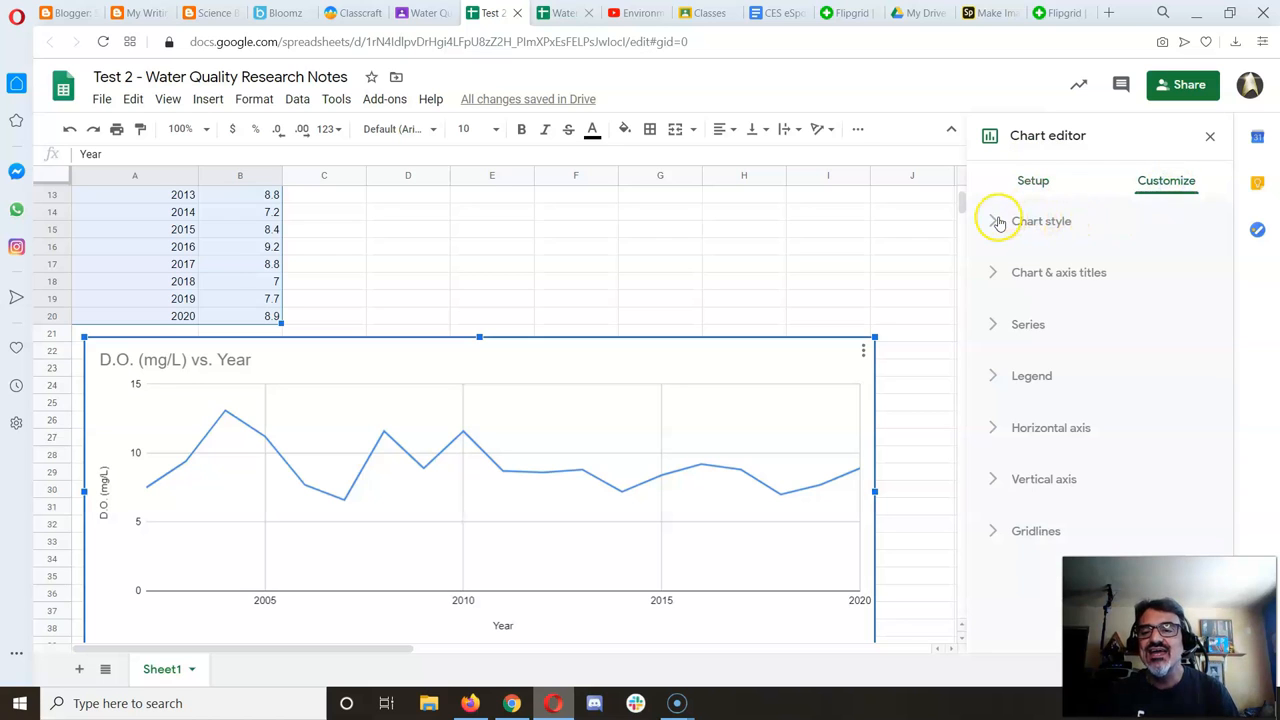
{"action": "left_click", "coordinate": [1041, 221]}
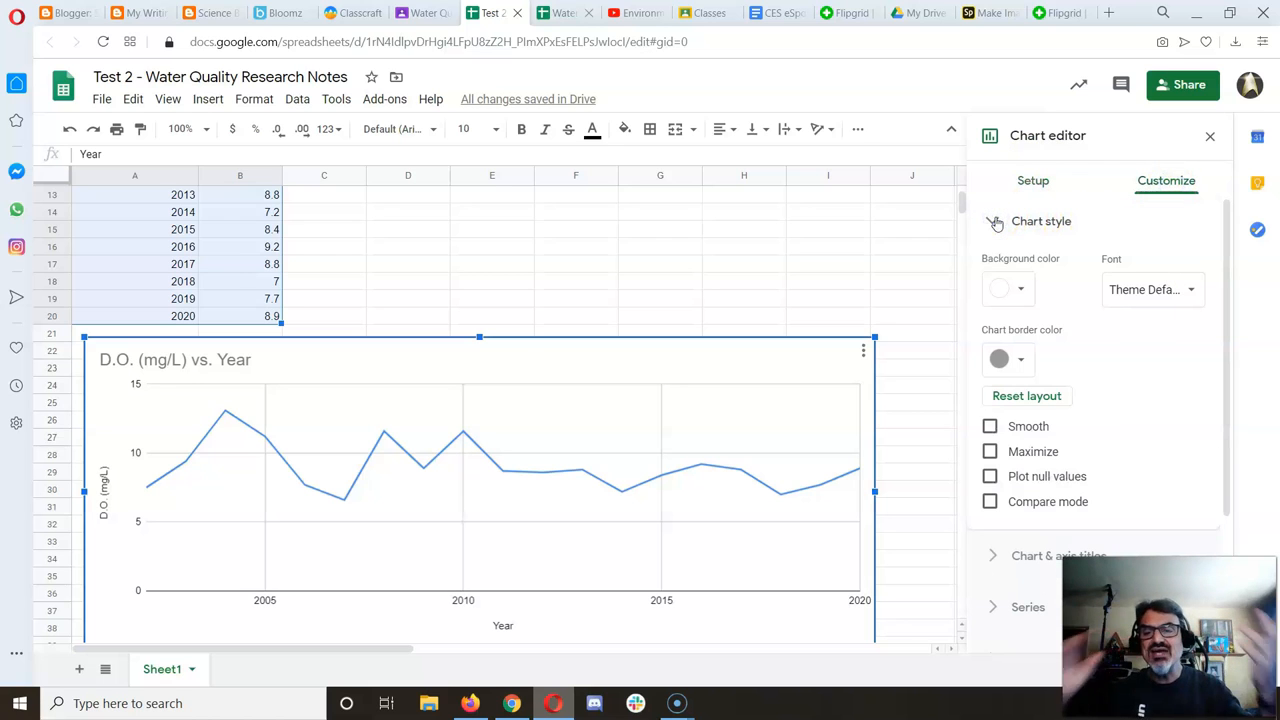
{"action": "left_click", "coordinate": [1150, 289]}
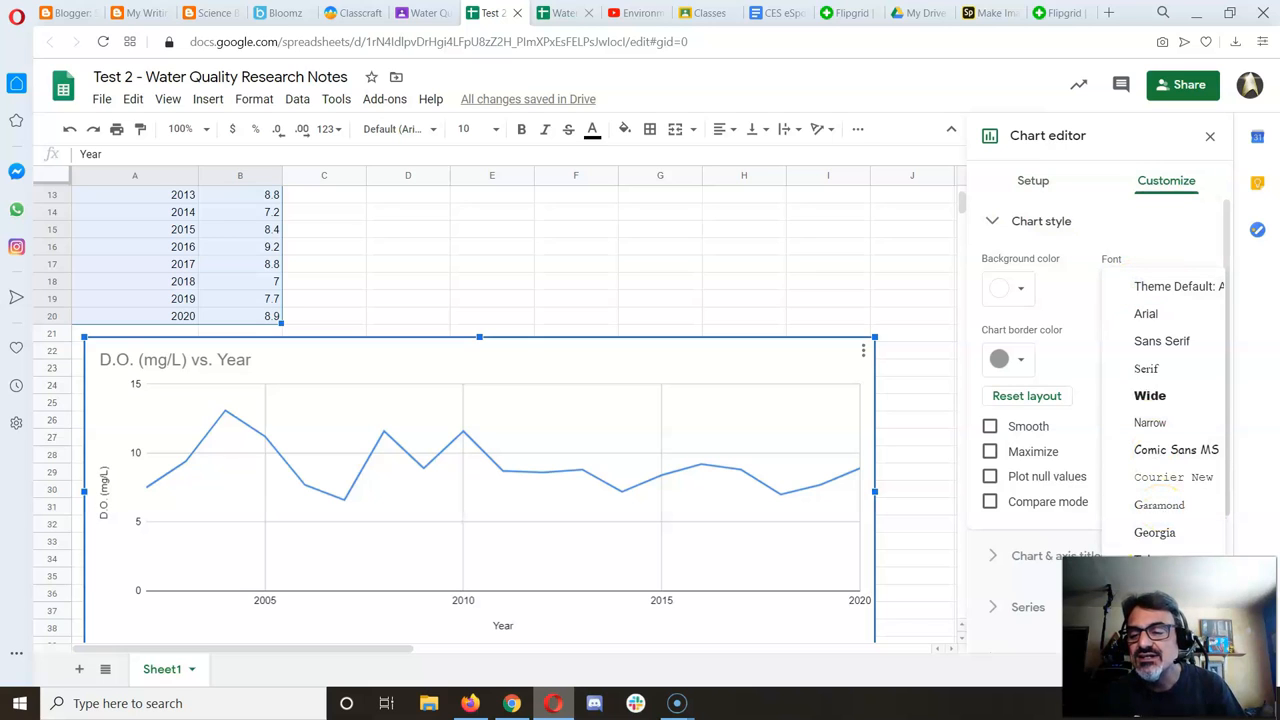
{"action": "left_click", "coordinate": [1127, 289]}
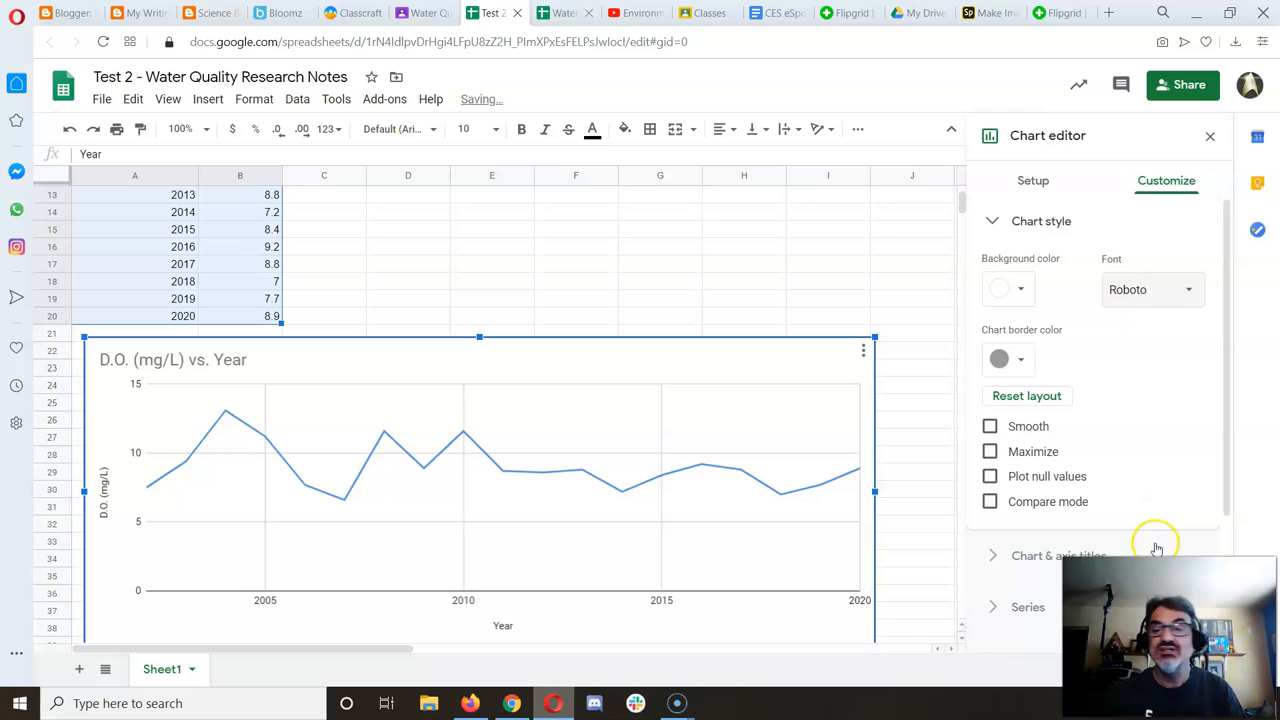
{"action": "mouse_move", "coordinate": [1030, 373]}
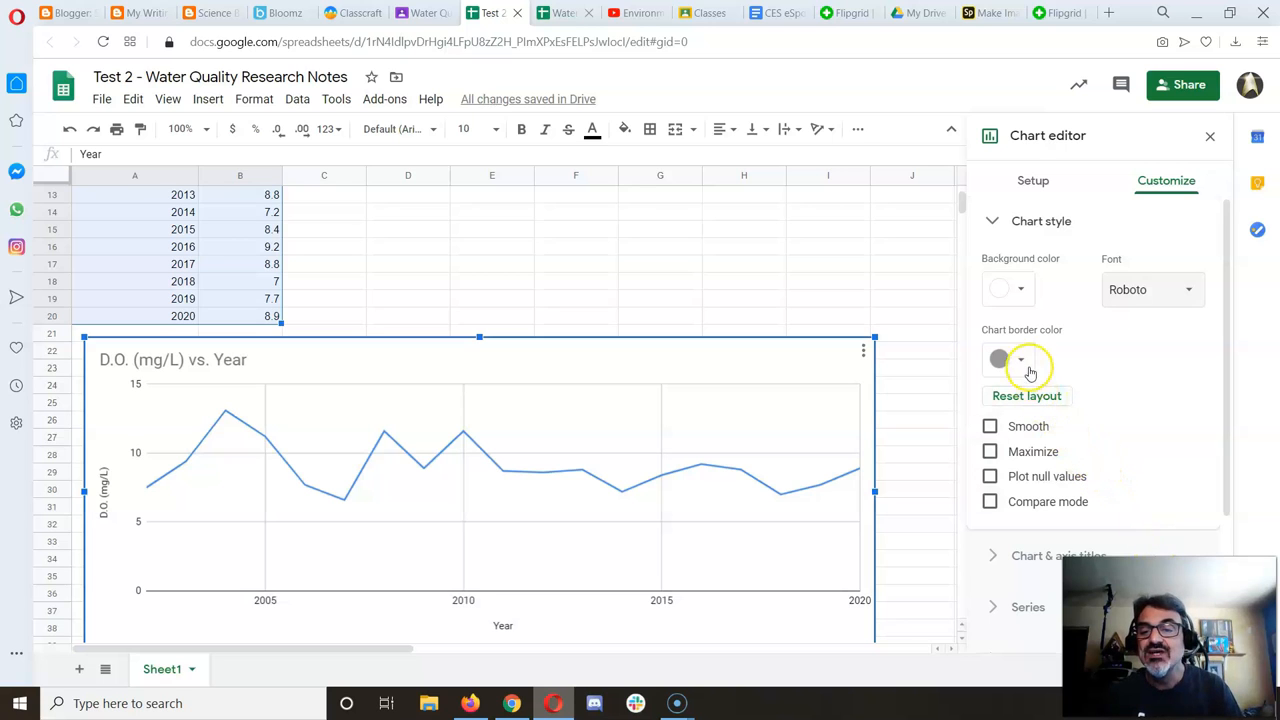
{"action": "left_click", "coordinate": [1020, 358]}
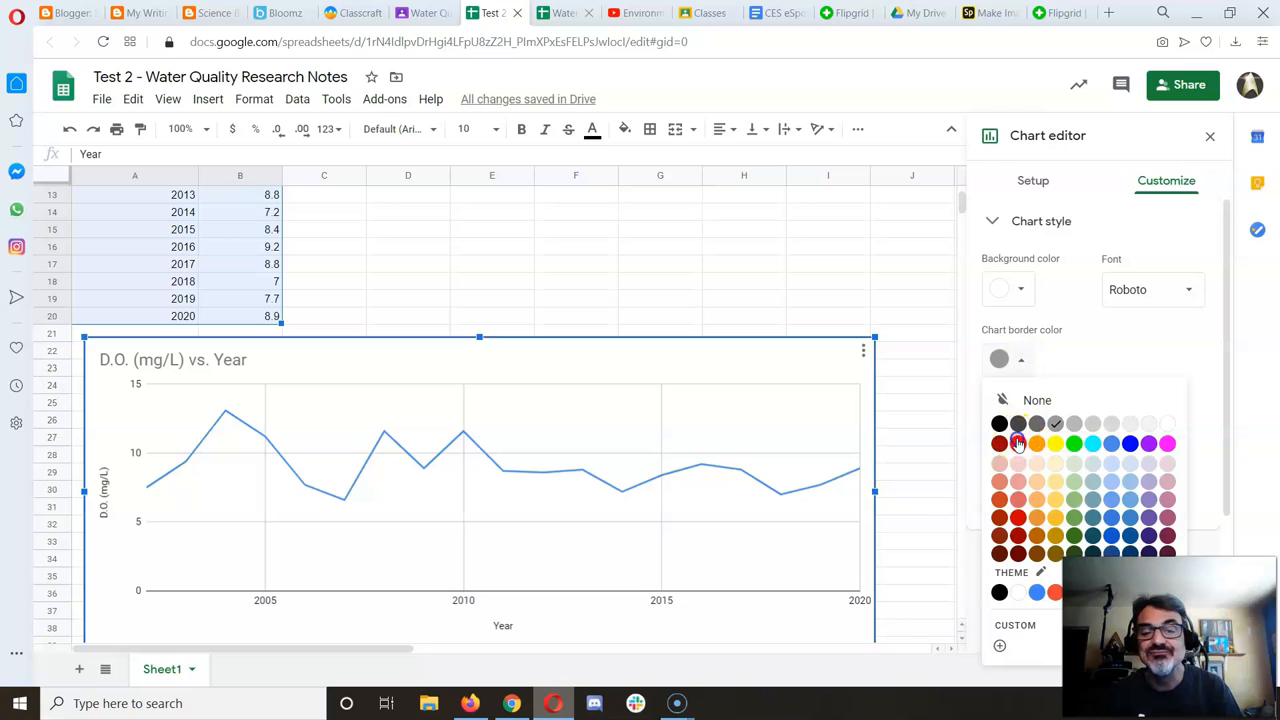
{"action": "left_click", "coordinate": [999, 443]}
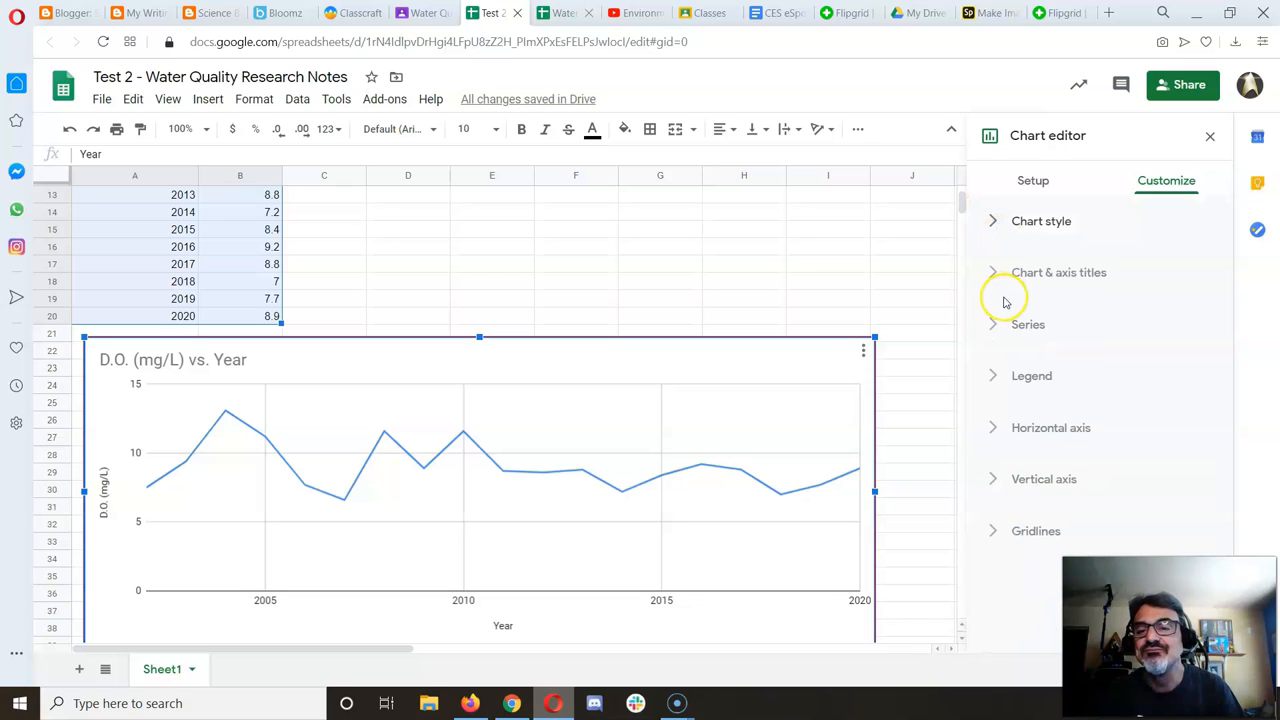
- Title the chart 'D.O. (mg/L) in Chimacum Creek 2002 to 2020'
{"action": "left_click", "coordinate": [1058, 272]}
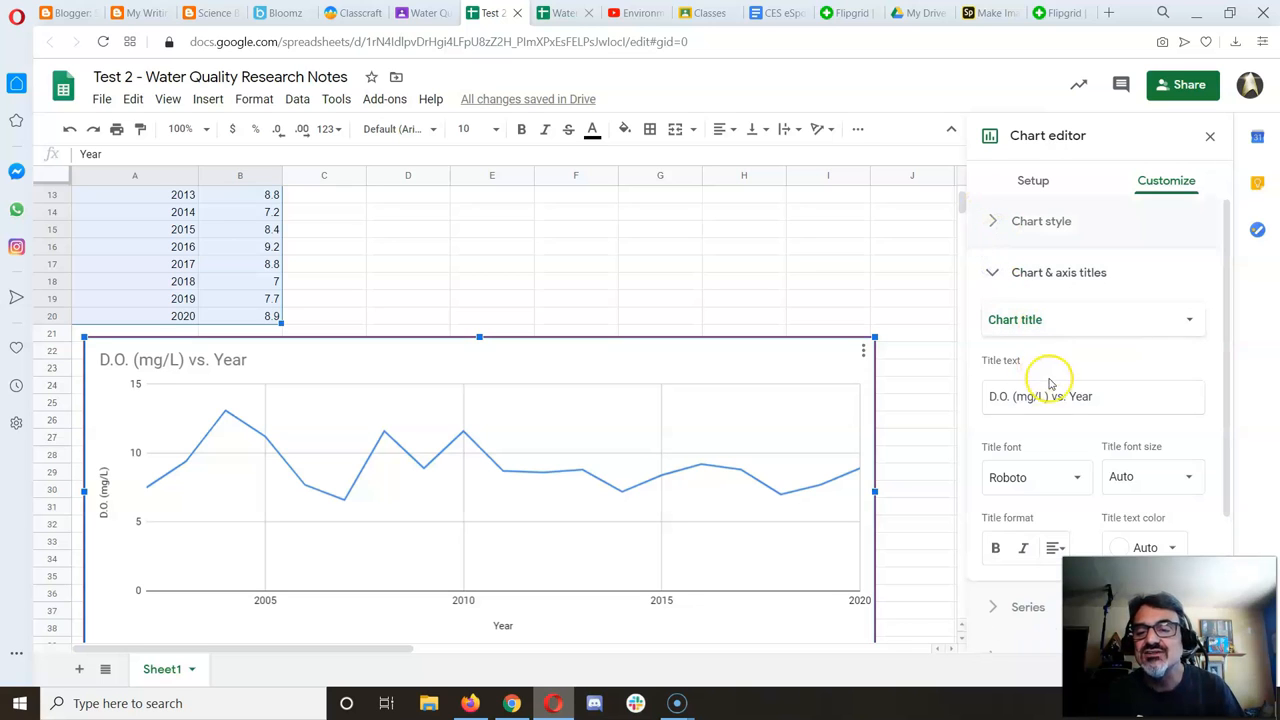
{"action": "mouse_move", "coordinate": [1099, 400]}
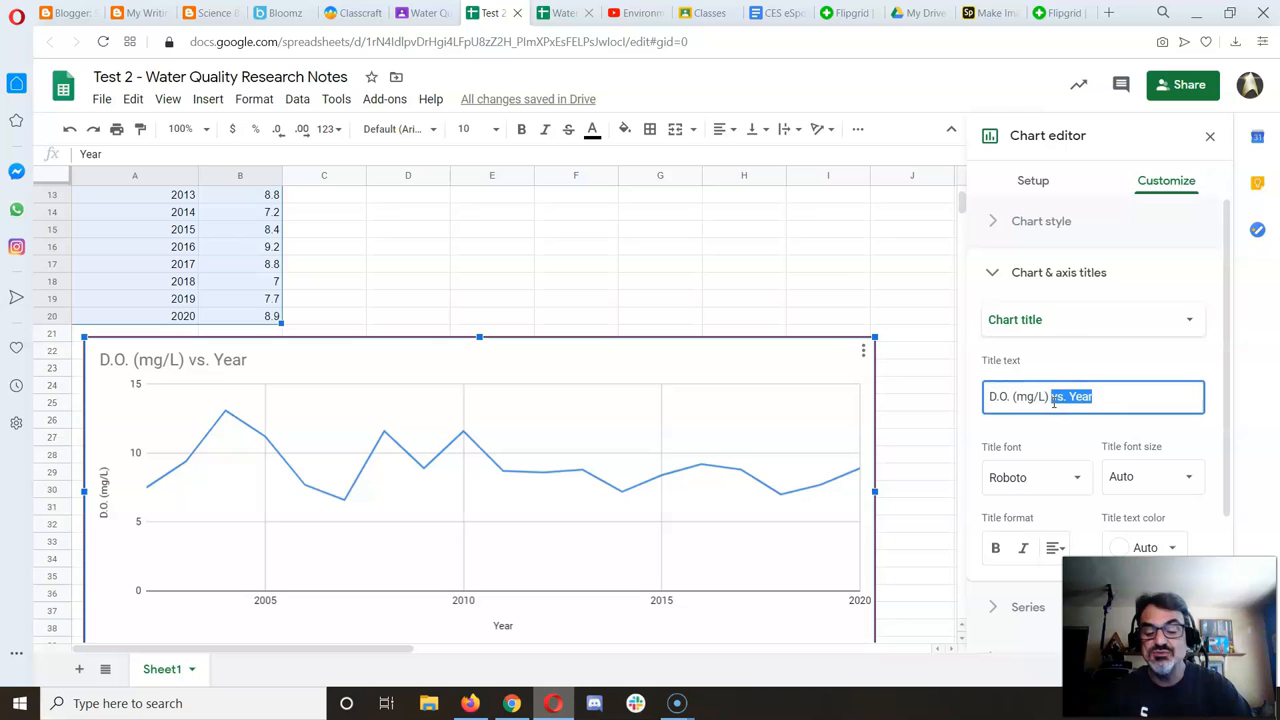
{"action": "type", "text": "in Chim"}
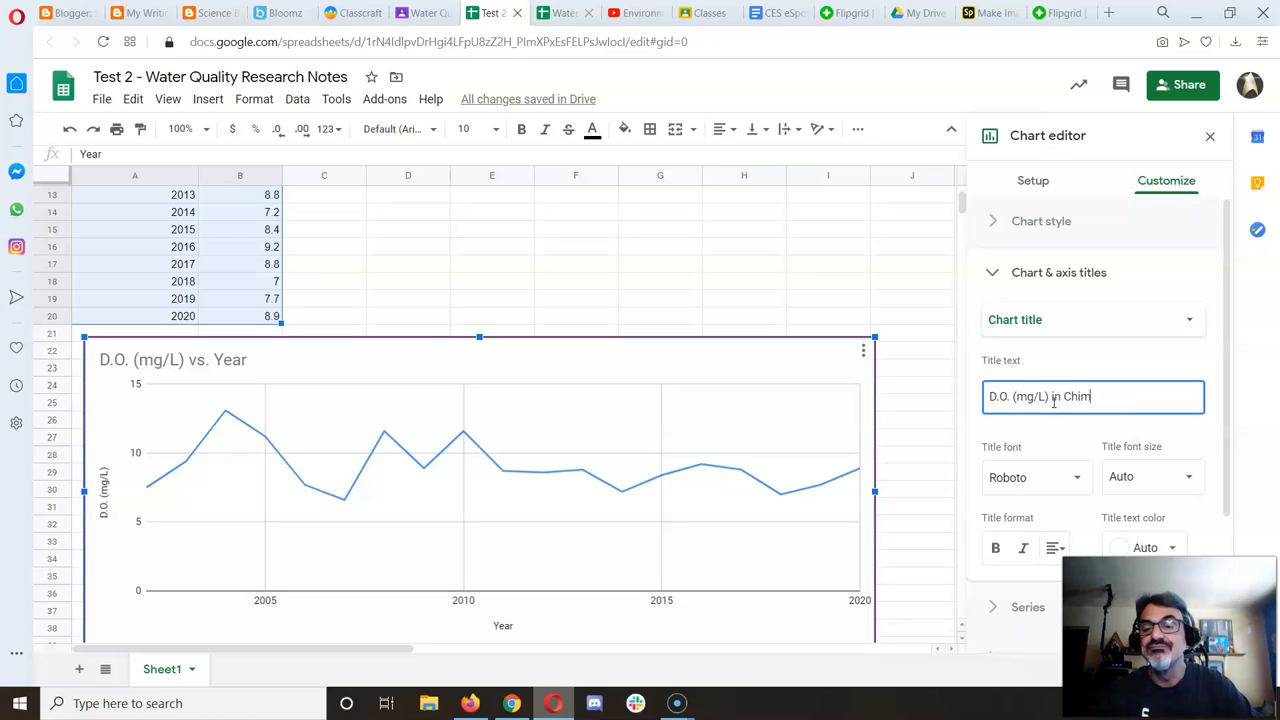
{"action": "type", "text": "acum Creek"}
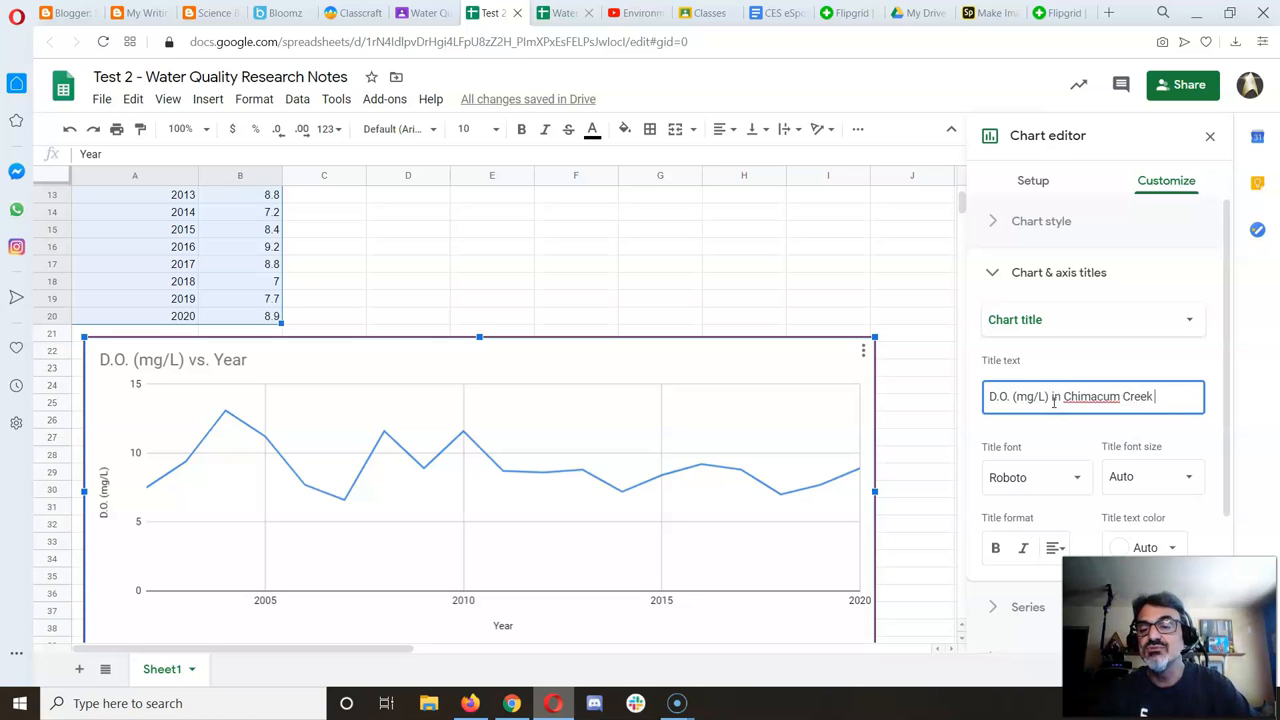
{"action": "type", "text": "2002 to"}
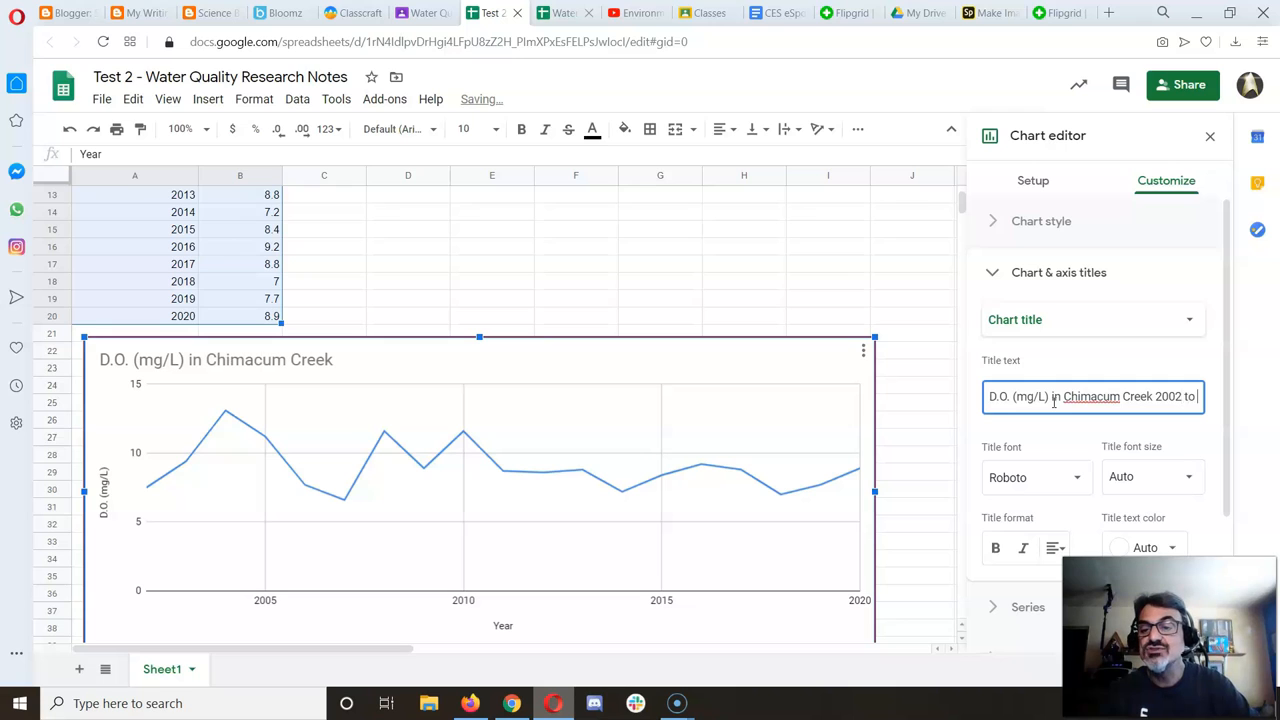
{"action": "type", "text": "2020"}
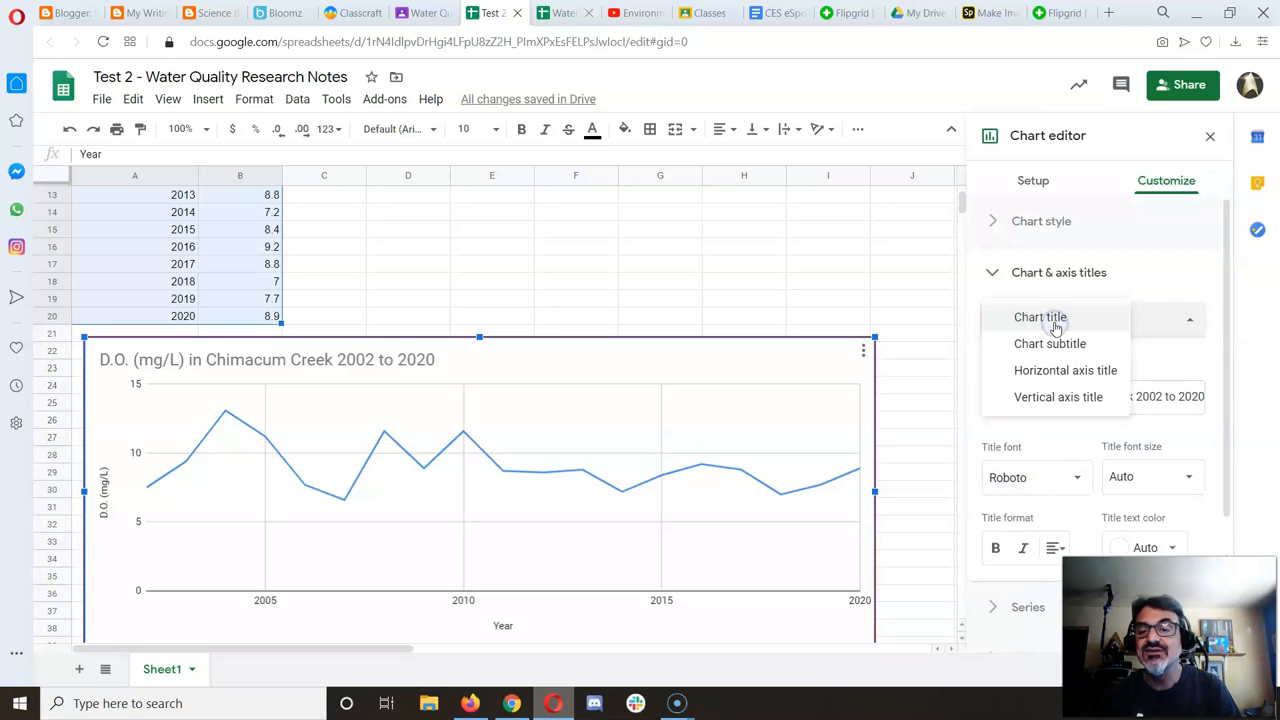
- Set the Year horizontal axis title font to Comic Sans MS
{"action": "left_click", "coordinate": [1050, 343]}
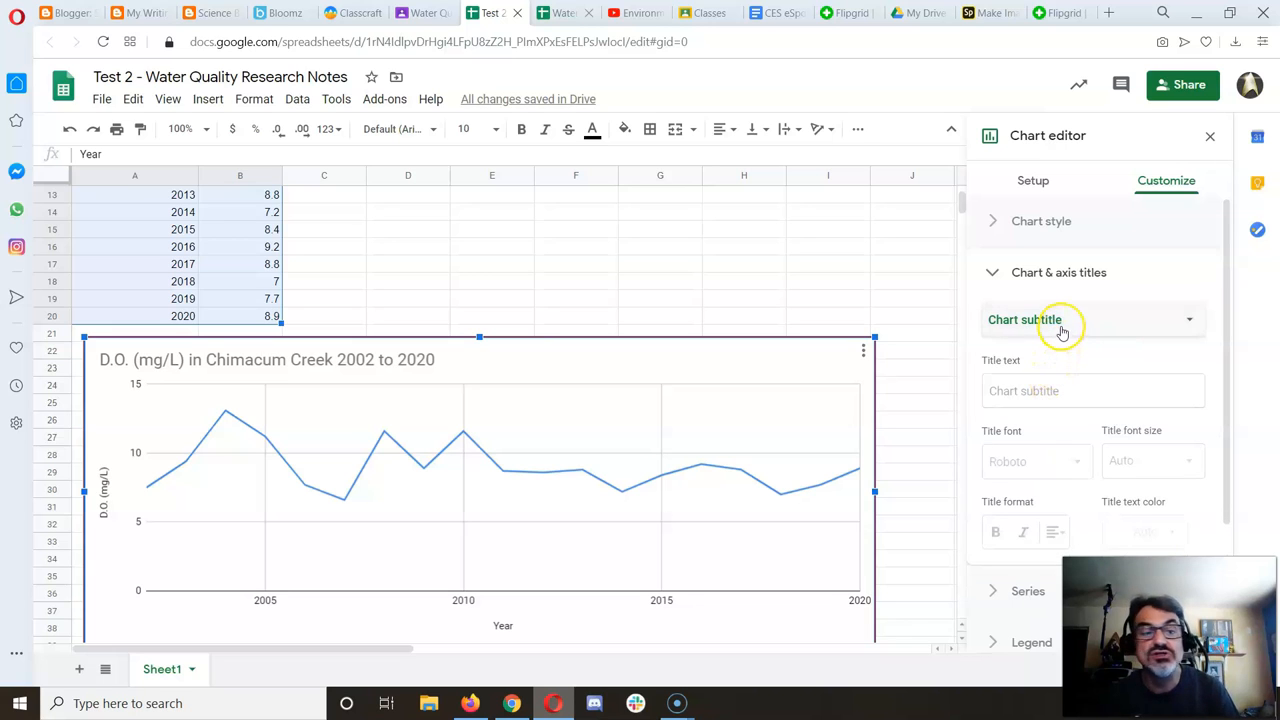
{"action": "left_click", "coordinate": [1093, 319]}
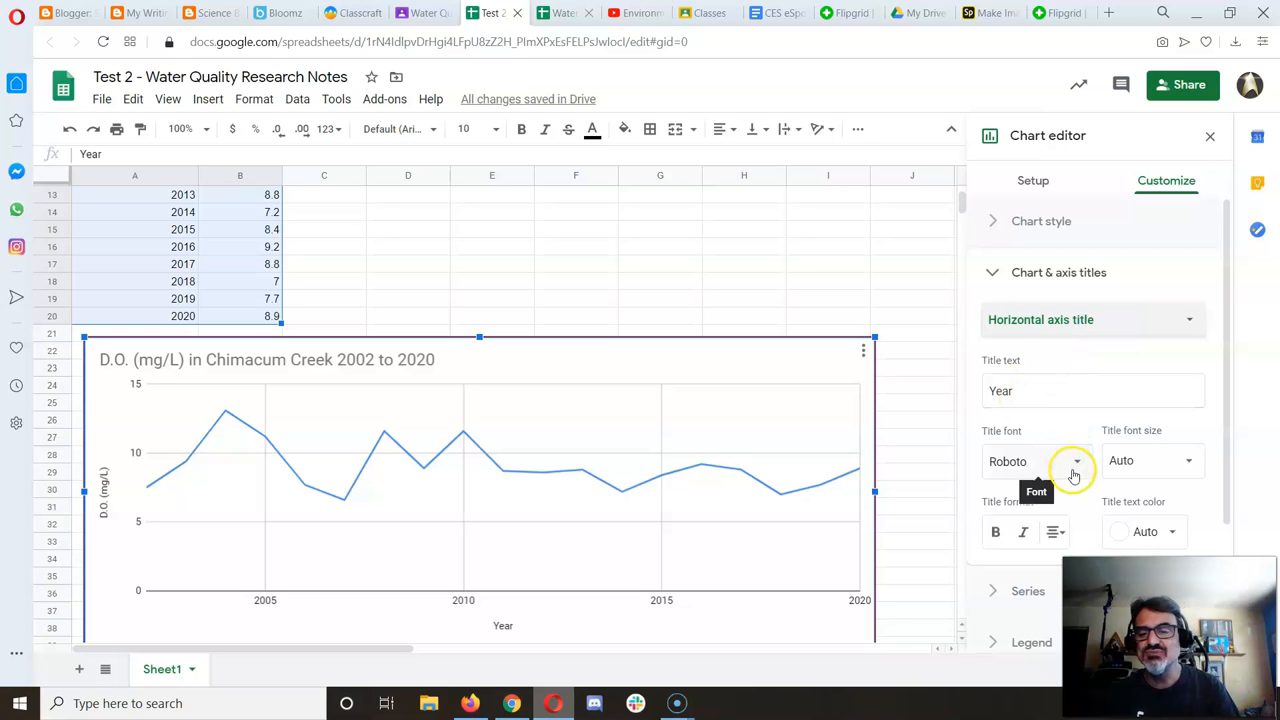
{"action": "left_click", "coordinate": [1075, 461]}
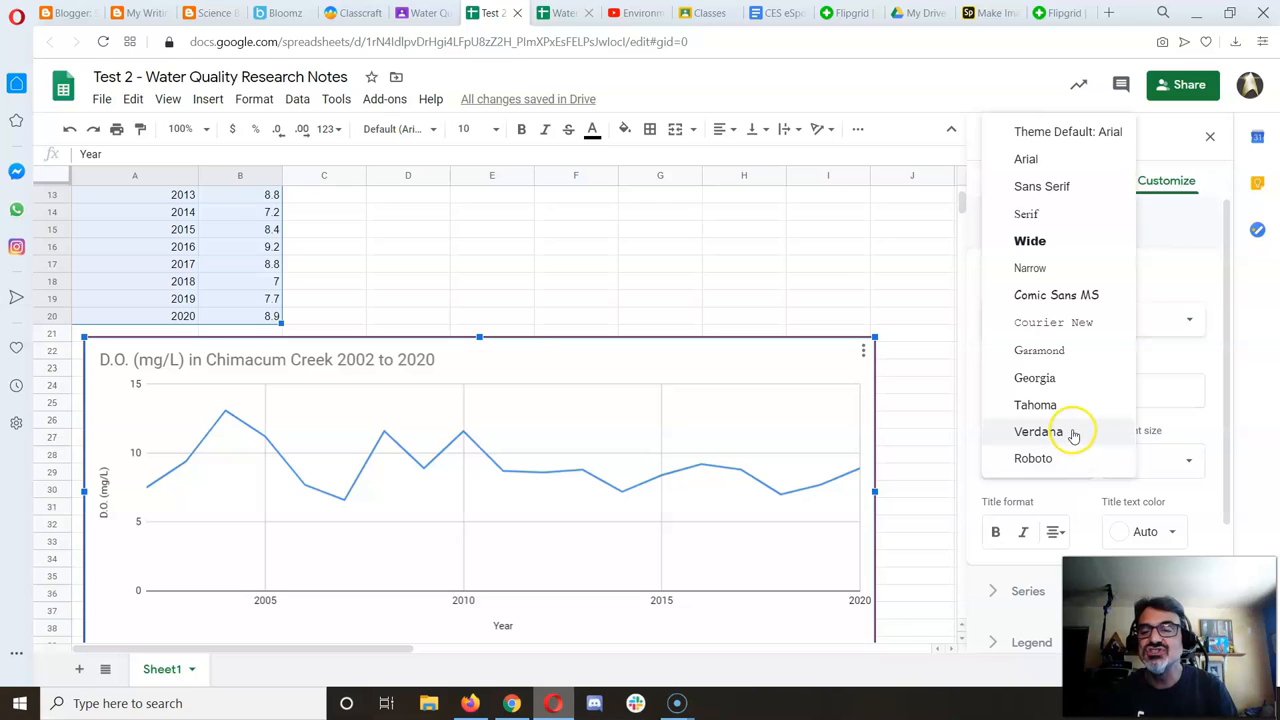
{"action": "left_click", "coordinate": [1056, 294]}
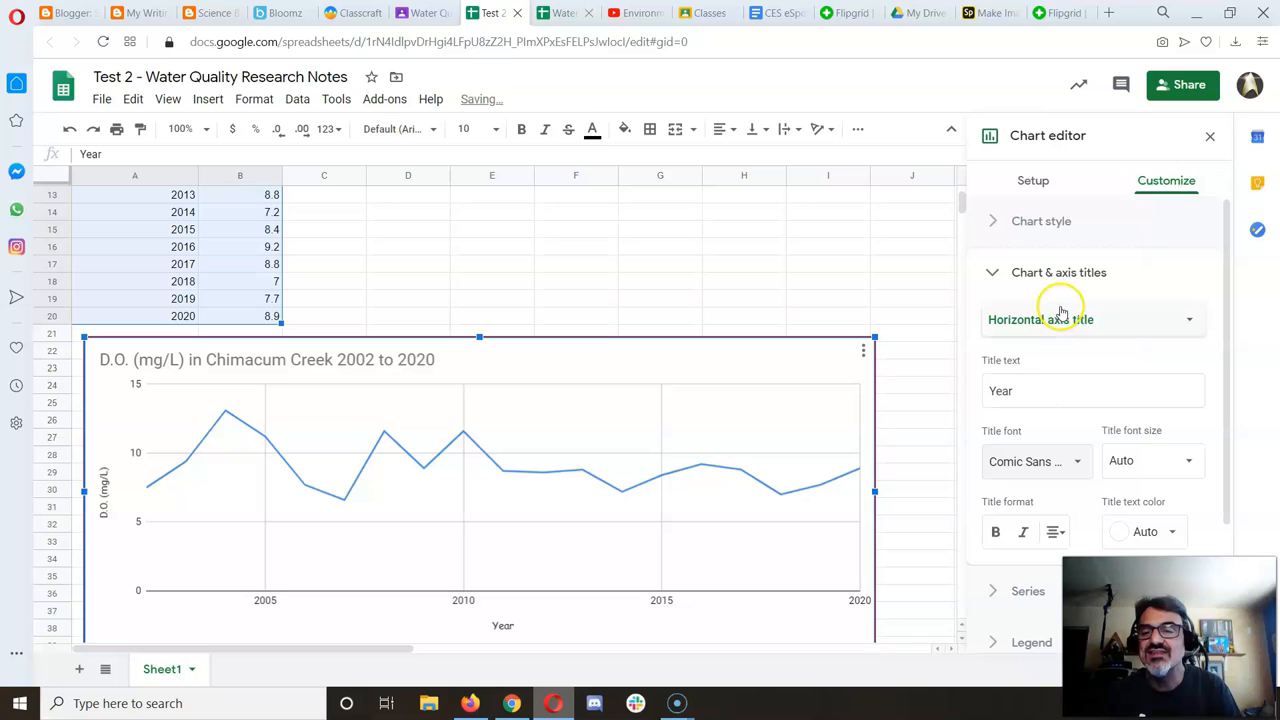
- Set the D.O. (mg/L) vertical axis title font to Garamond
{"action": "left_click", "coordinate": [1188, 319]}
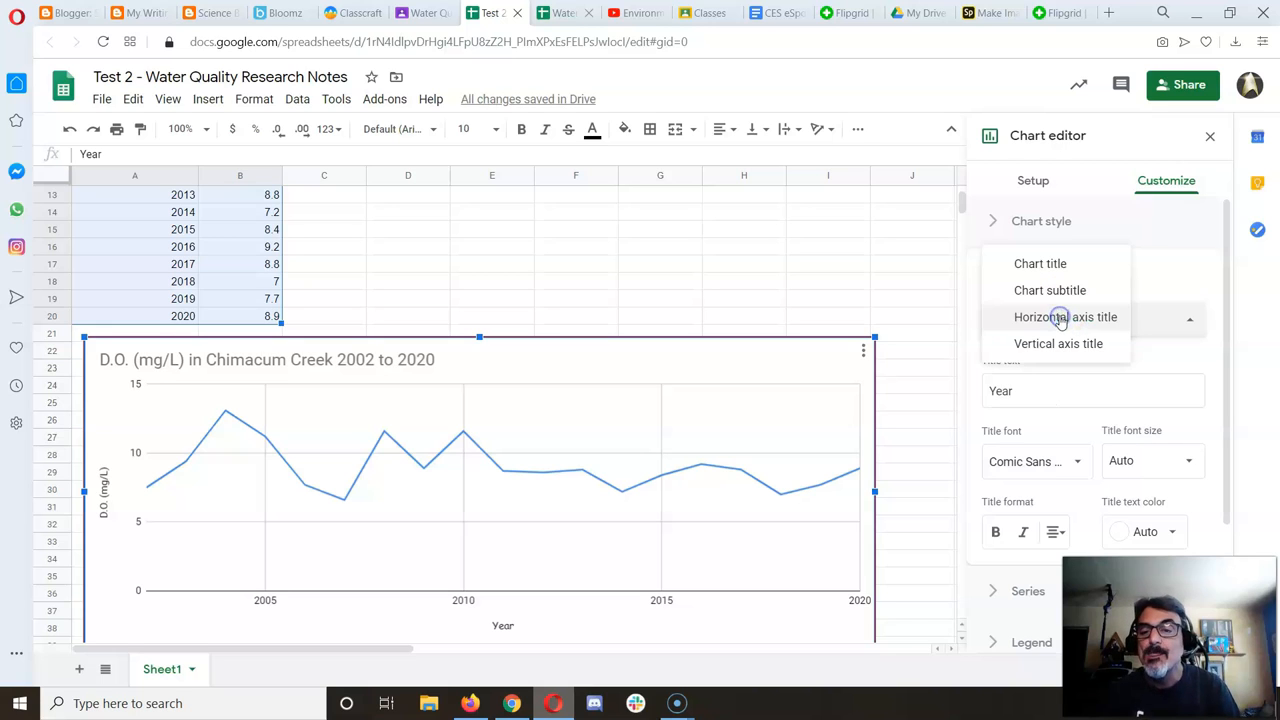
{"action": "left_click", "coordinate": [1058, 343]}
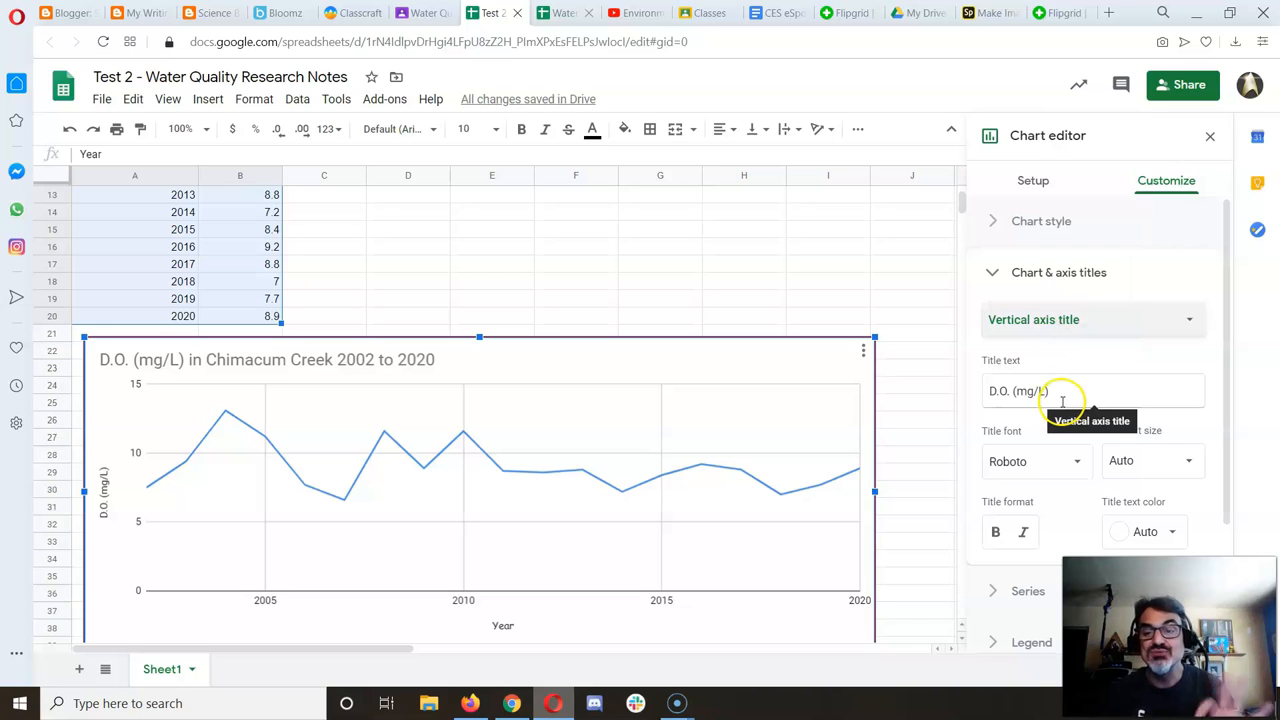
{"action": "left_click", "coordinate": [1035, 461]}
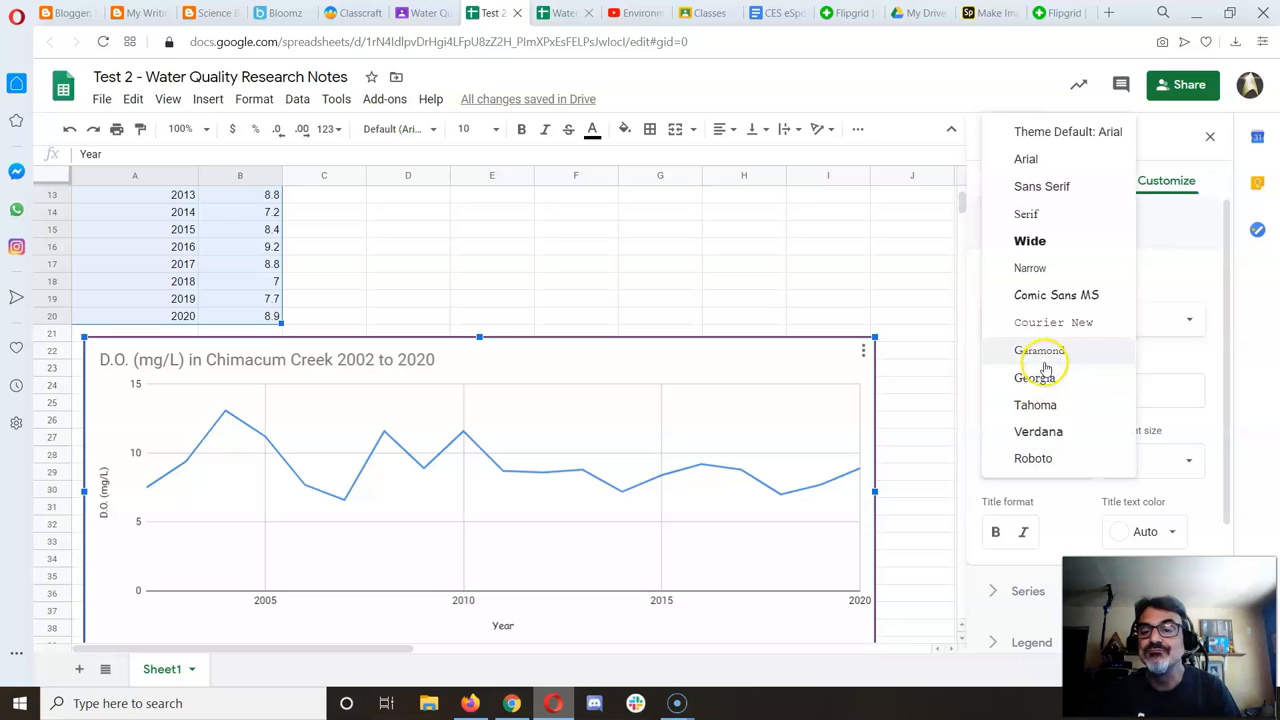
{"action": "left_click", "coordinate": [1040, 350]}
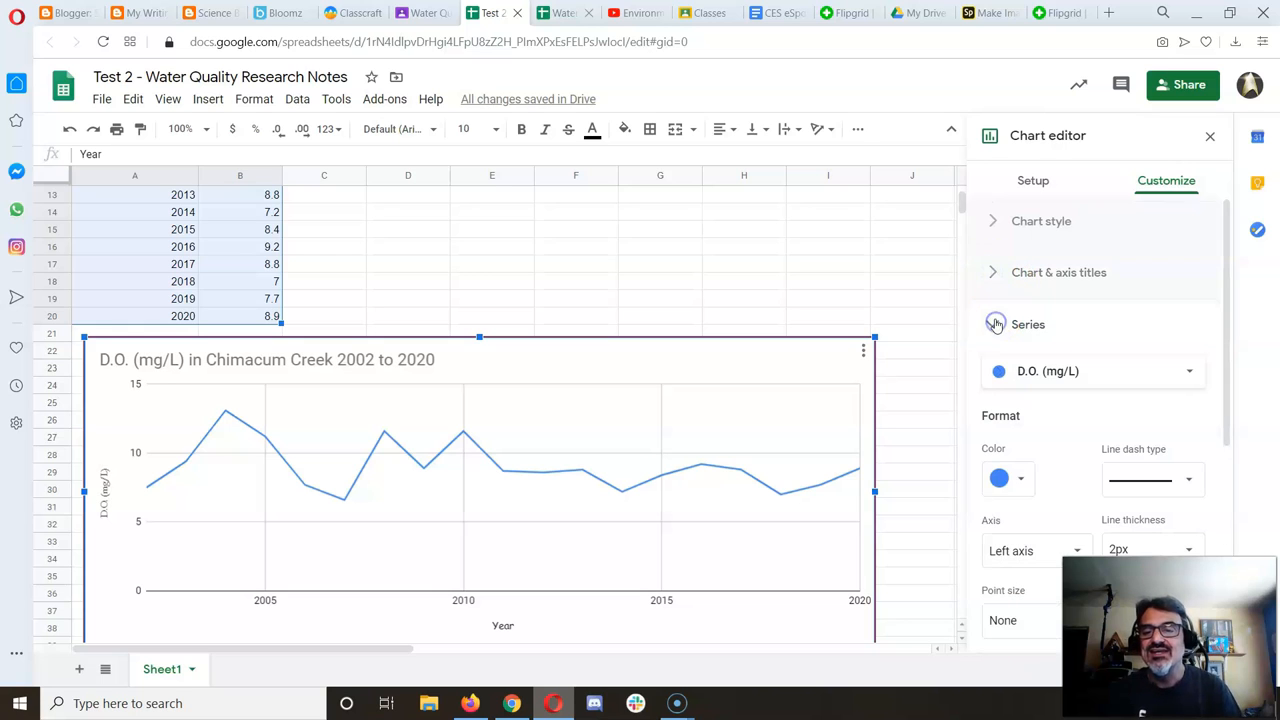
{"action": "mouse_move", "coordinate": [998, 478]}
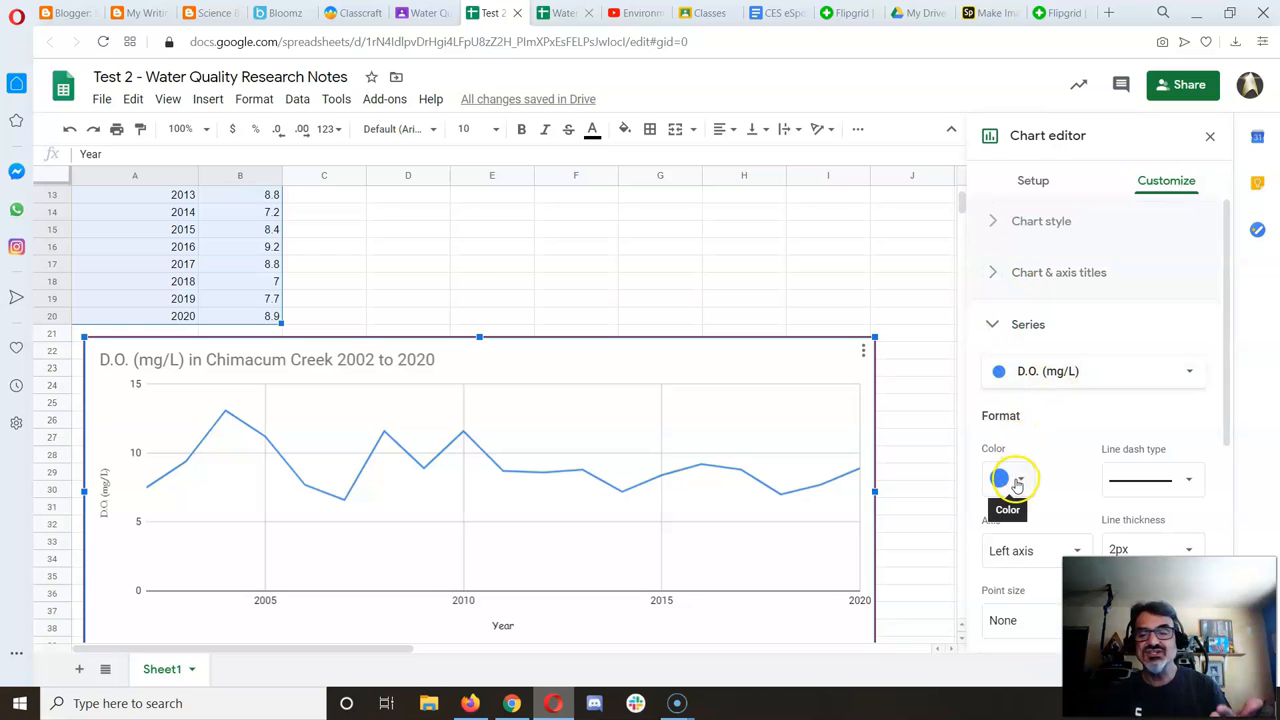
- Make the D.O. series line purple with a solid line style
{"action": "left_click", "coordinate": [999, 478]}
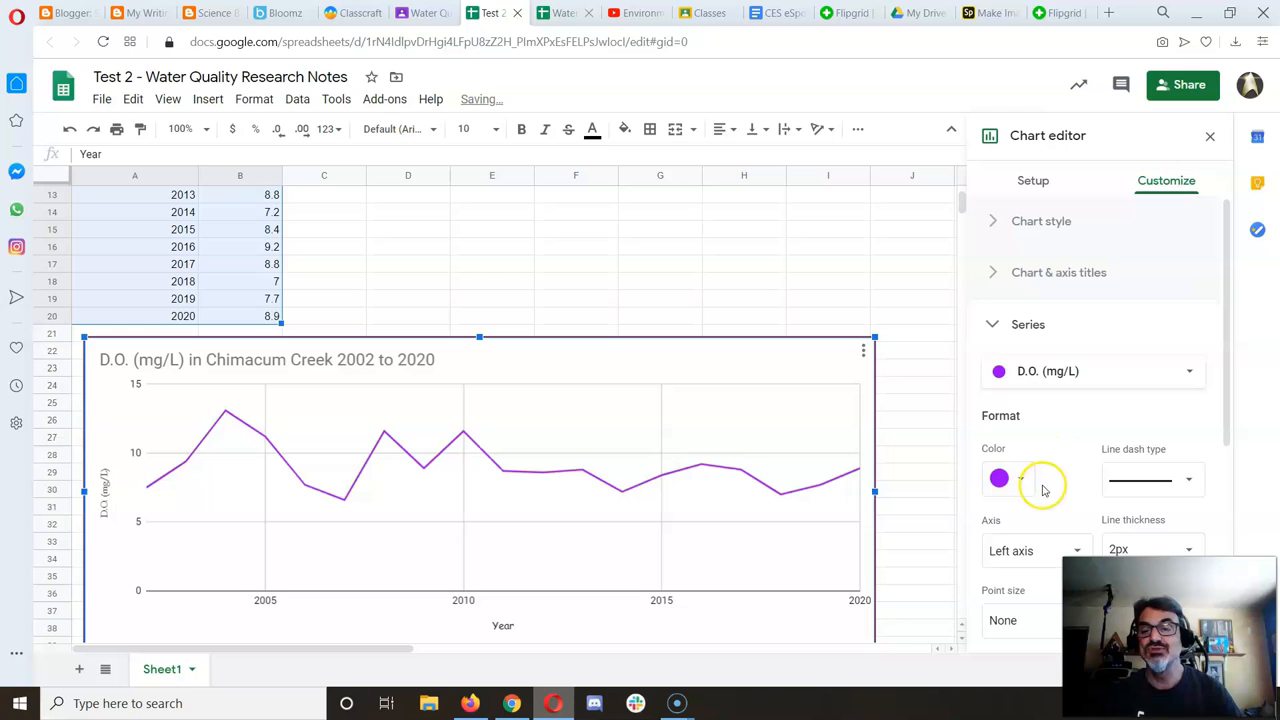
{"action": "scroll", "scroll_direction": "down", "scroll_amount": 3}
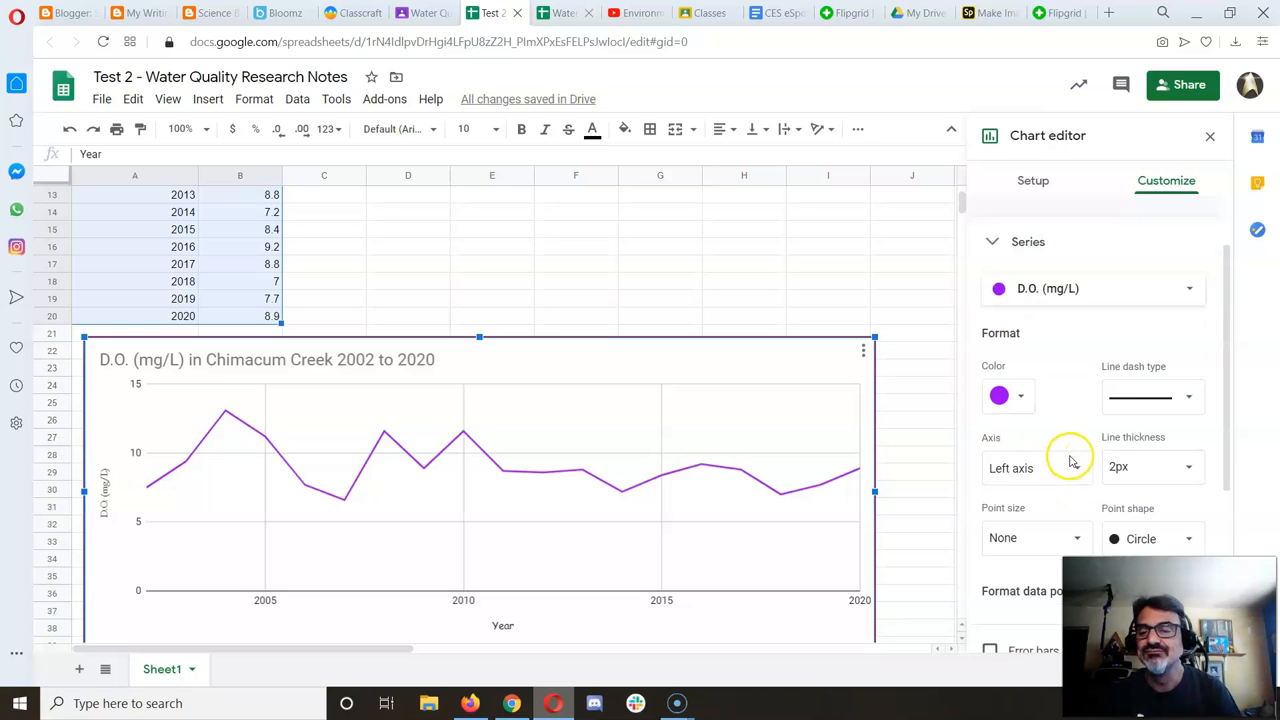
{"action": "left_click", "coordinate": [1150, 395]}
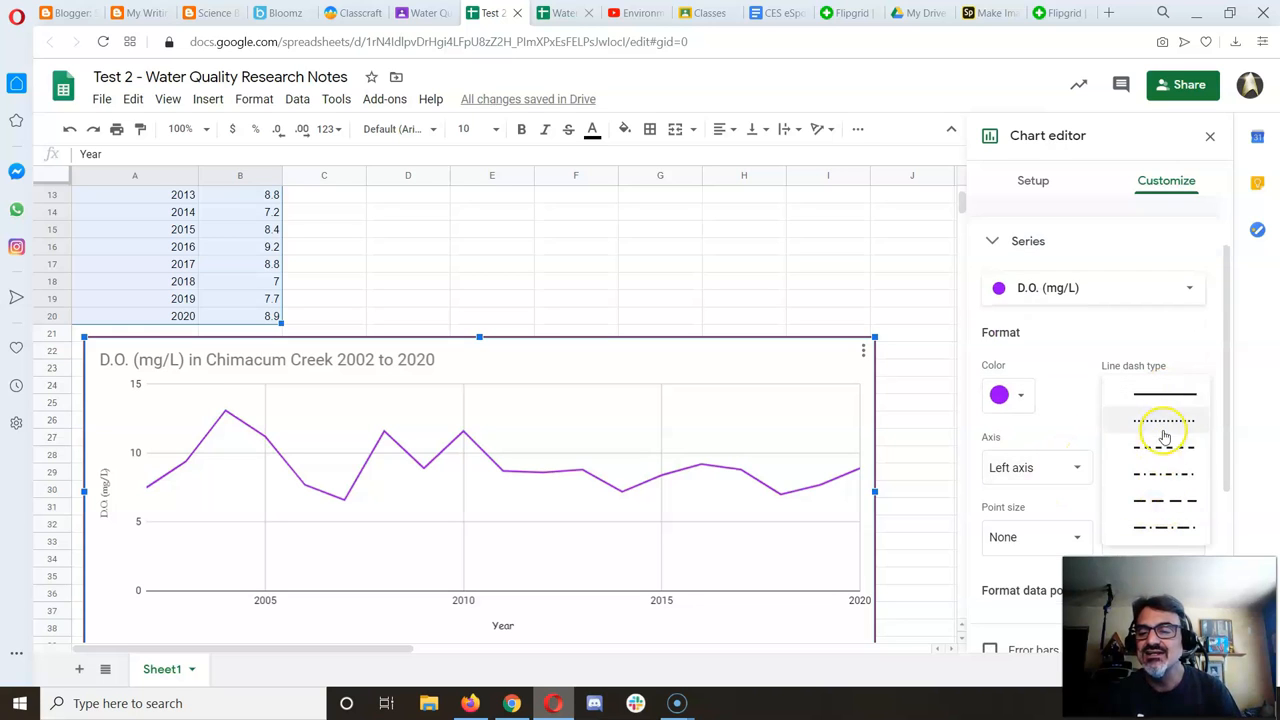
{"action": "left_click", "coordinate": [1163, 393]}
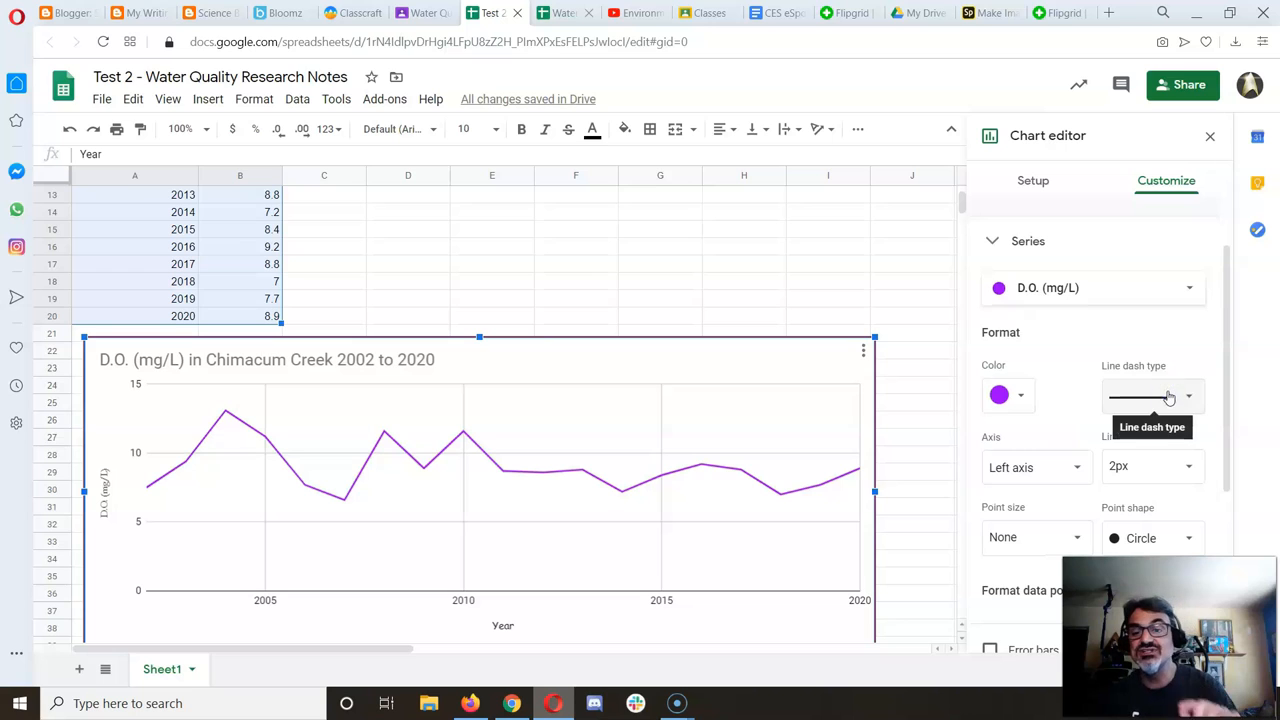
{"action": "mouse_move", "coordinate": [1153, 466]}
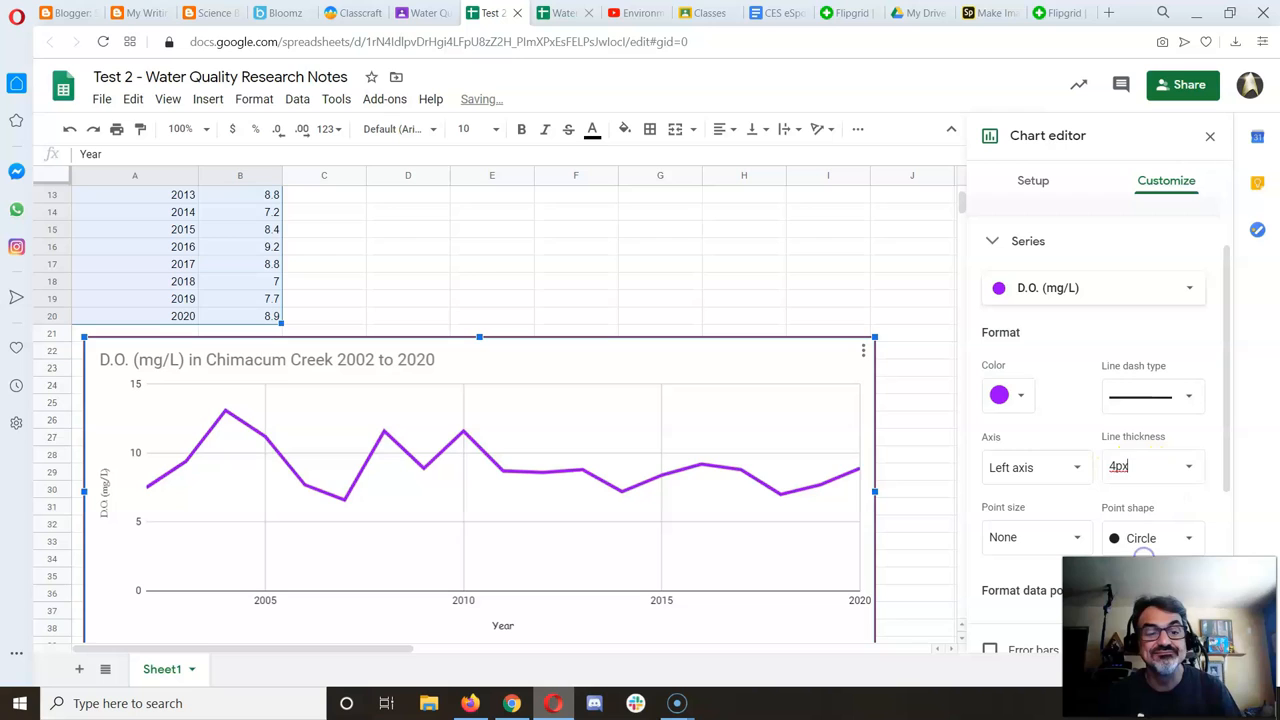
{"action": "mouse_move", "coordinate": [1103, 447]}
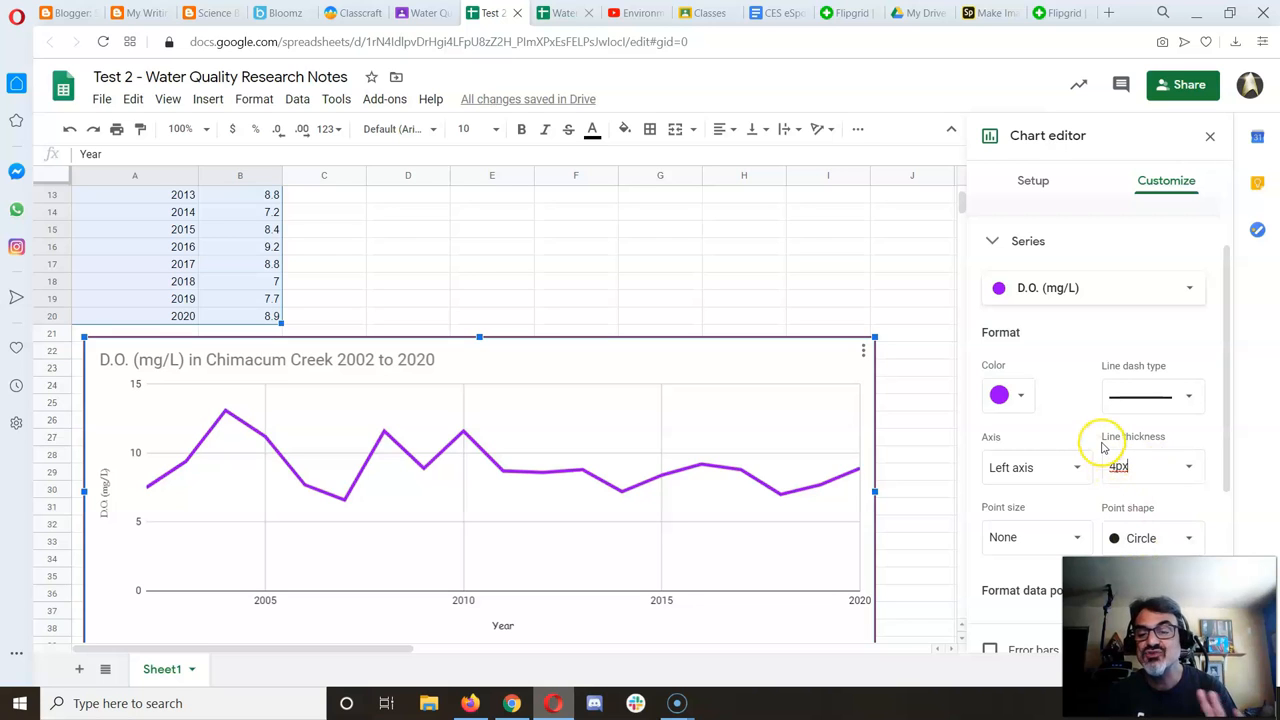
- Add 10px point markers at each data point on the line
{"action": "scroll", "scroll_direction": "down", "scroll_amount": 3}
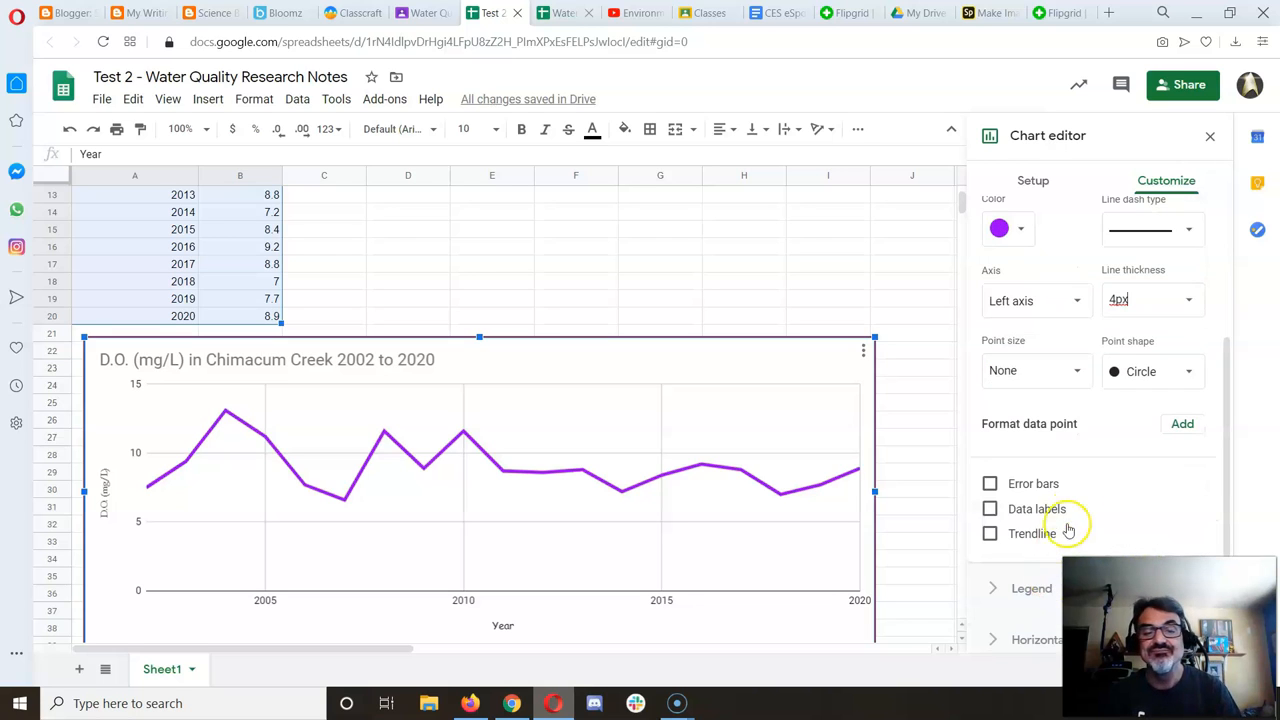
{"action": "left_click", "coordinate": [1035, 370]}
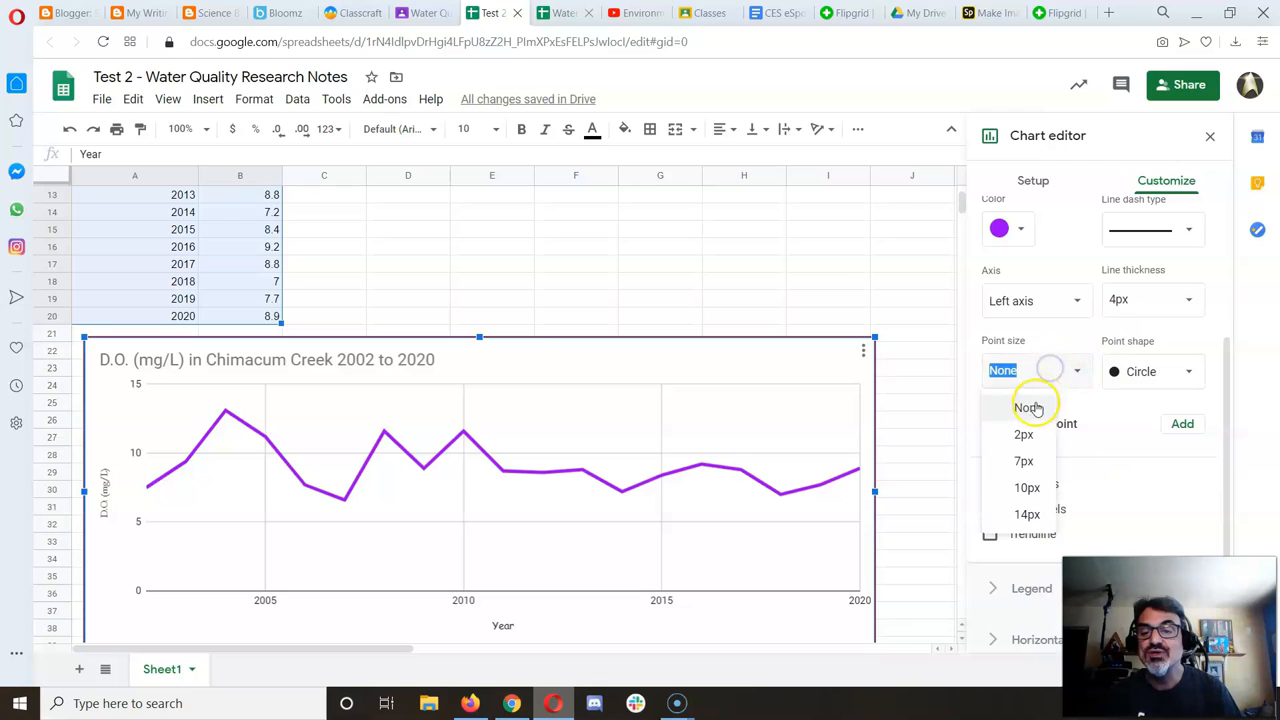
{"action": "left_click", "coordinate": [1023, 434]}
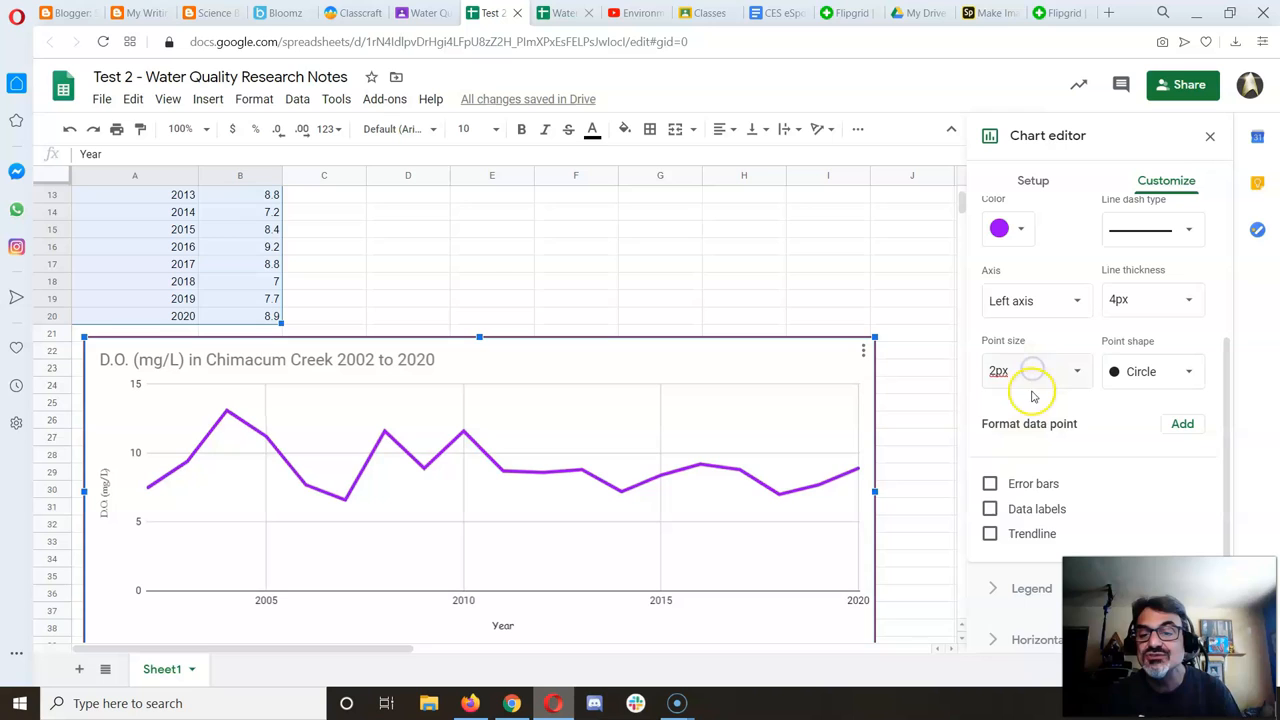
{"action": "left_click", "coordinate": [1030, 371]}
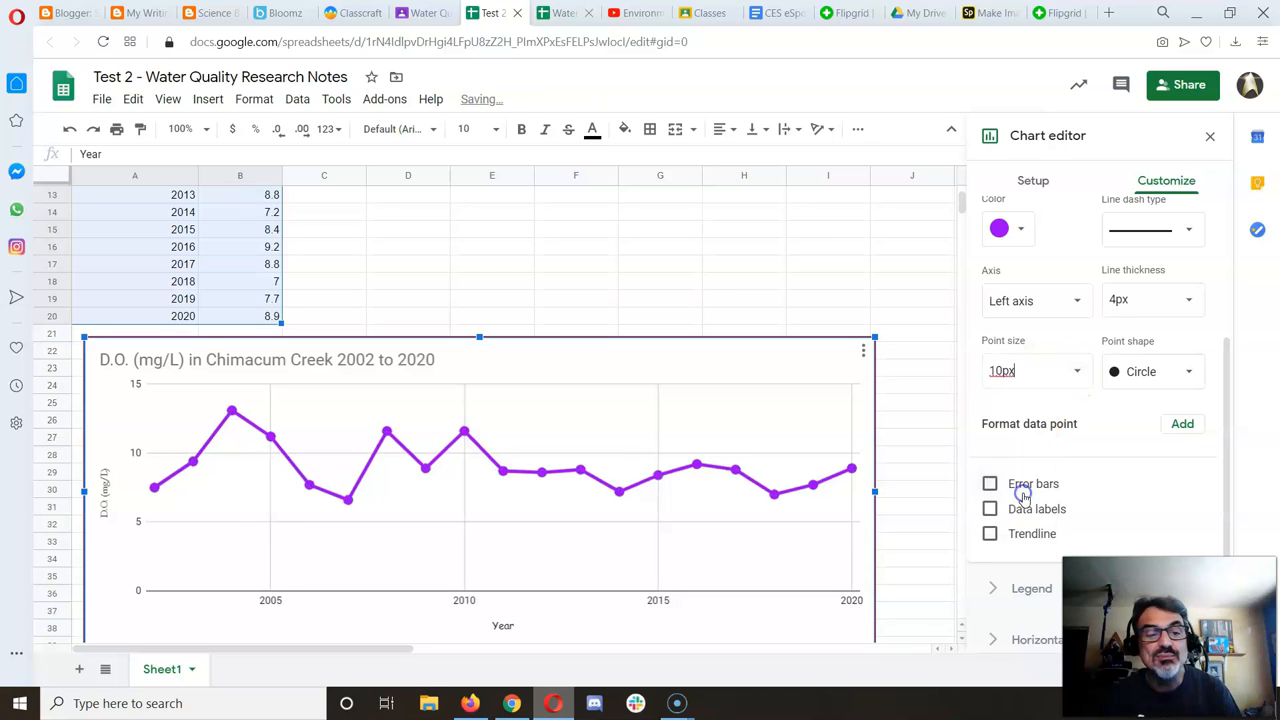
{"action": "mouse_move", "coordinate": [1058, 438]}
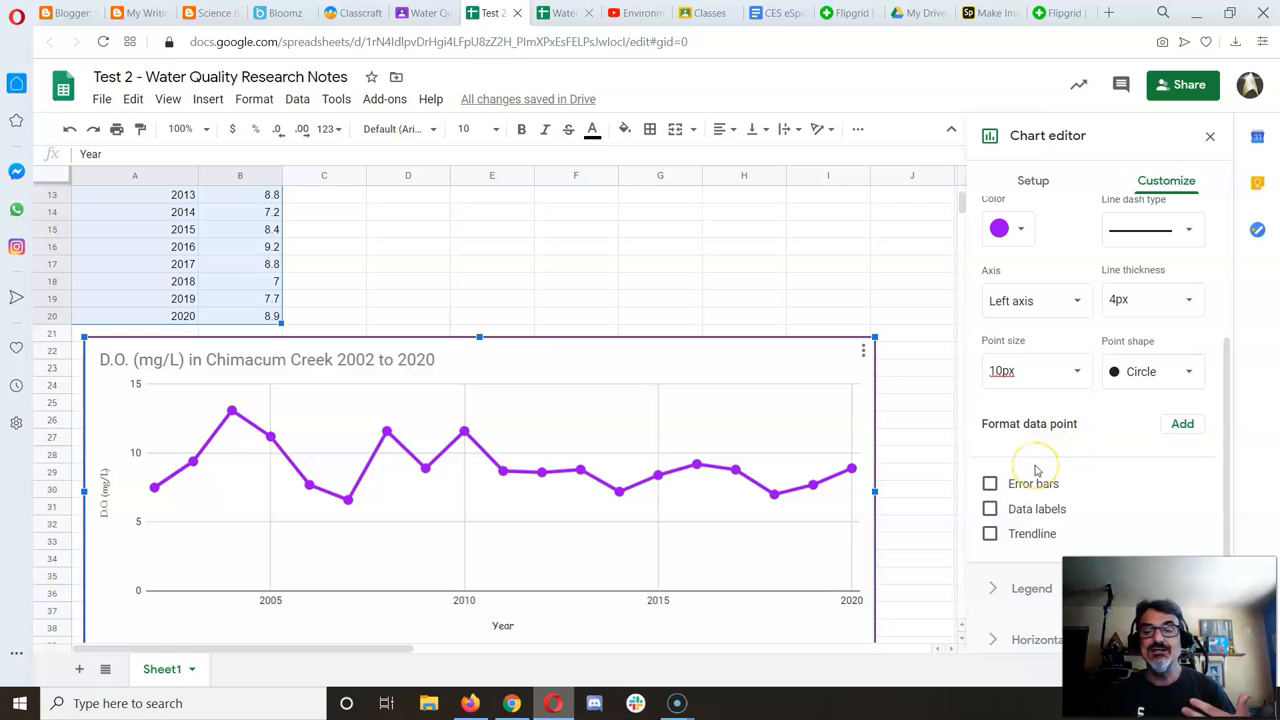
{"action": "mouse_move", "coordinate": [990, 509]}
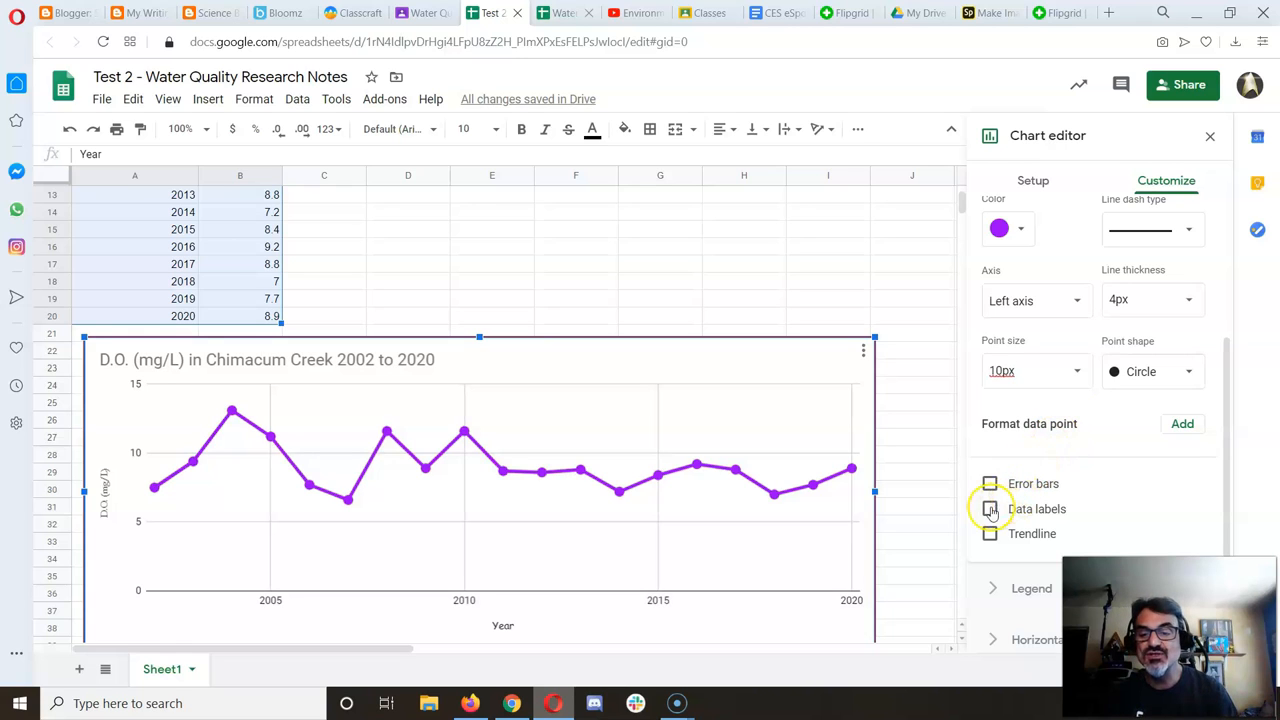
- Enable series data labels so each point shows its value, e.g. 13.1
{"action": "left_click", "coordinate": [990, 509]}
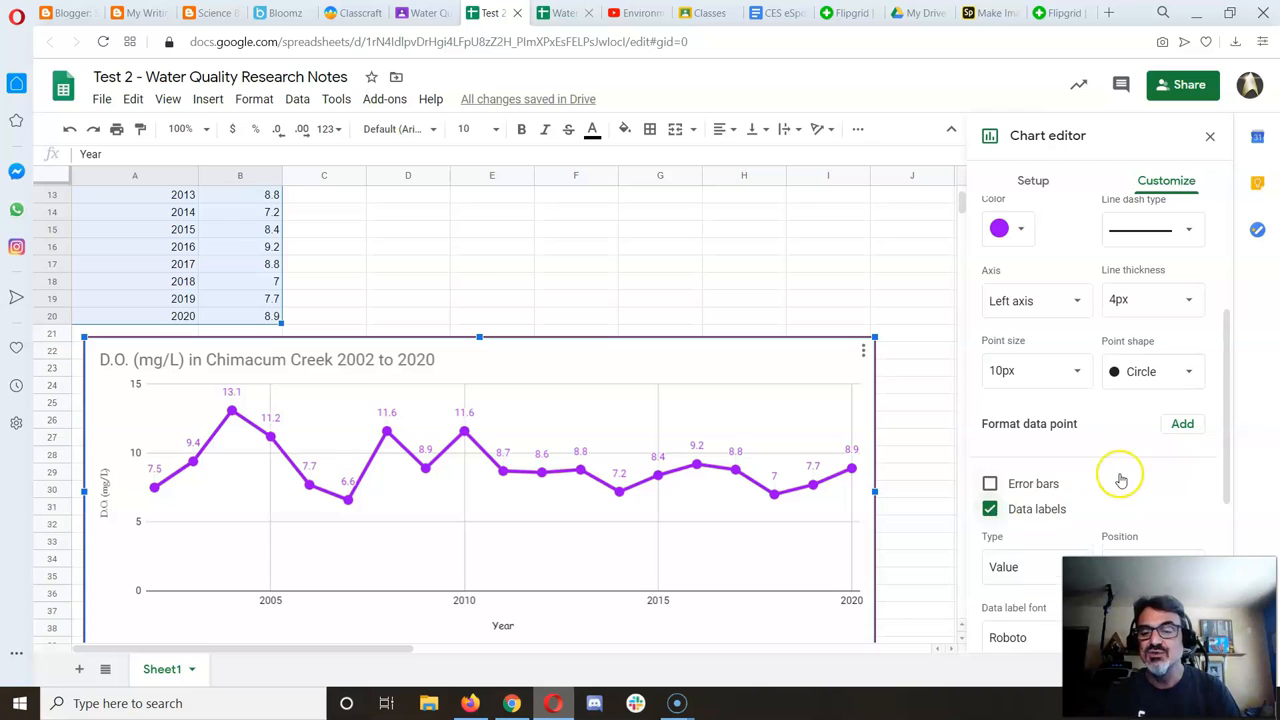
{"action": "scroll", "scroll_direction": "up", "scroll_amount": 3}
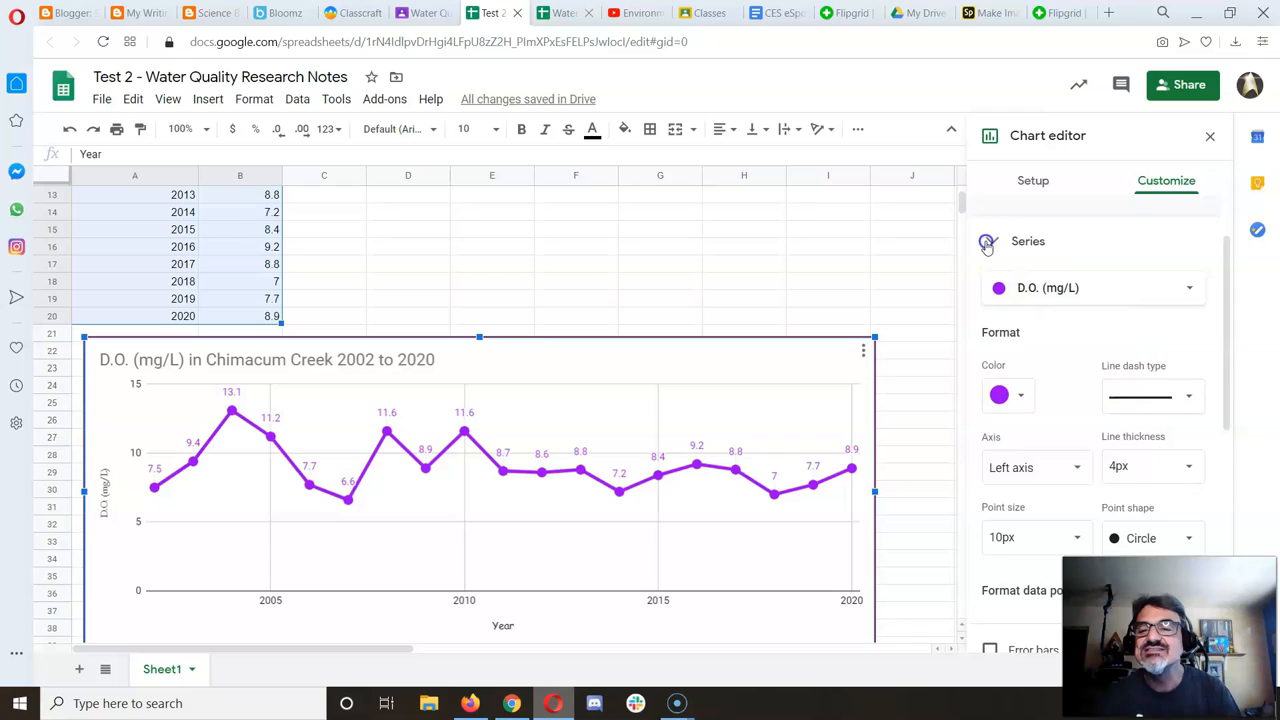
- Set the legend position to Right
{"action": "left_click", "coordinate": [1028, 241]}
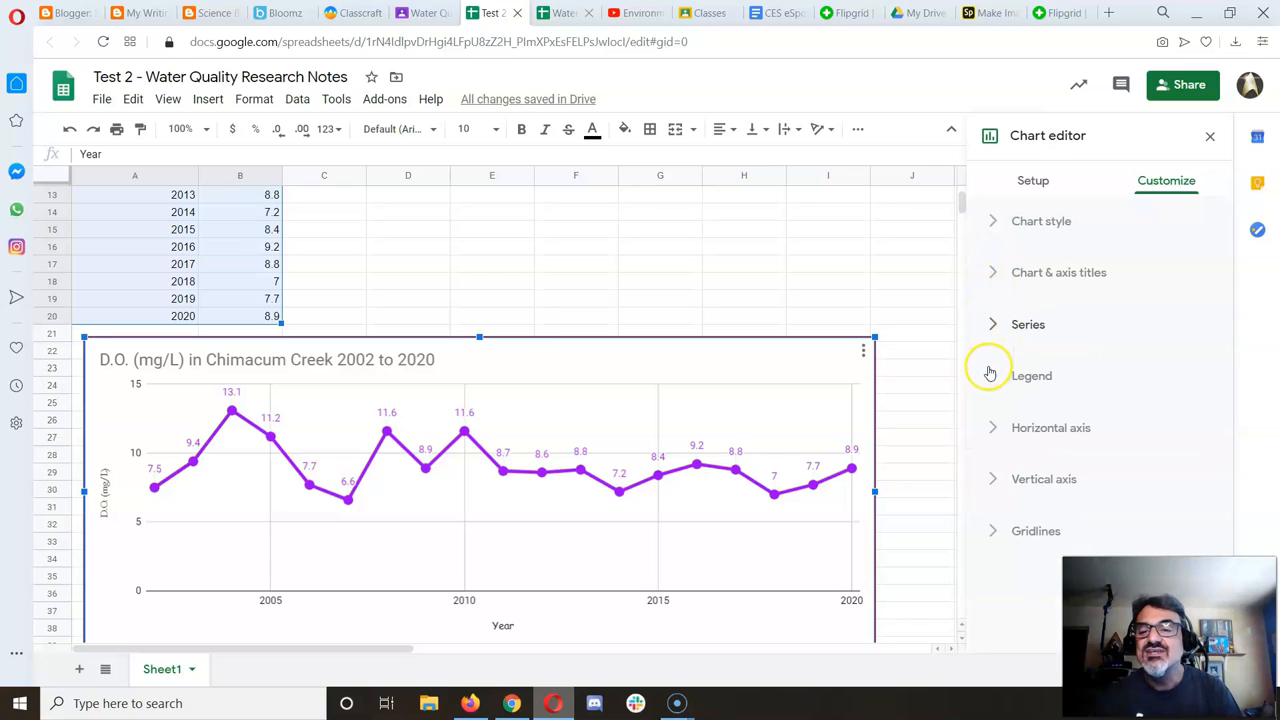
{"action": "left_click", "coordinate": [1031, 375]}
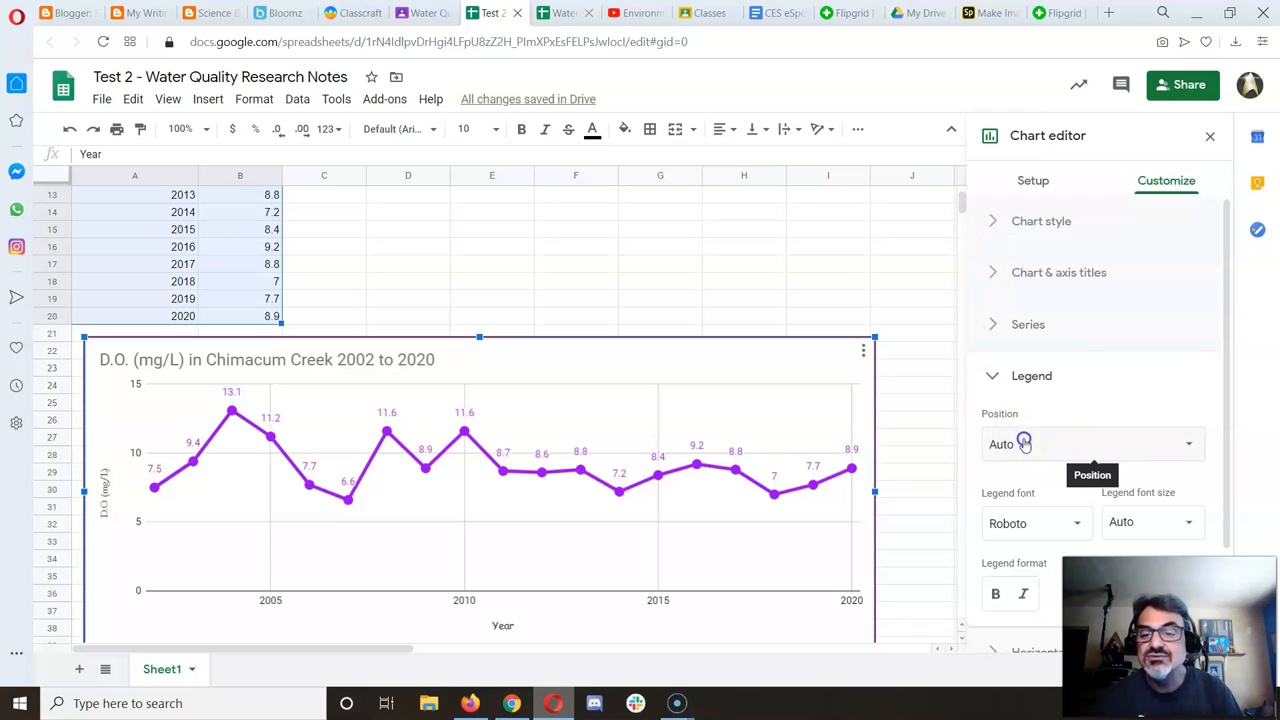
{"action": "left_click", "coordinate": [1090, 444]}
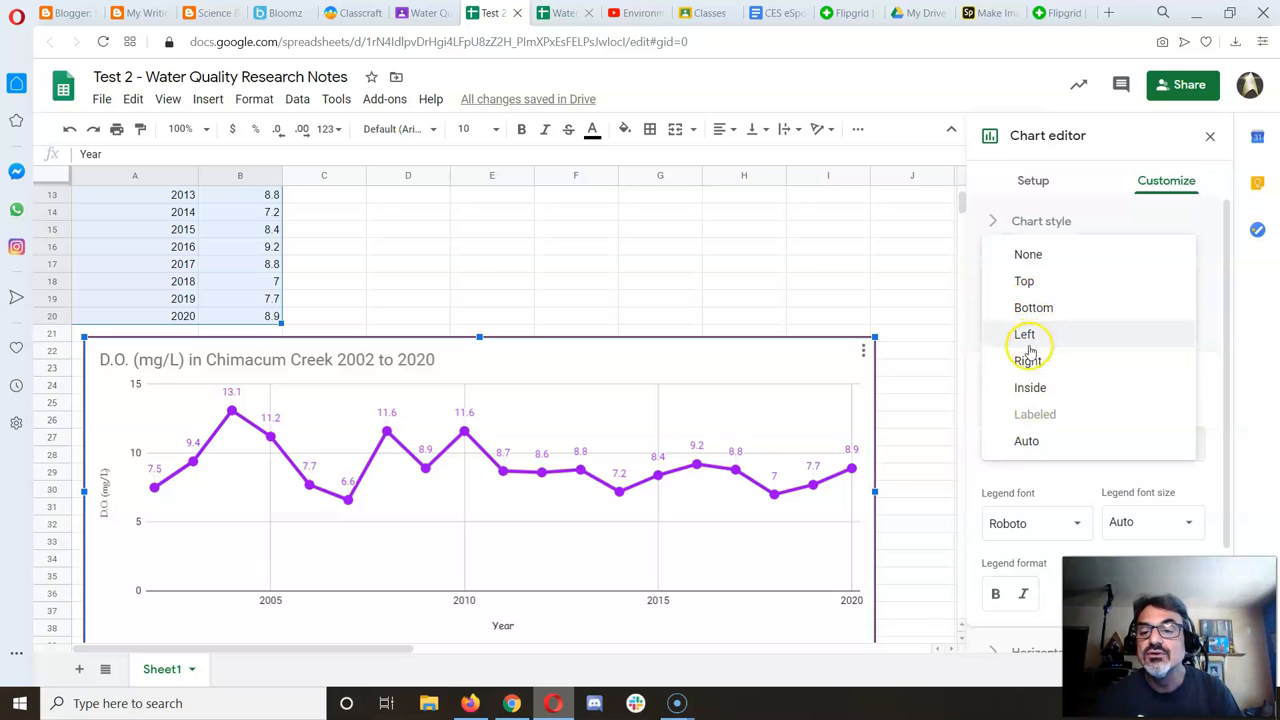
{"action": "left_click", "coordinate": [1029, 361]}
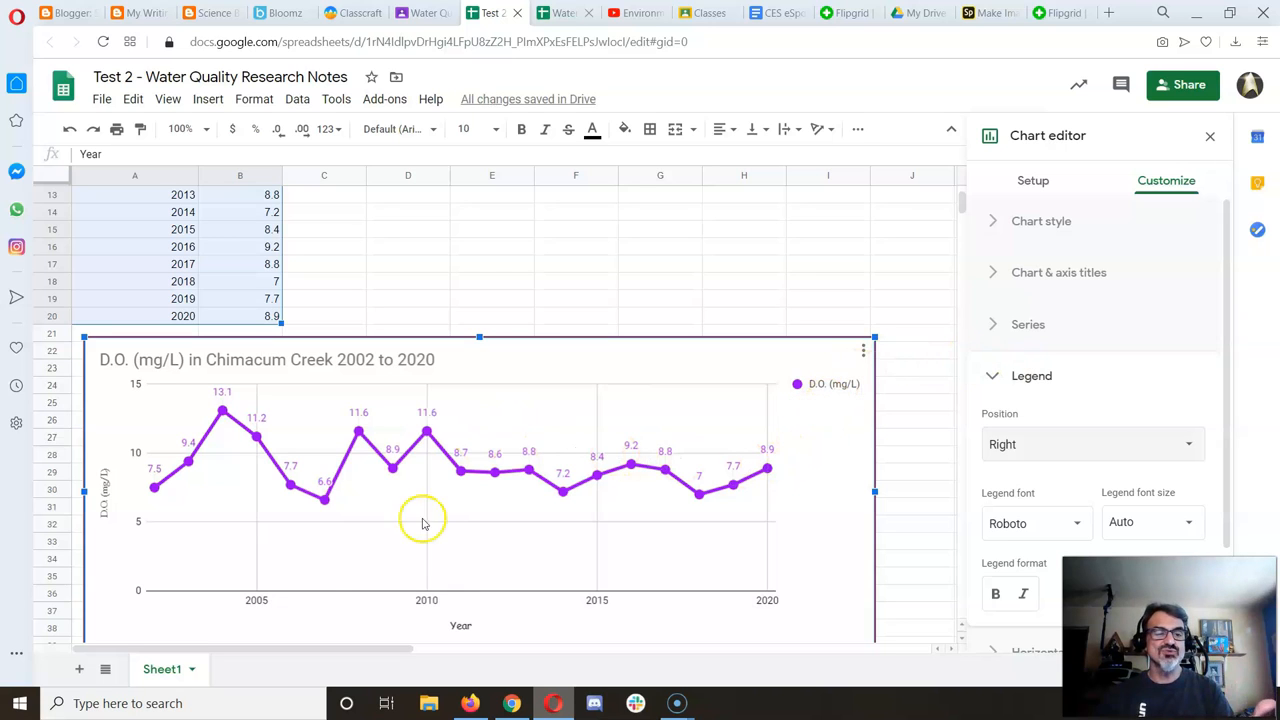
{"action": "mouse_move", "coordinate": [607, 483]}
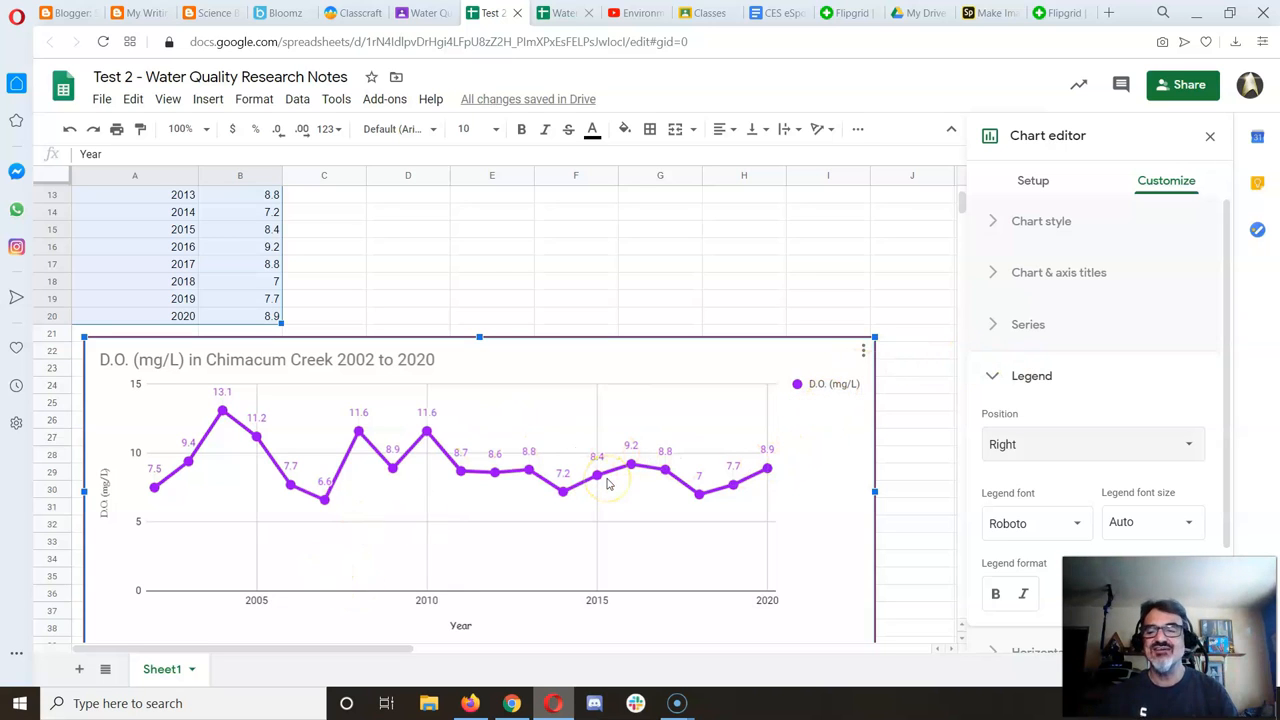
{"action": "mouse_move", "coordinate": [839, 547]}
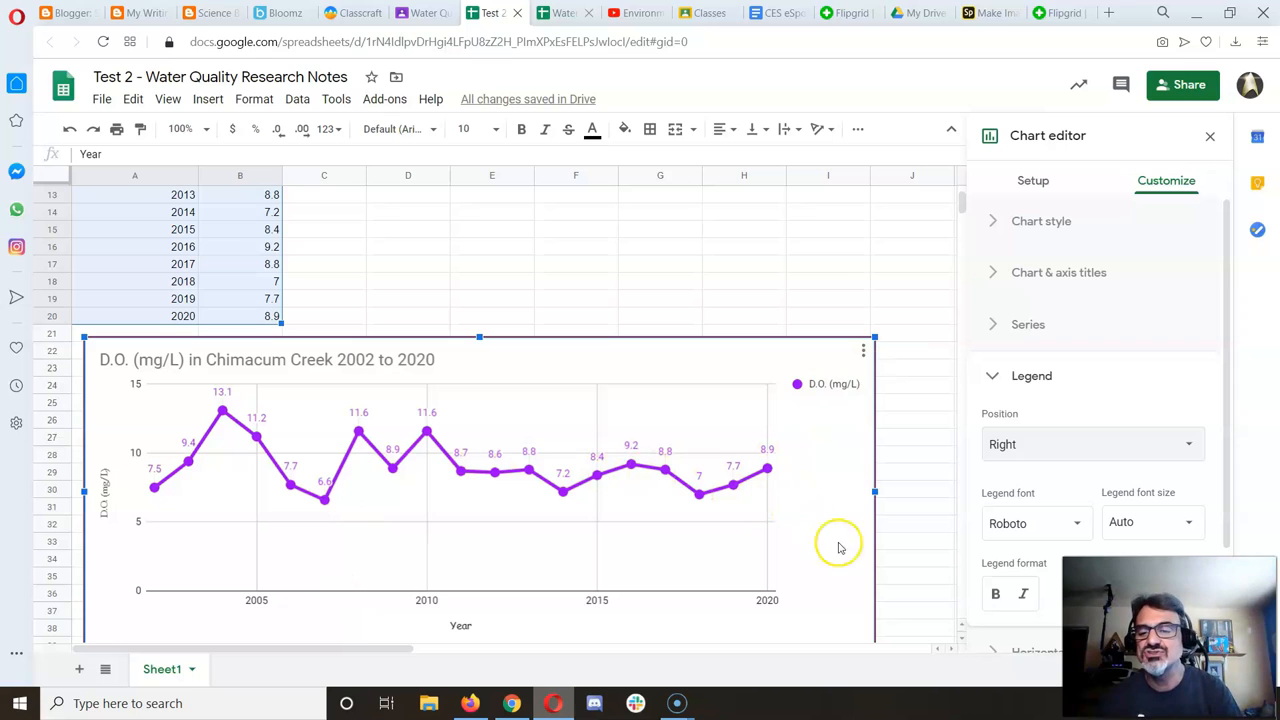
- Bound the vertical axis from 0 to 15 and treat year labels as text
{"action": "left_click", "coordinate": [1031, 375]}
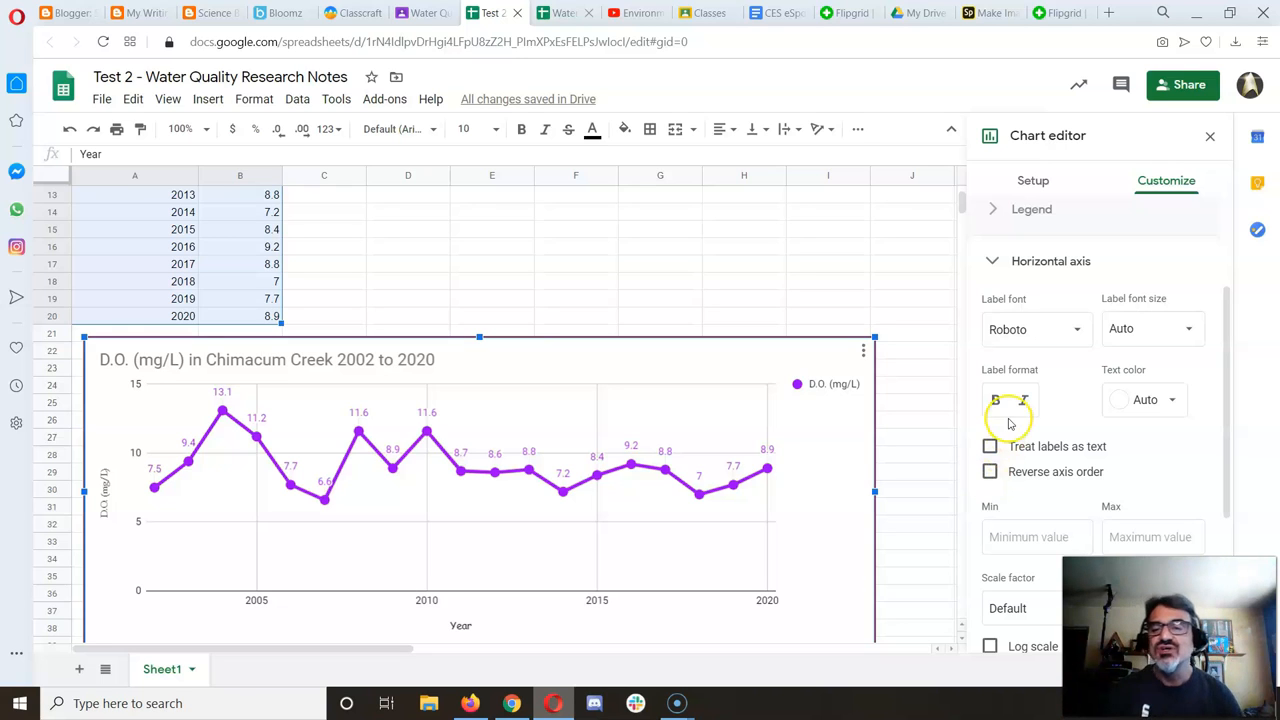
{"action": "mouse_move", "coordinate": [990, 280]}
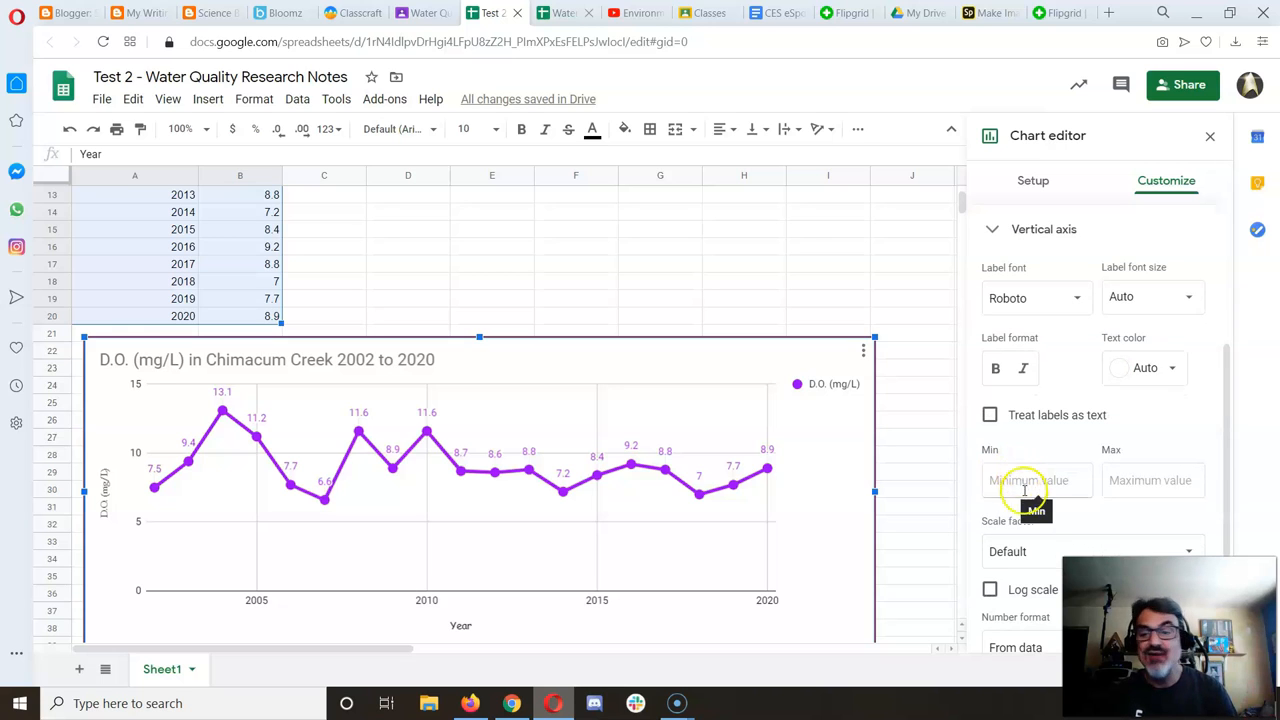
{"action": "left_click", "coordinate": [1037, 480]}
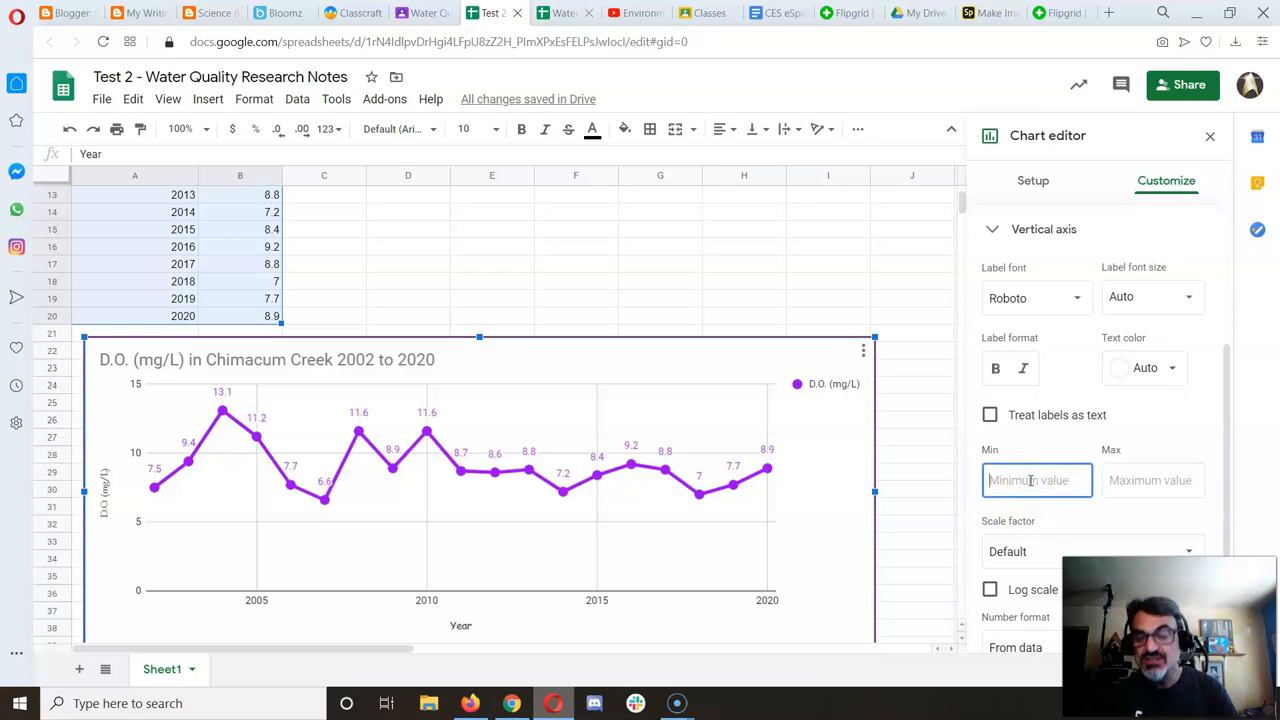
{"action": "type", "text": "0"}
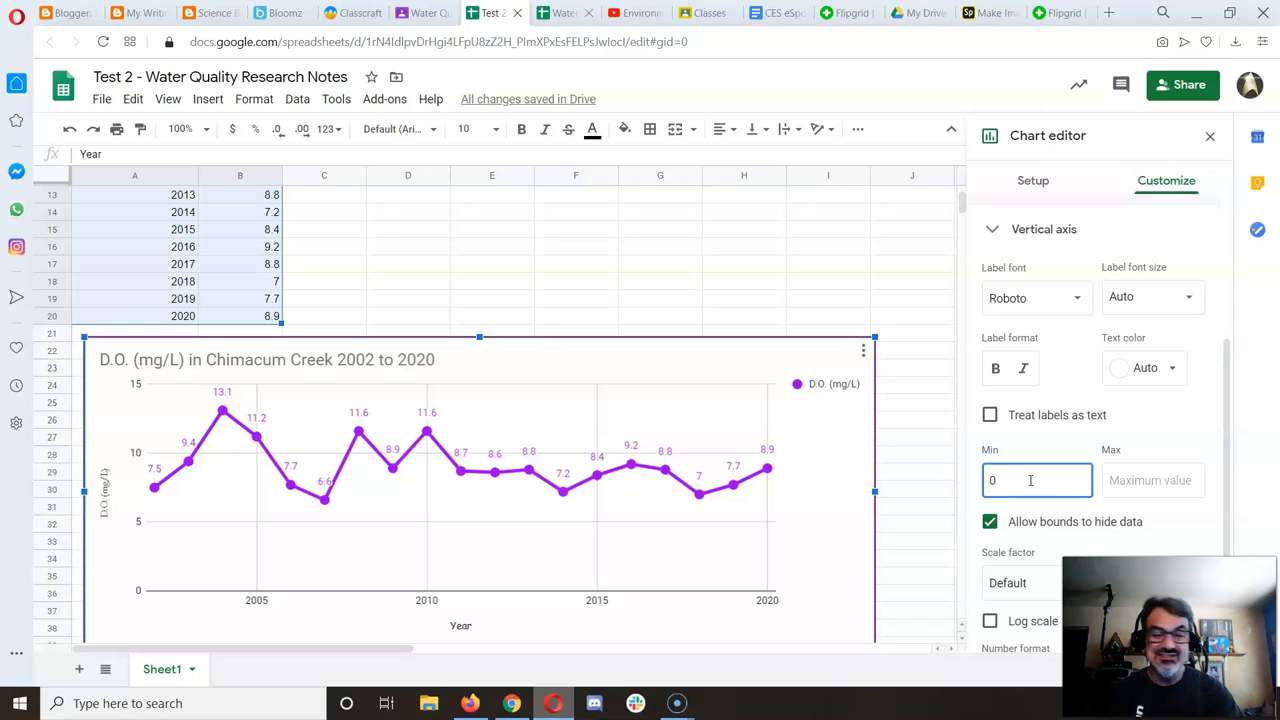
{"action": "left_click", "coordinate": [1152, 480]}
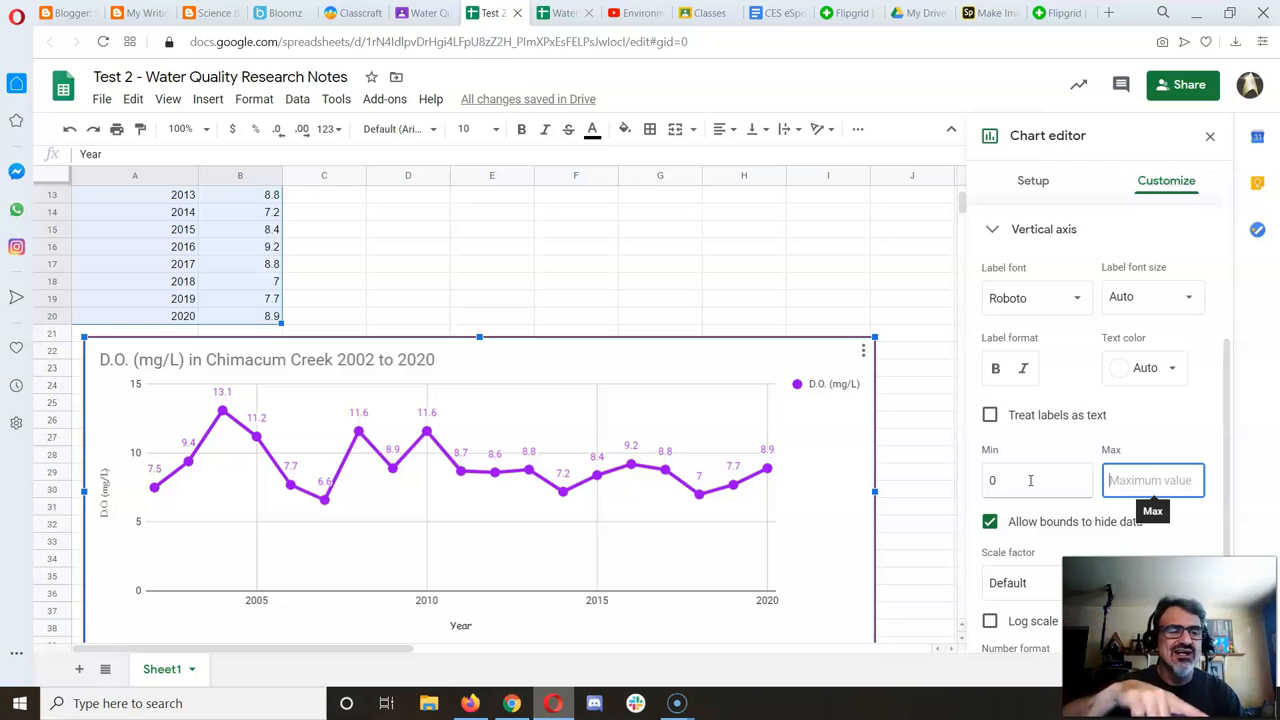
{"action": "type", "text": "15"}
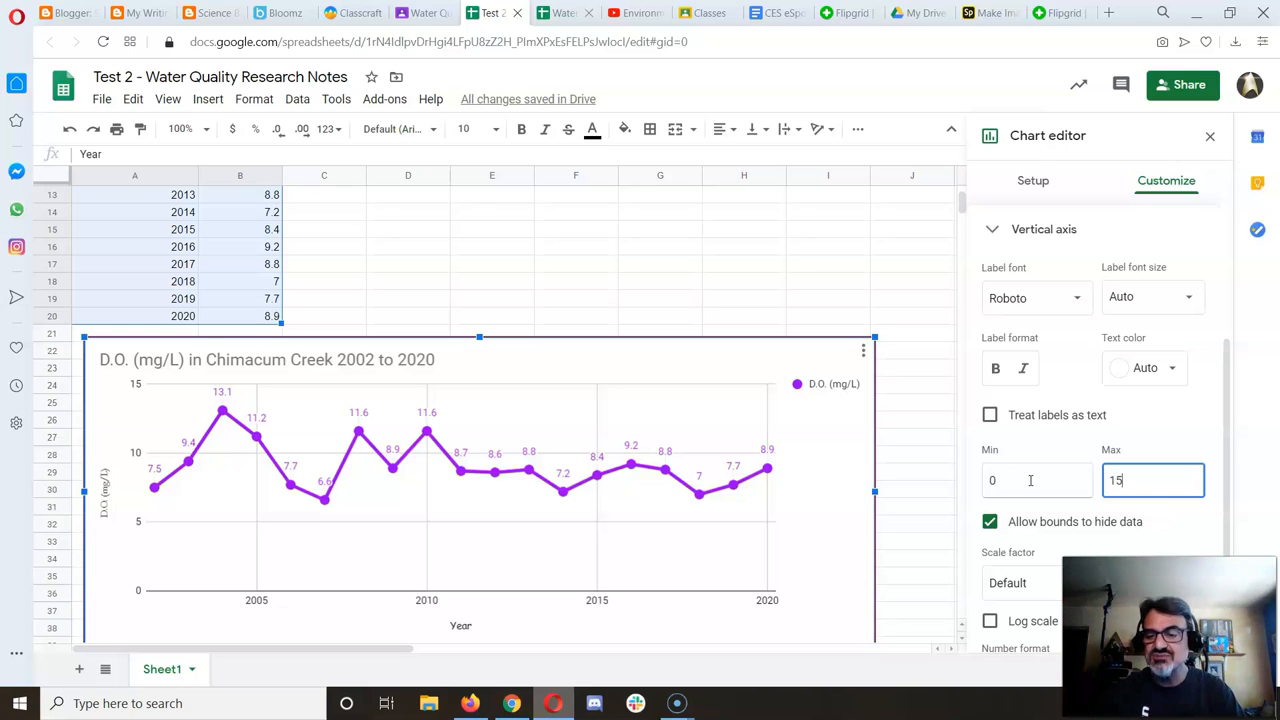
{"action": "left_click", "coordinate": [989, 414]}
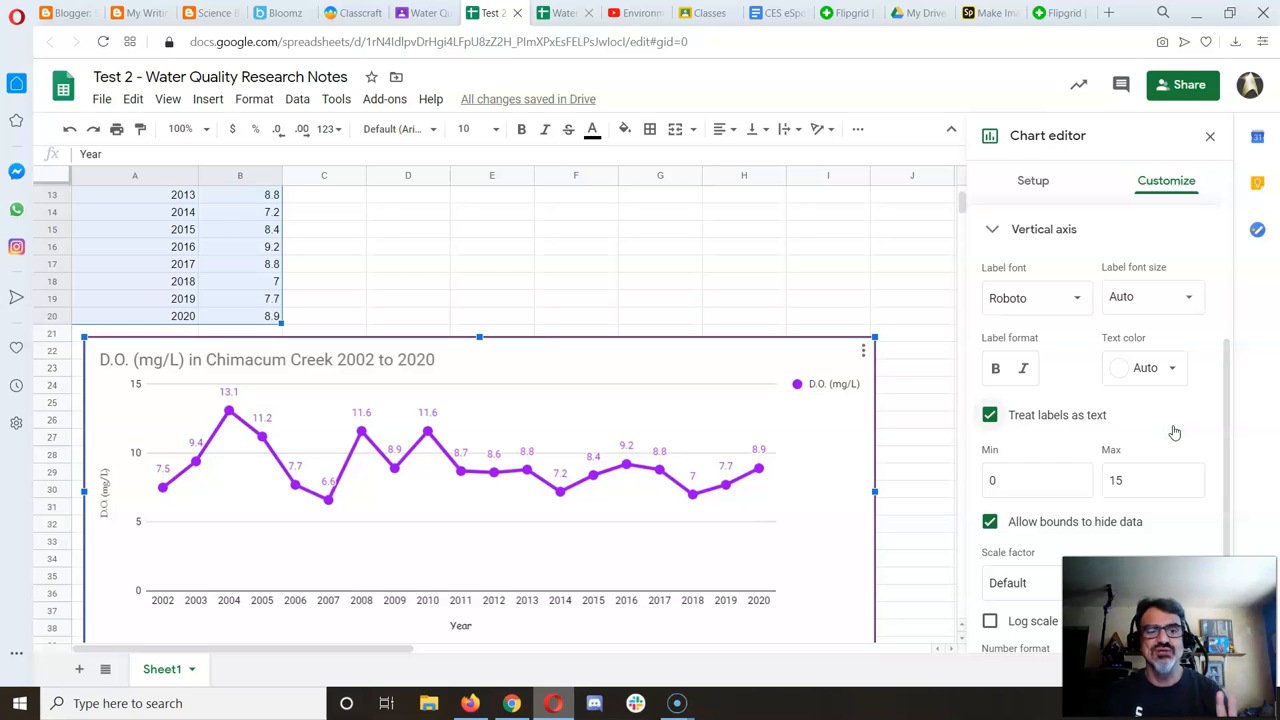
{"action": "scroll", "scroll_direction": "down", "scroll_amount": 3}
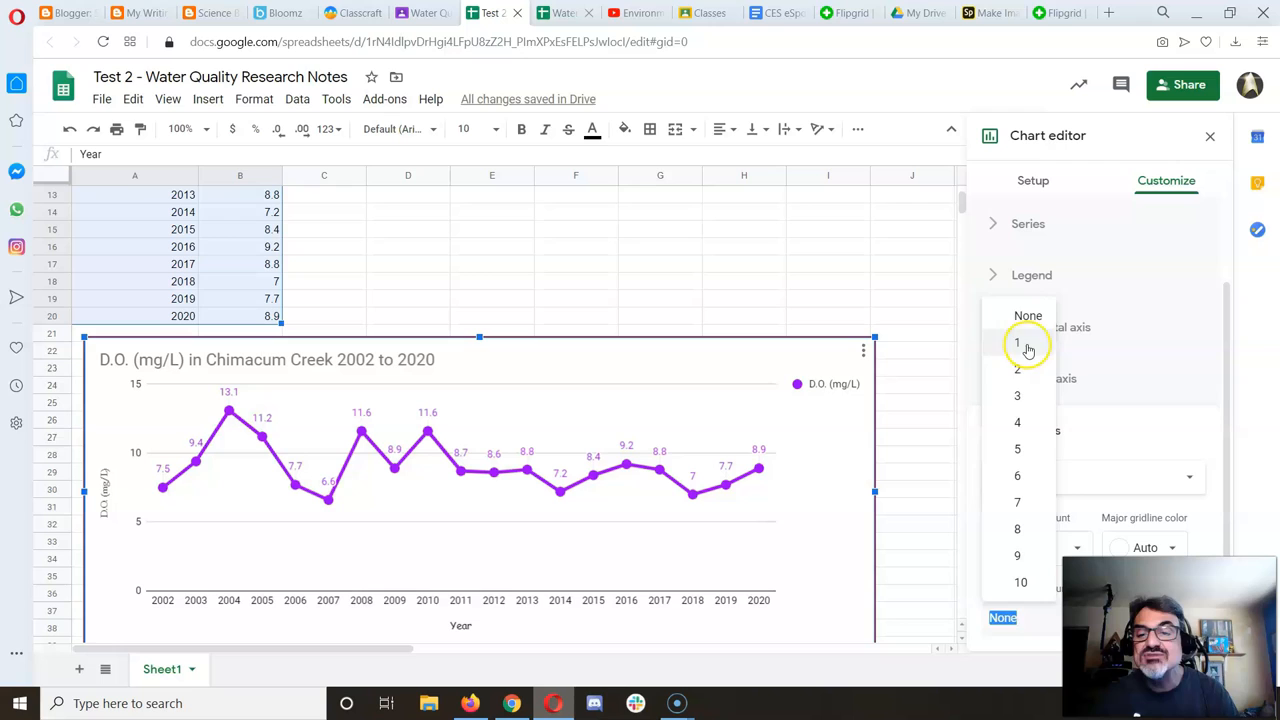
- Set the vertical axis minor gridline count to 2
{"action": "left_click", "coordinate": [1017, 342]}
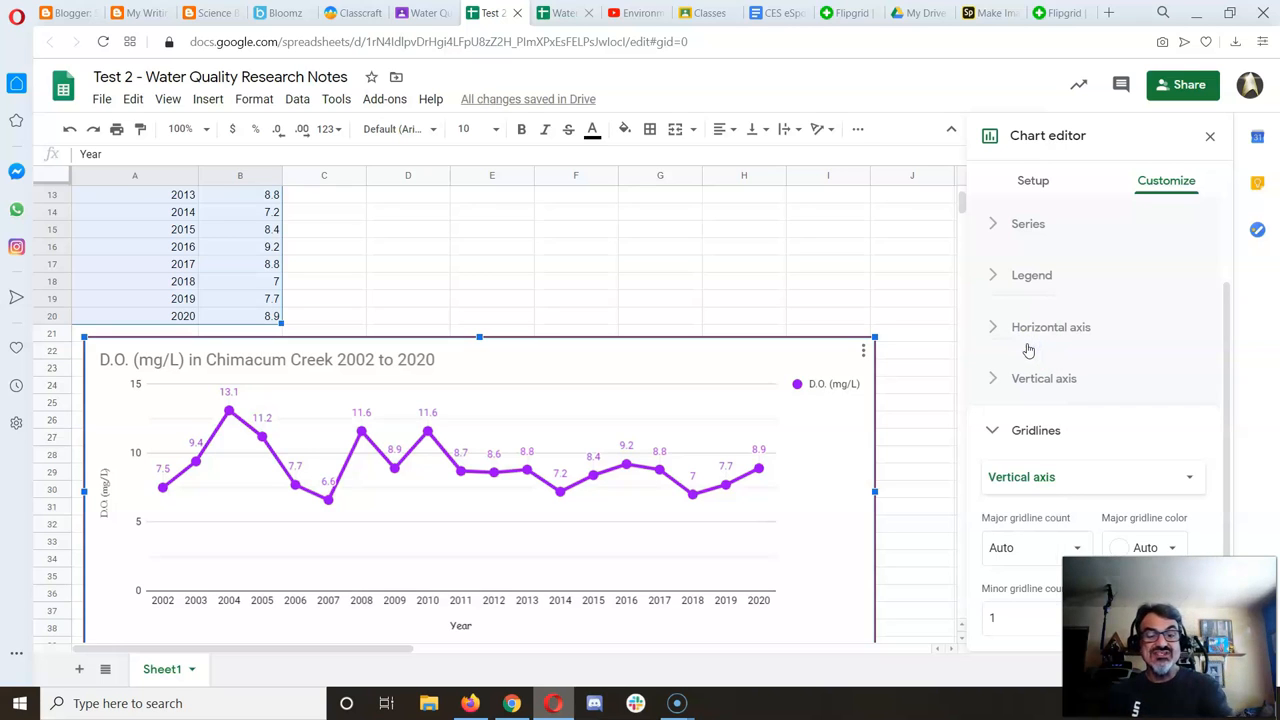
{"action": "left_click", "coordinate": [1020, 617]}
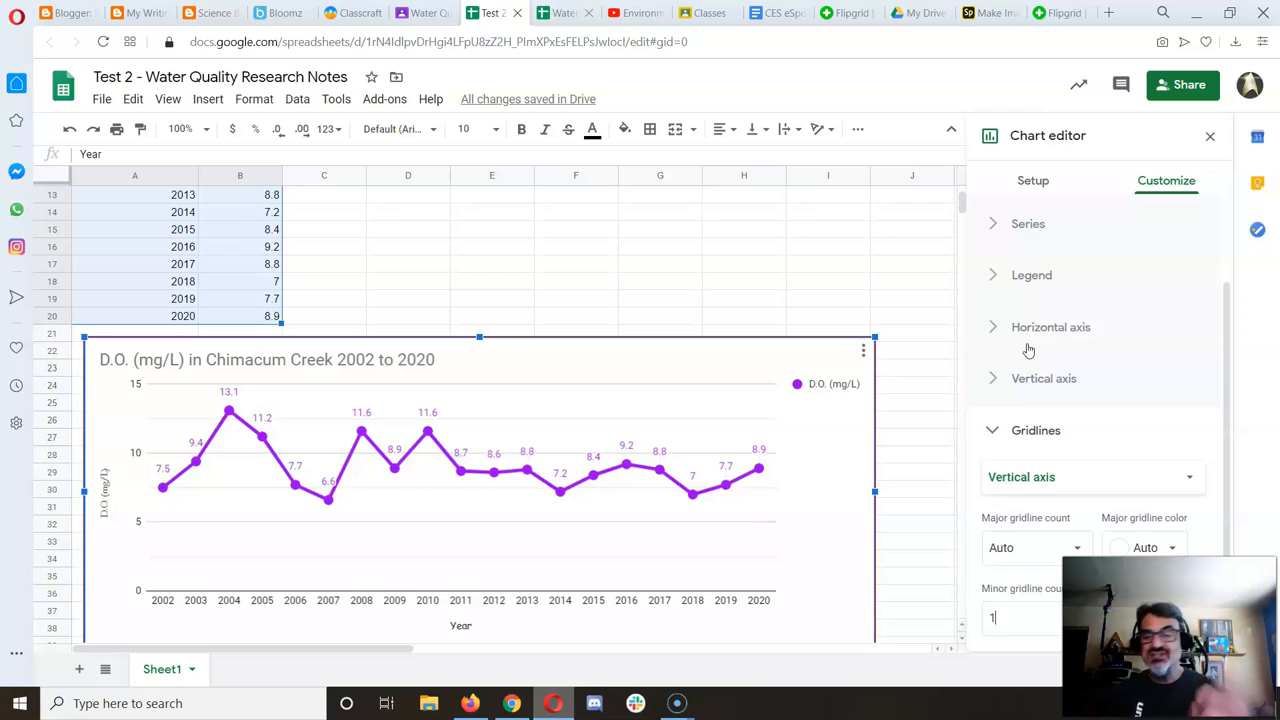
{"action": "mouse_move", "coordinate": [1131, 477]}
{"action": "type", "text": "2"}
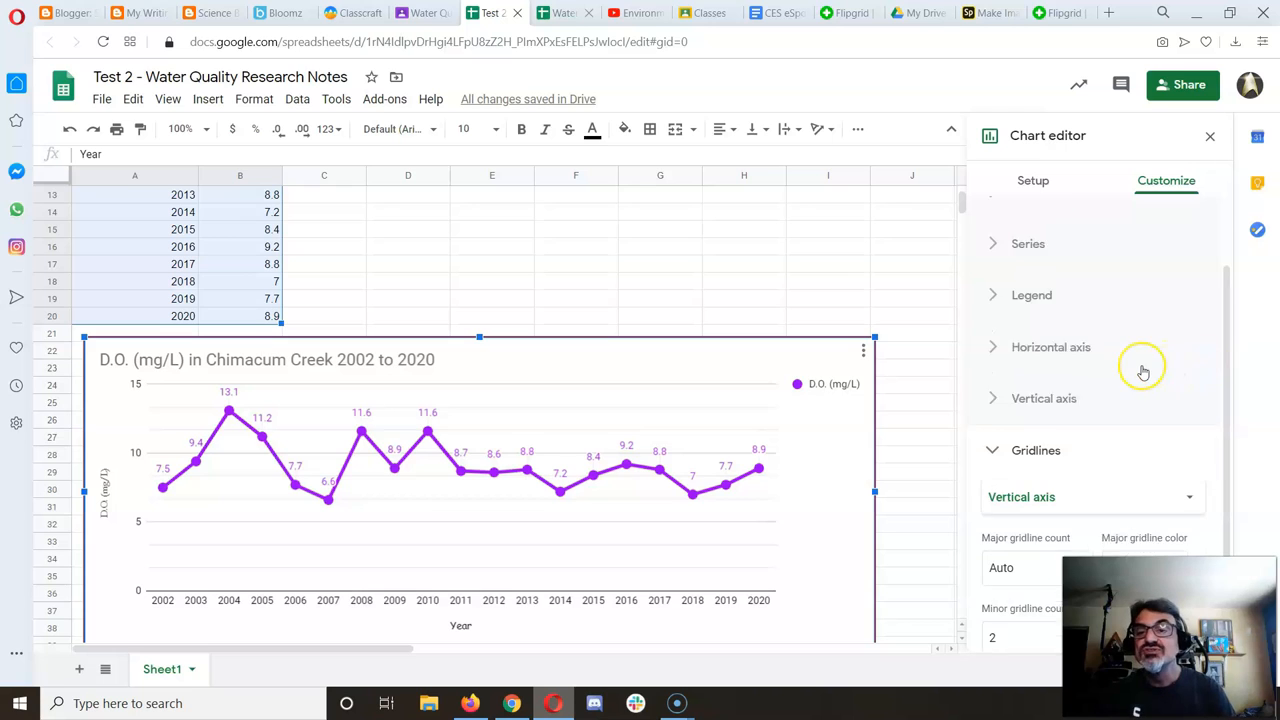
{"action": "scroll", "scroll_direction": "up", "scroll_amount": 3}
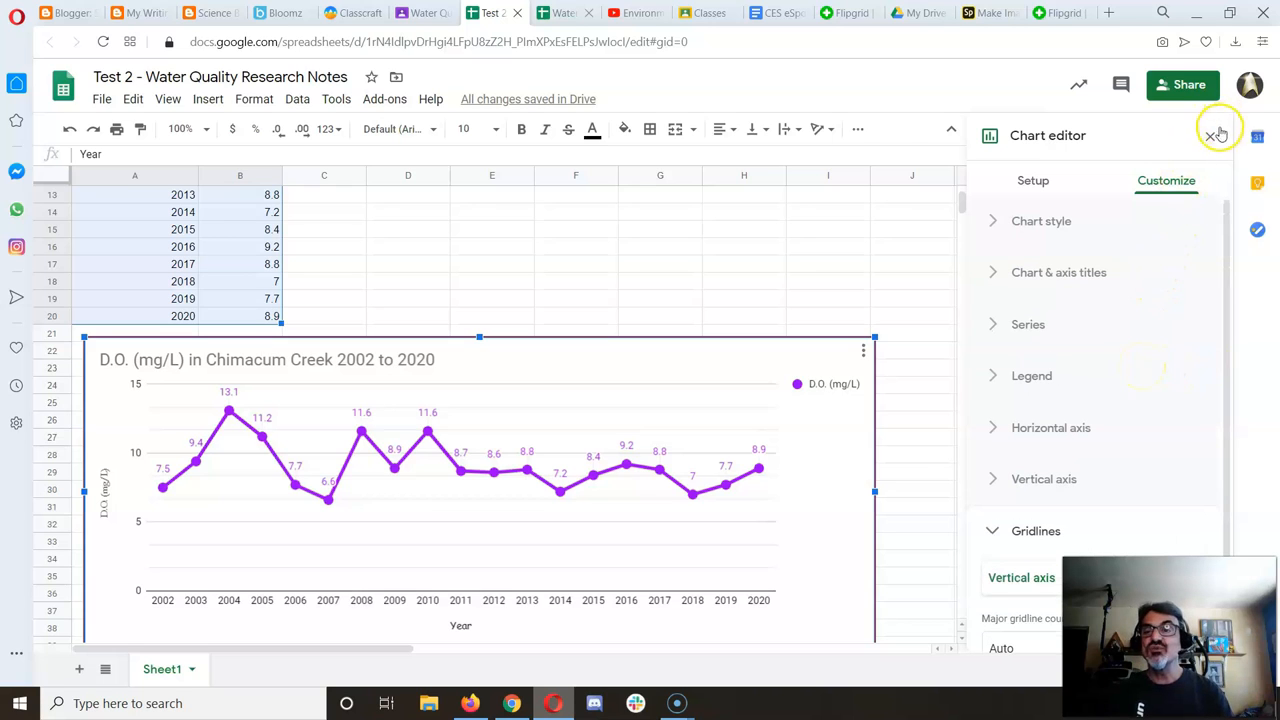
- Close the Chart editor and download the chart as a PNG image
{"action": "left_click", "coordinate": [1211, 135]}
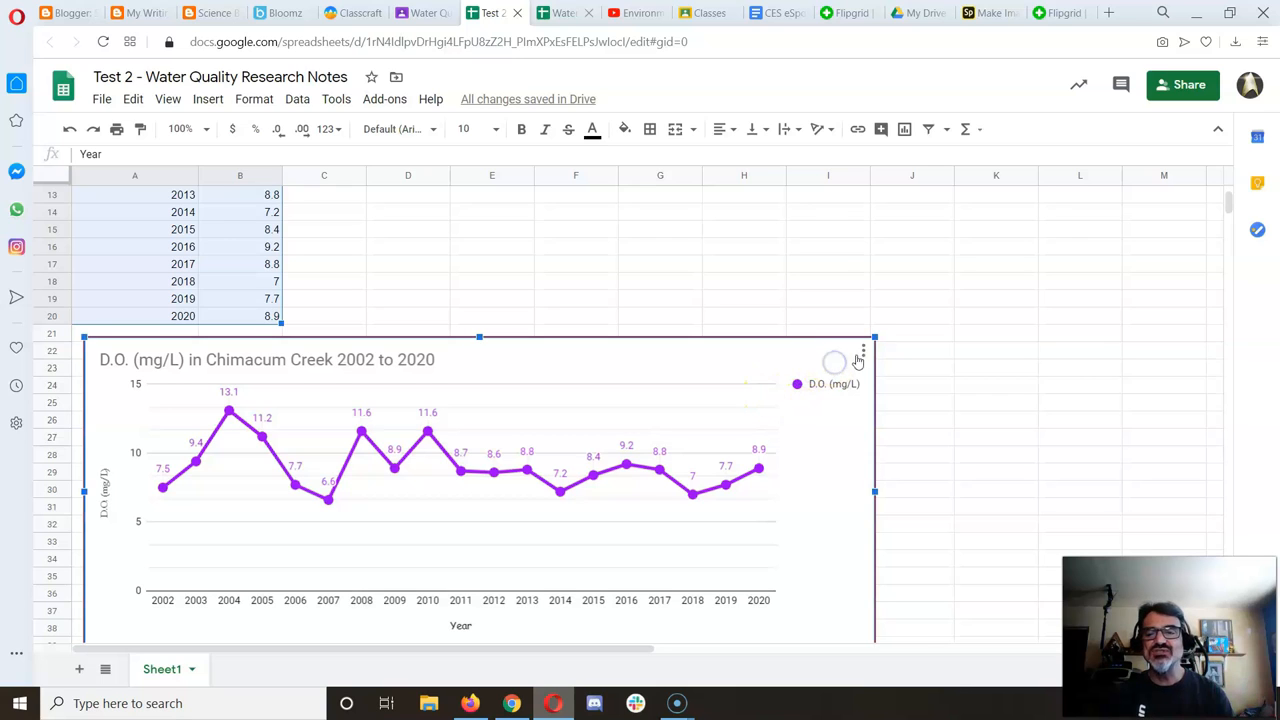
{"action": "left_click", "coordinate": [862, 349]}
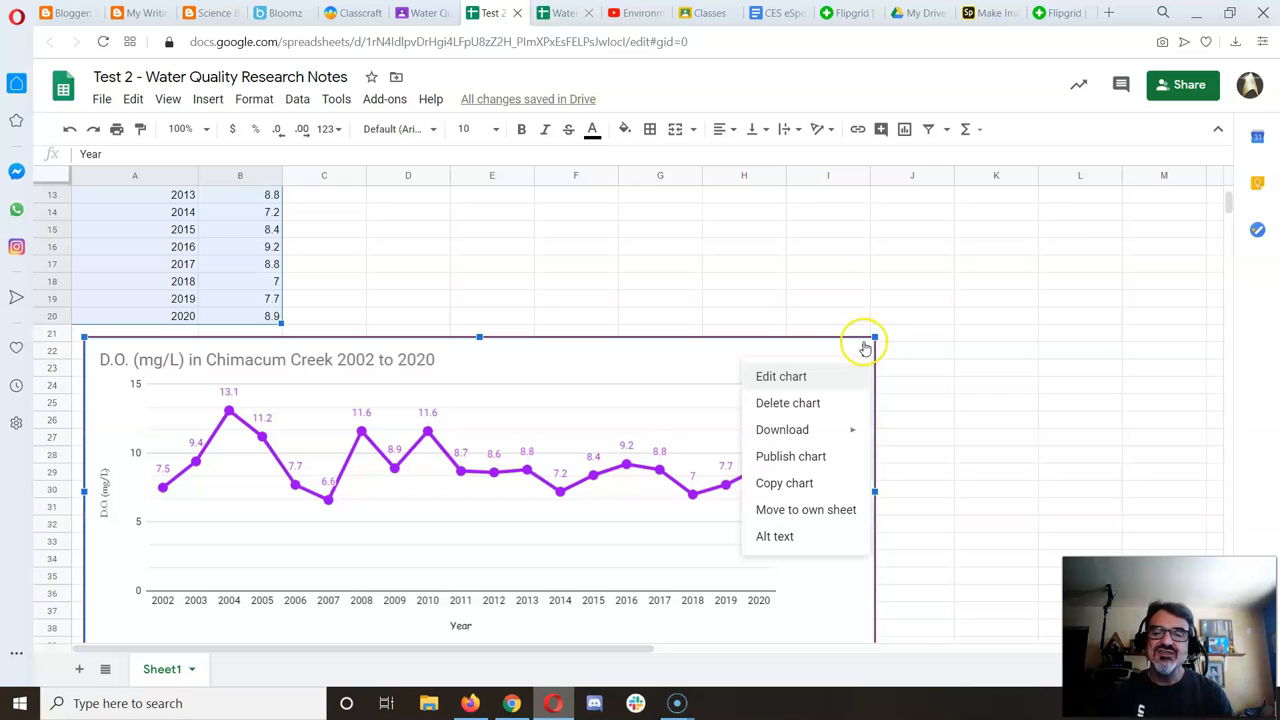
{"action": "mouse_move", "coordinate": [818, 456]}
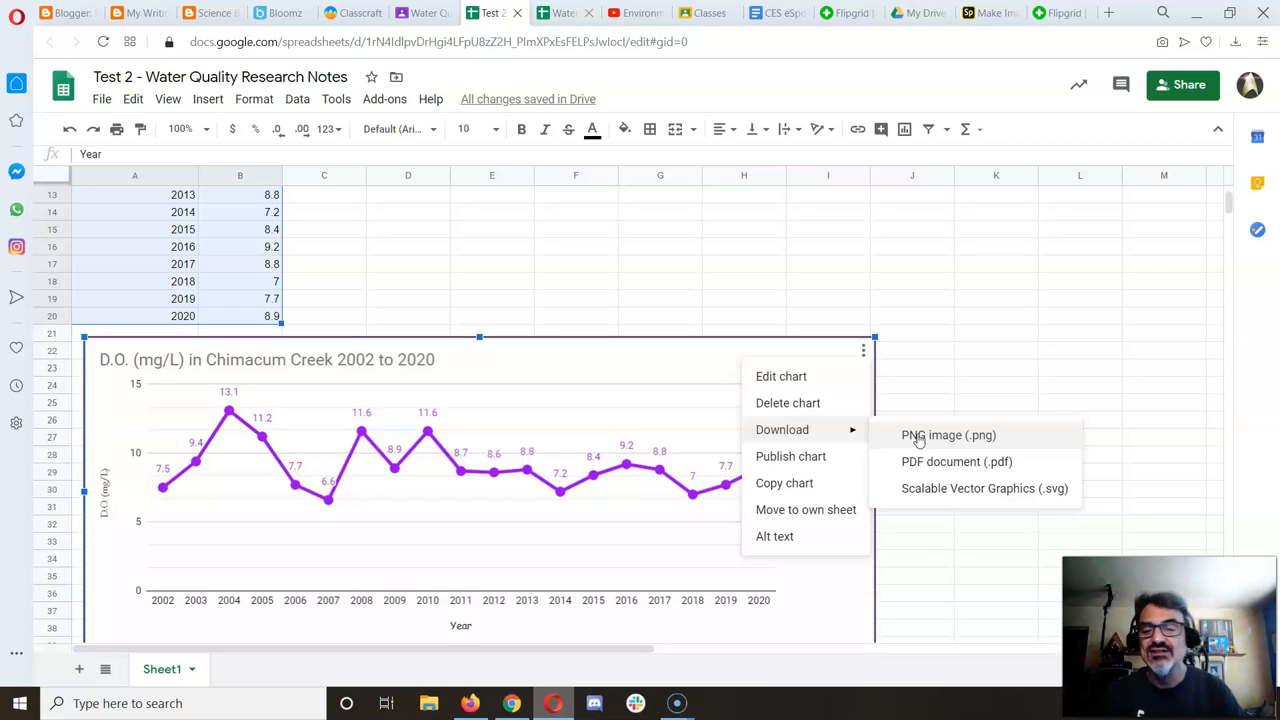
{"action": "left_click", "coordinate": [948, 434]}
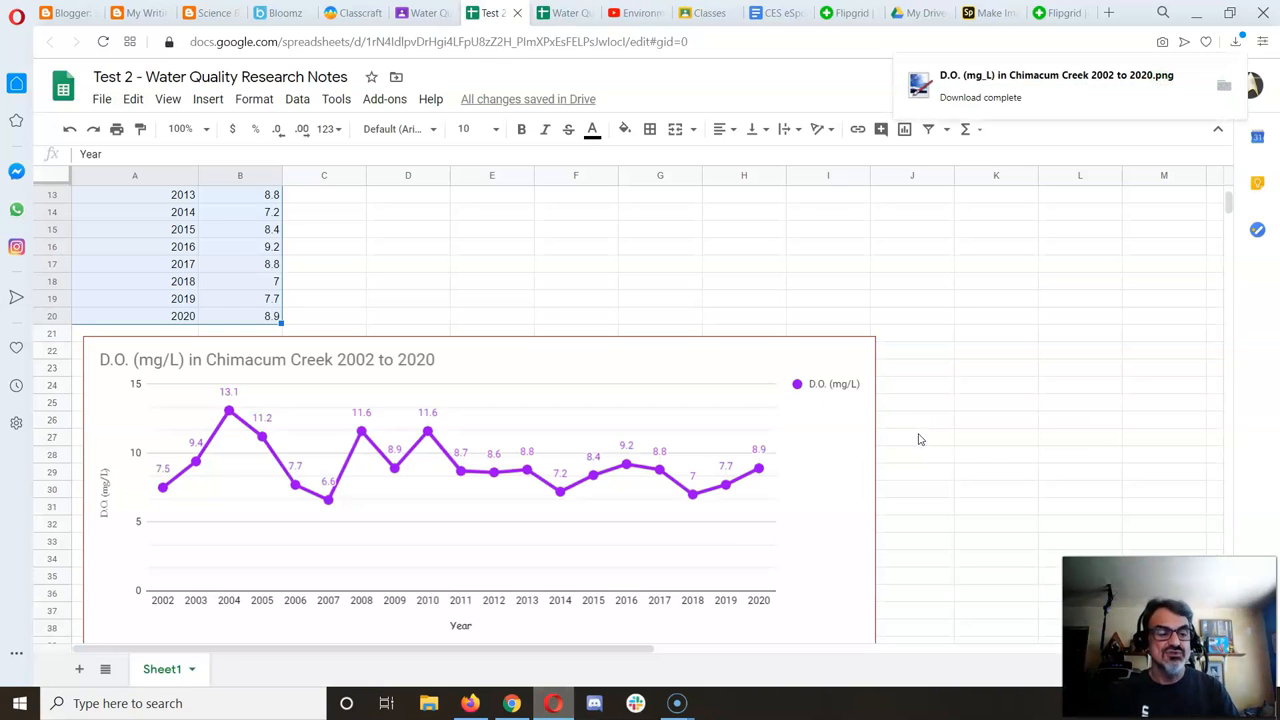
{"action": "mouse_move", "coordinate": [505, 437]}
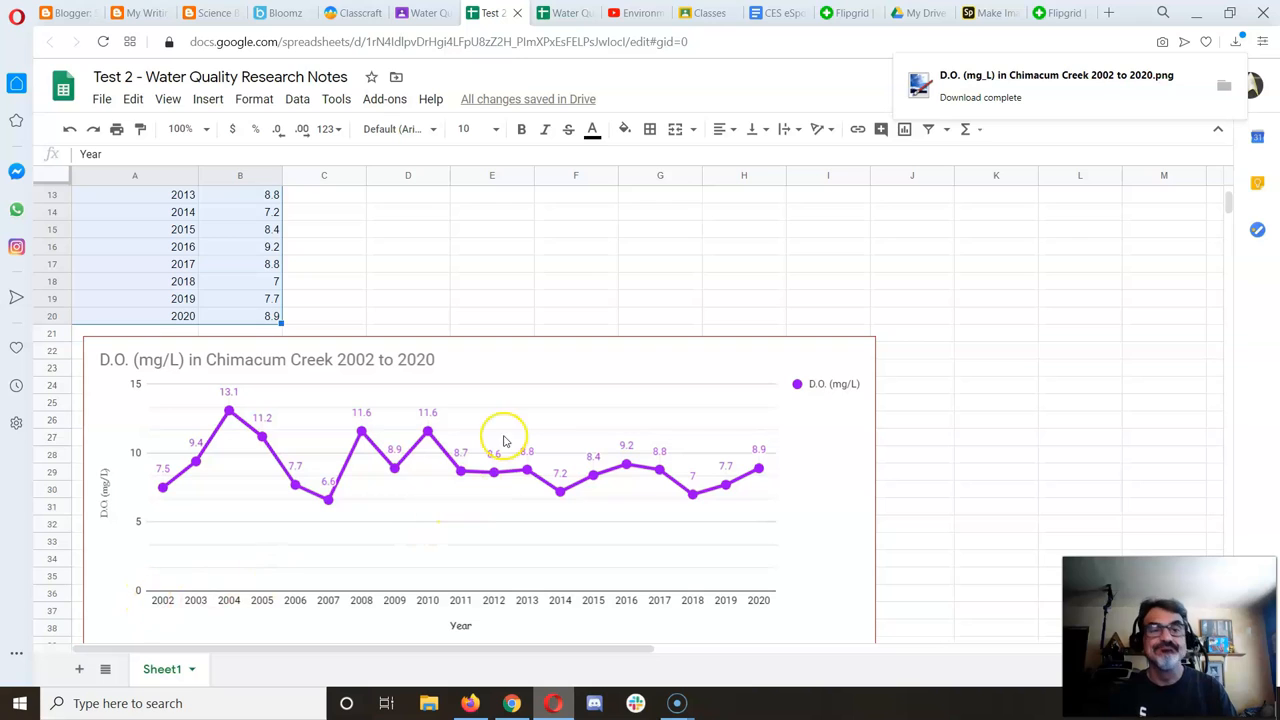
{"action": "mouse_move", "coordinate": [1089, 91]}
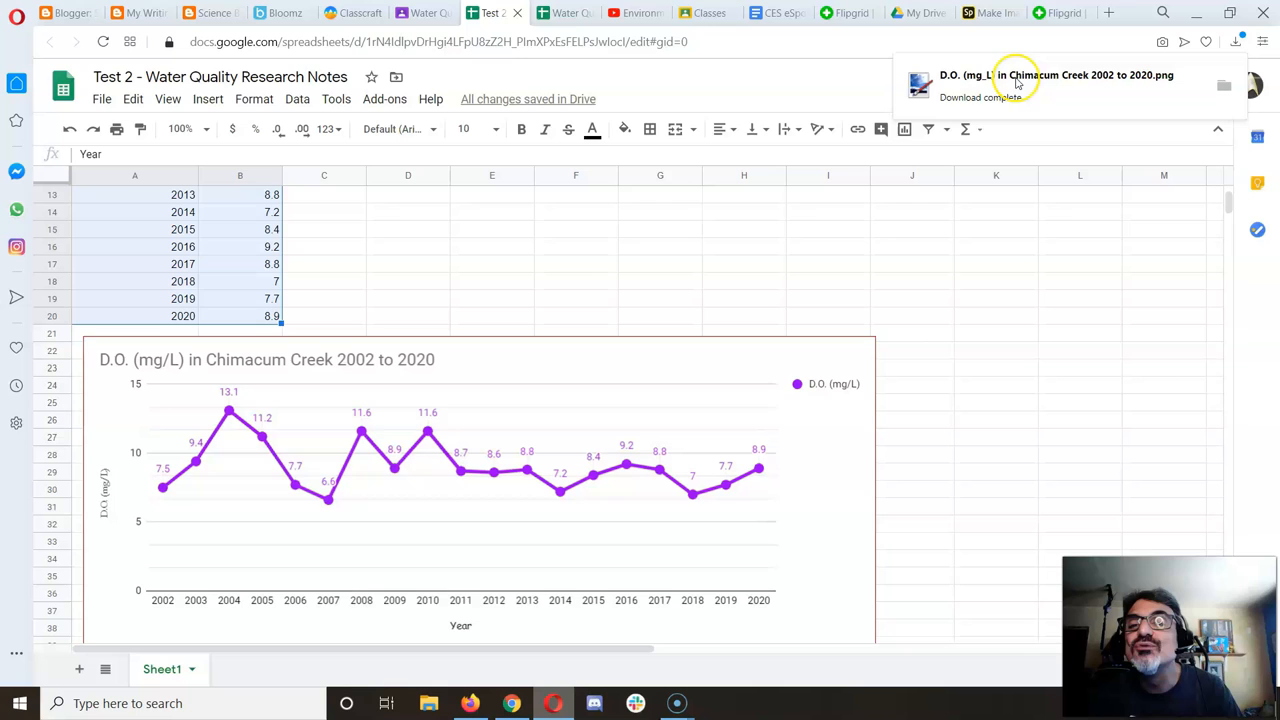
{"action": "mouse_move", "coordinate": [1148, 83]}
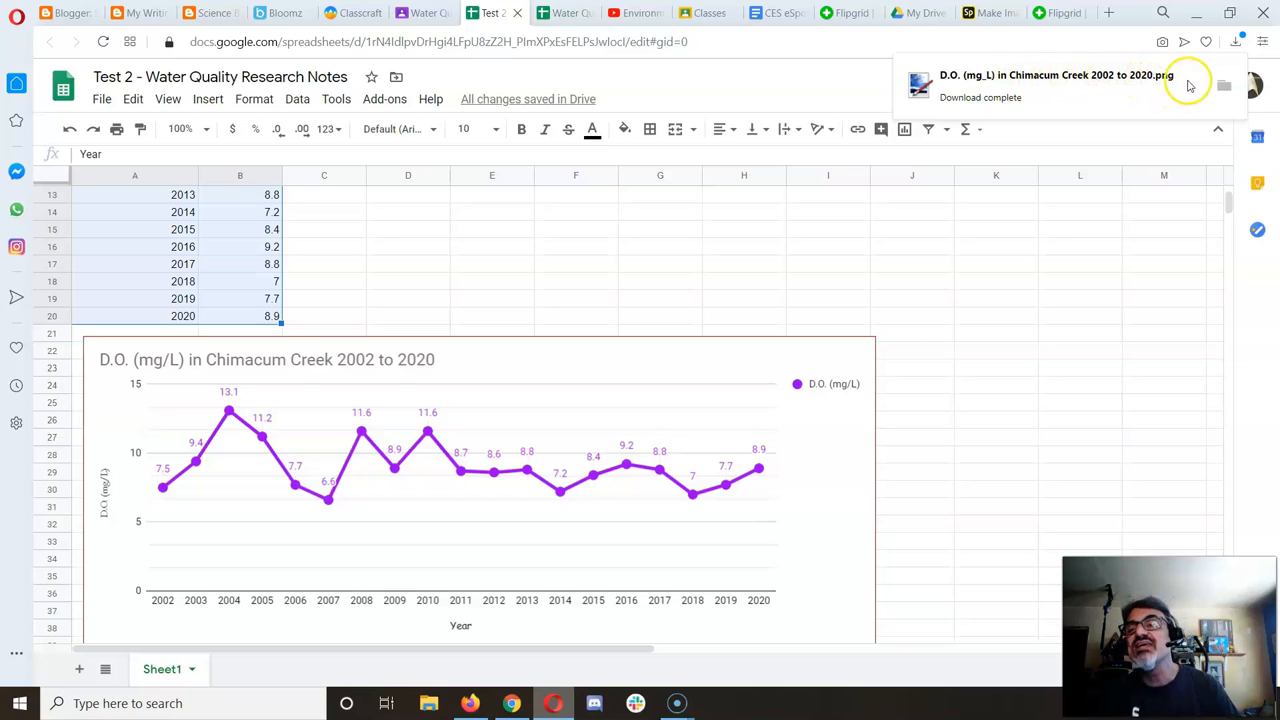
{"action": "left_click", "coordinate": [1235, 42]}
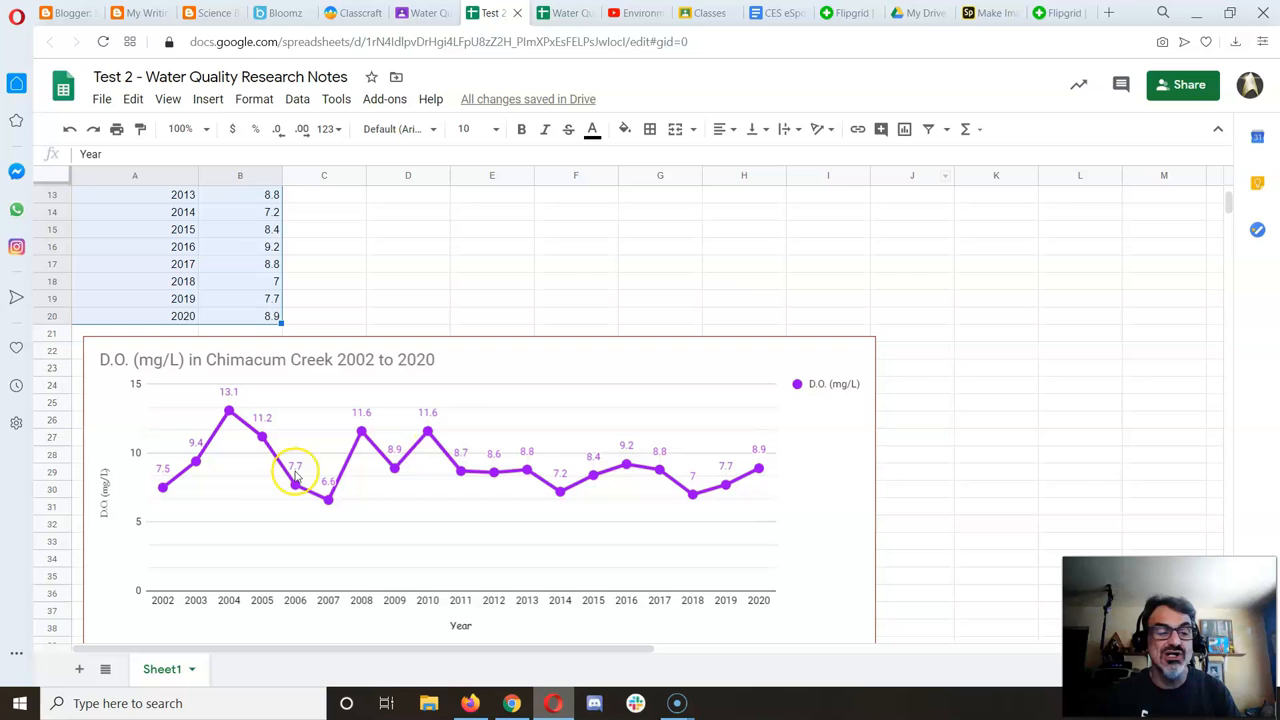
{"action": "mouse_move", "coordinate": [235, 323]}
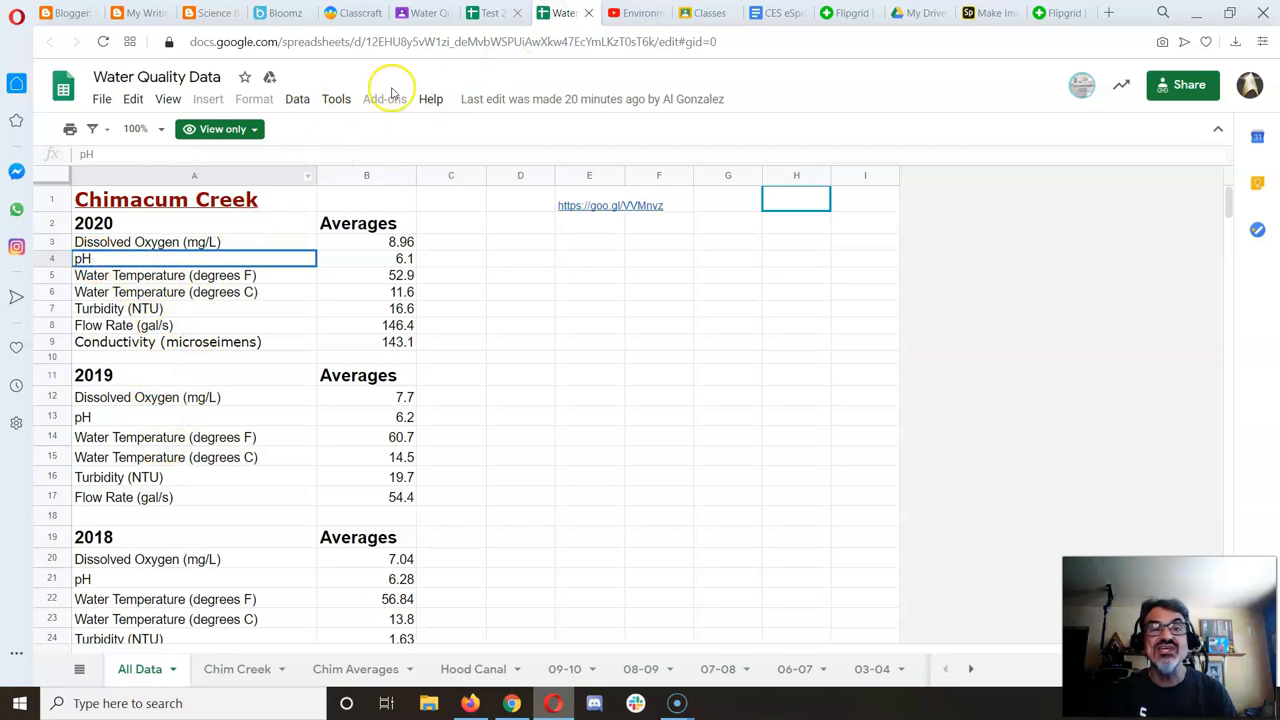
- Return to the Water Quality Data tab and select the Water Temperature °F and °C rows
{"action": "left_click", "coordinate": [493, 12]}
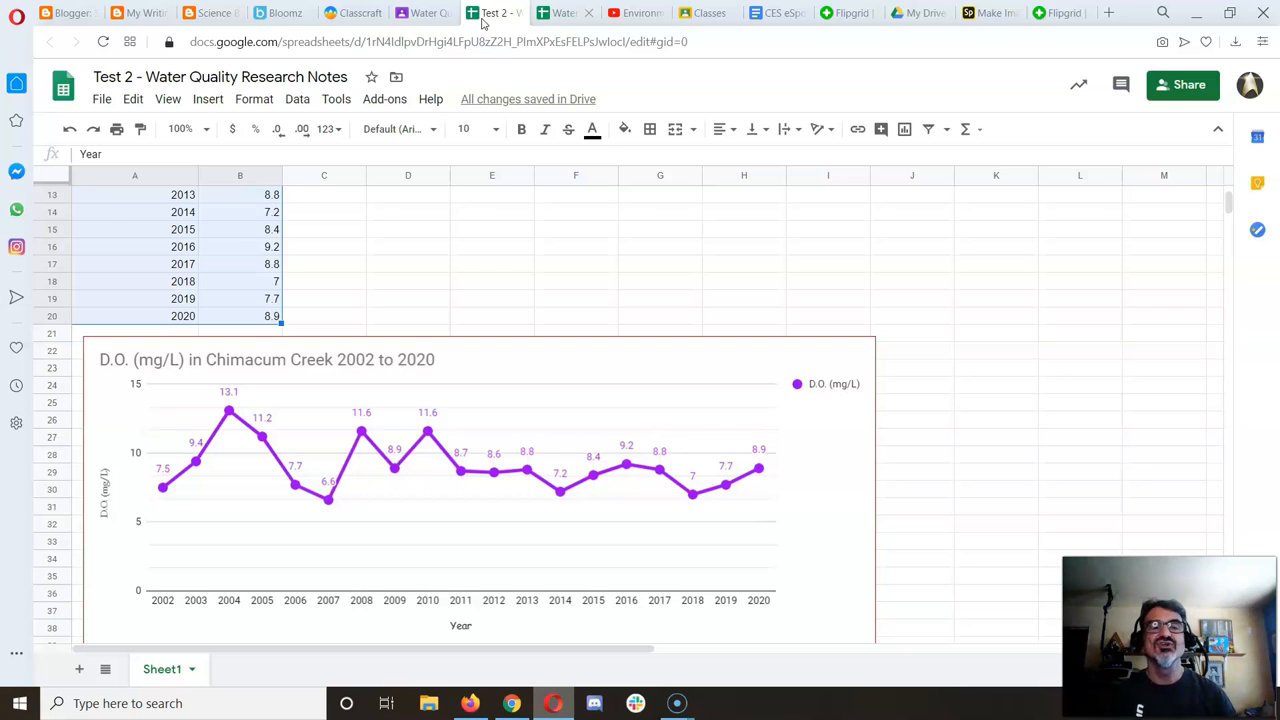
{"action": "left_click", "coordinate": [560, 12]}
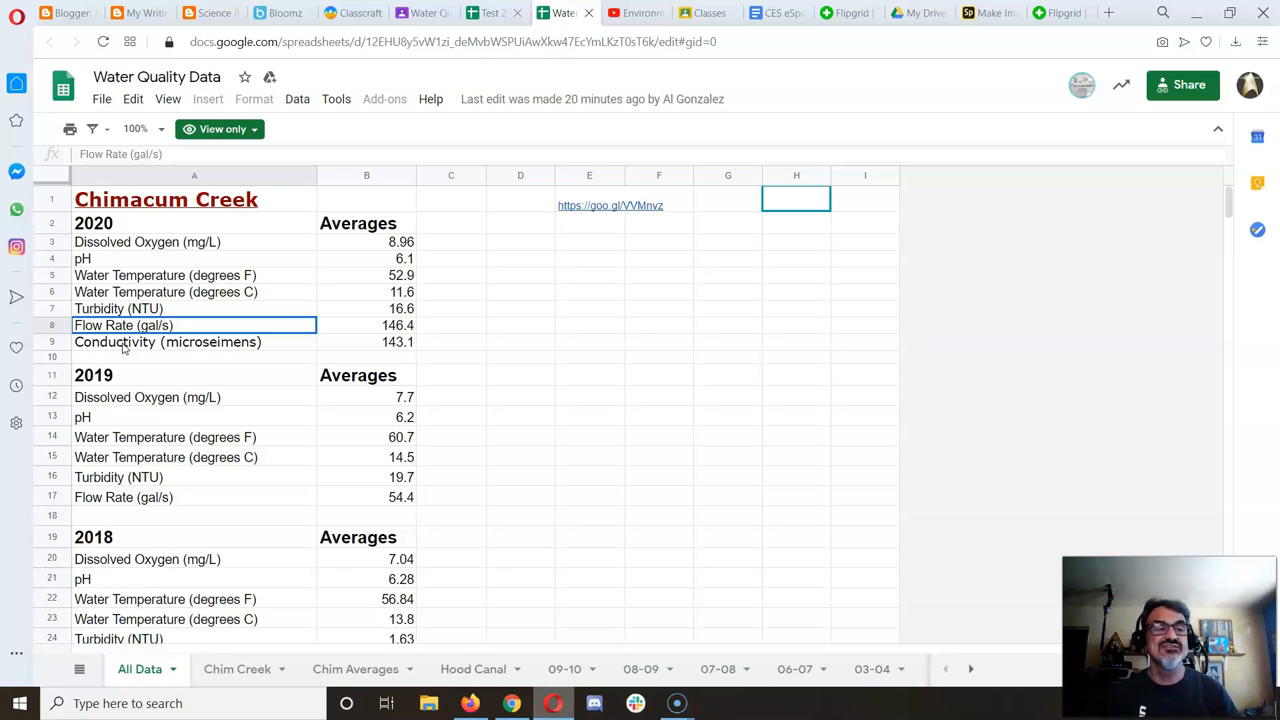
{"action": "mouse_move", "coordinate": [128, 340]}
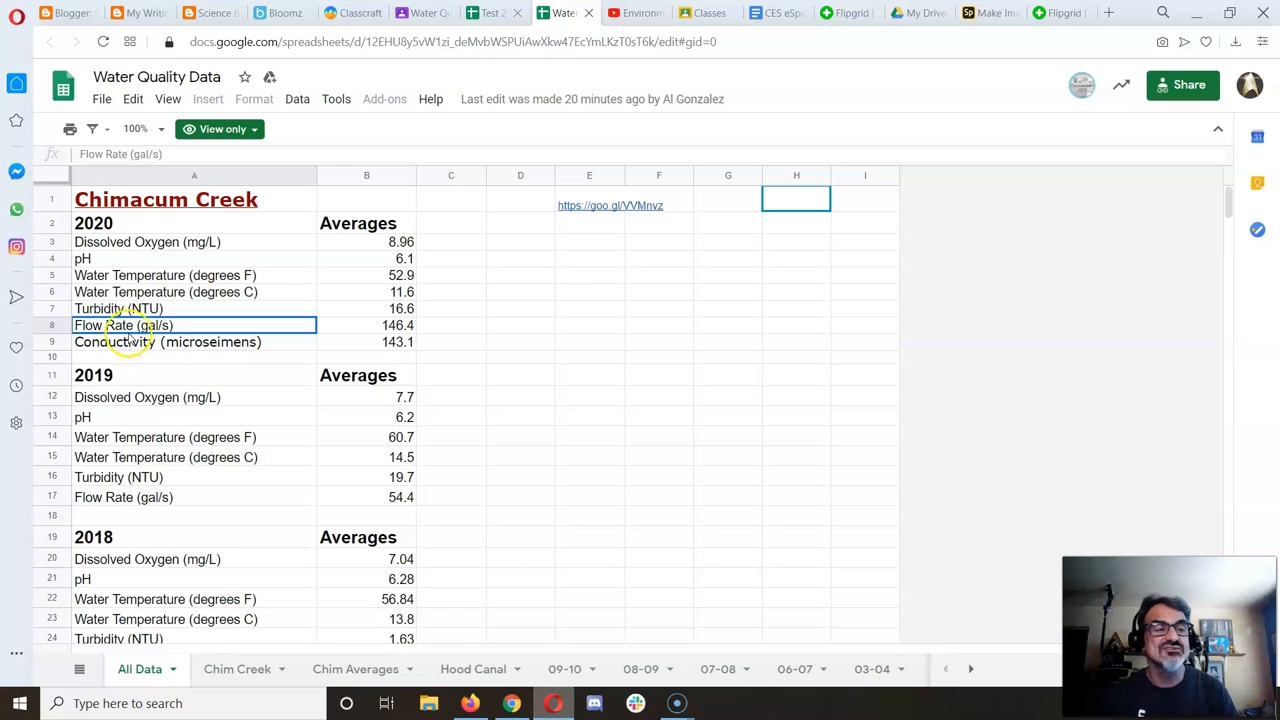
{"action": "left_click", "coordinate": [194, 275]}
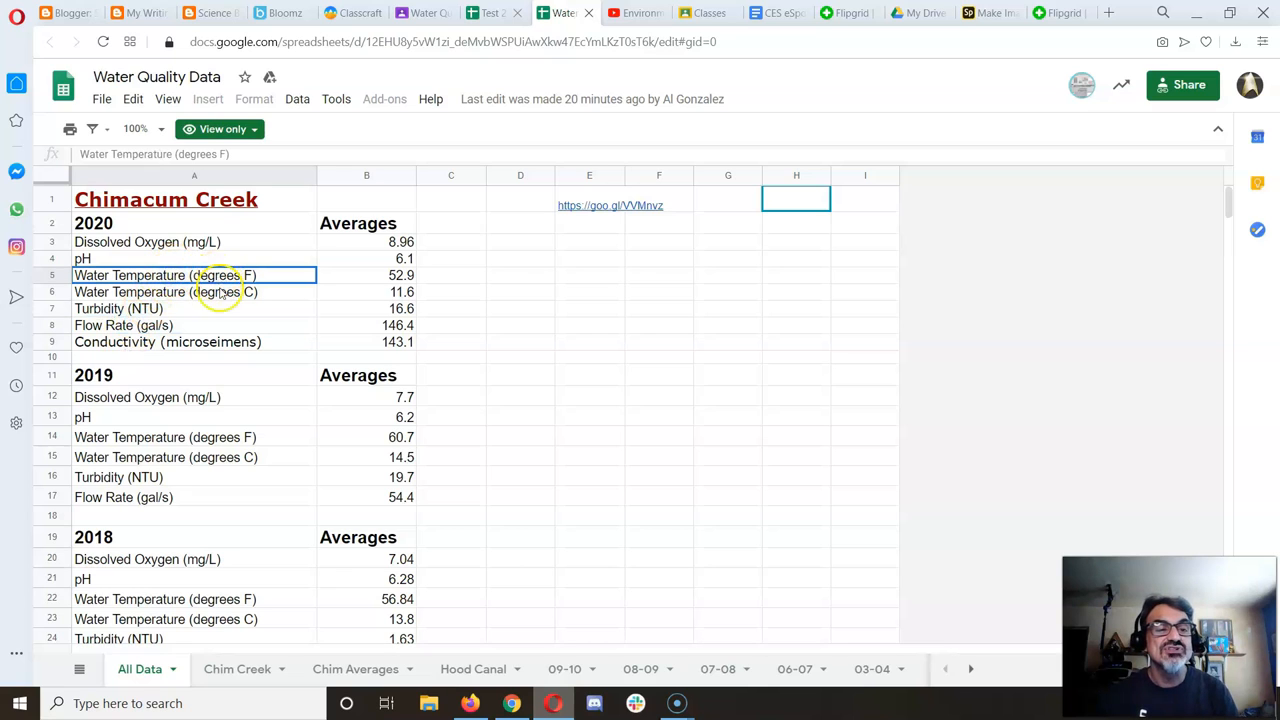
{"action": "left_click", "coordinate": [194, 291]}
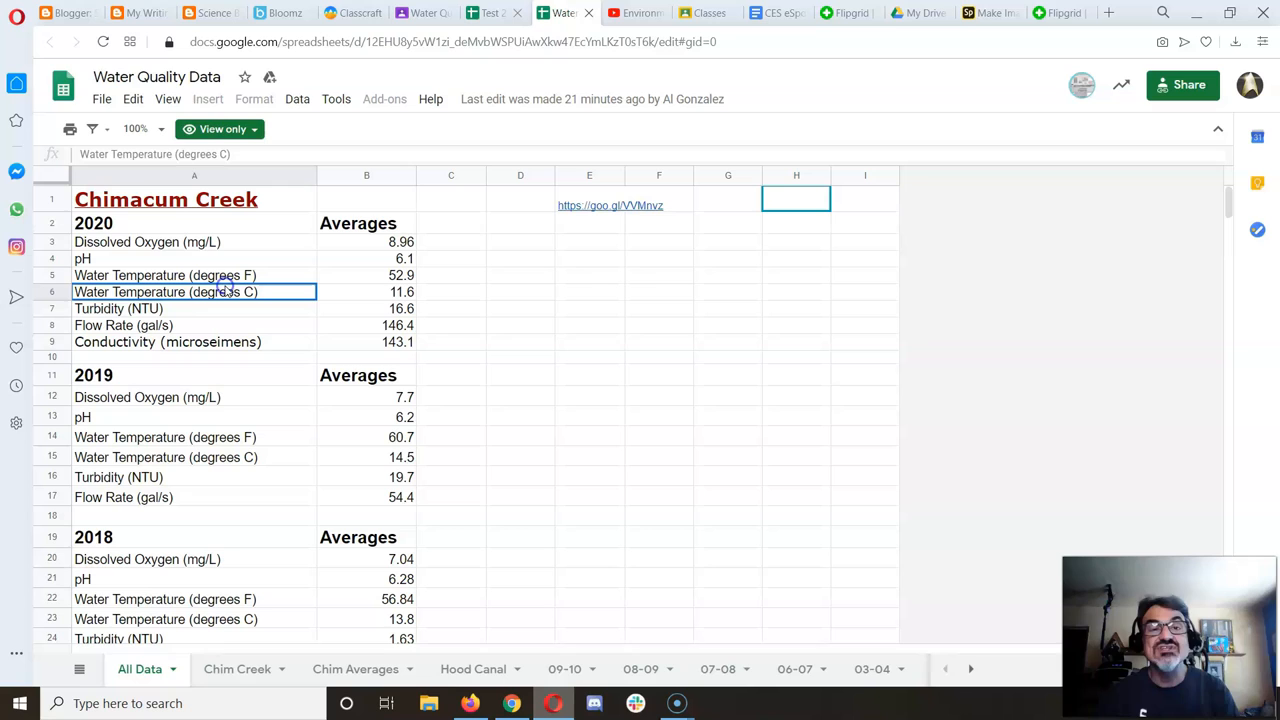